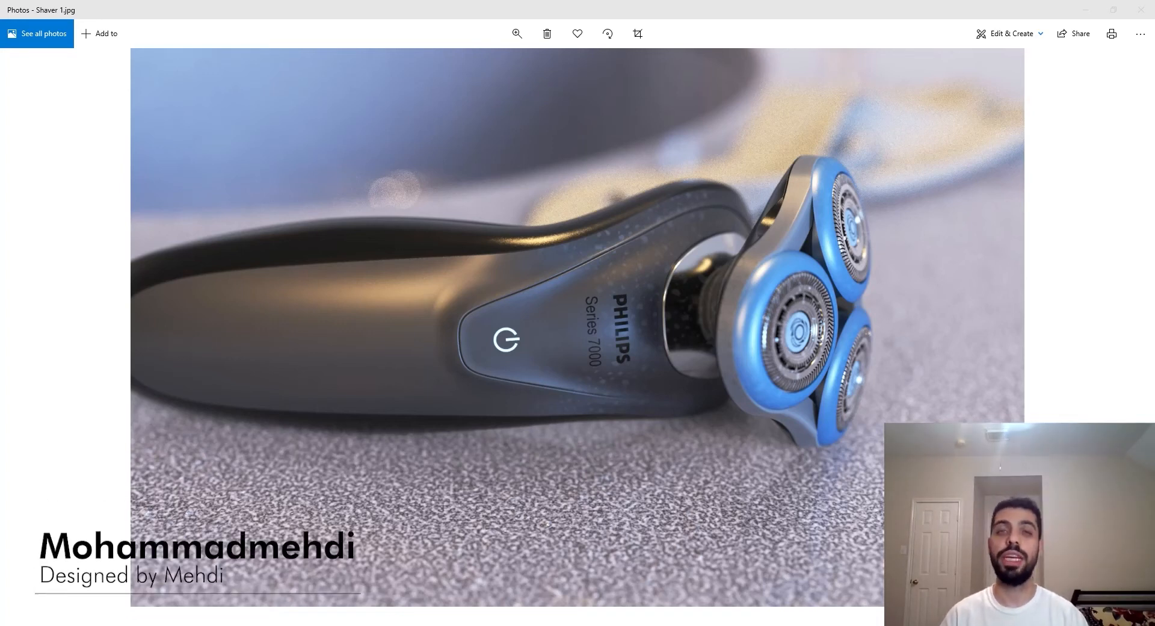
mouse_move(649, 284)
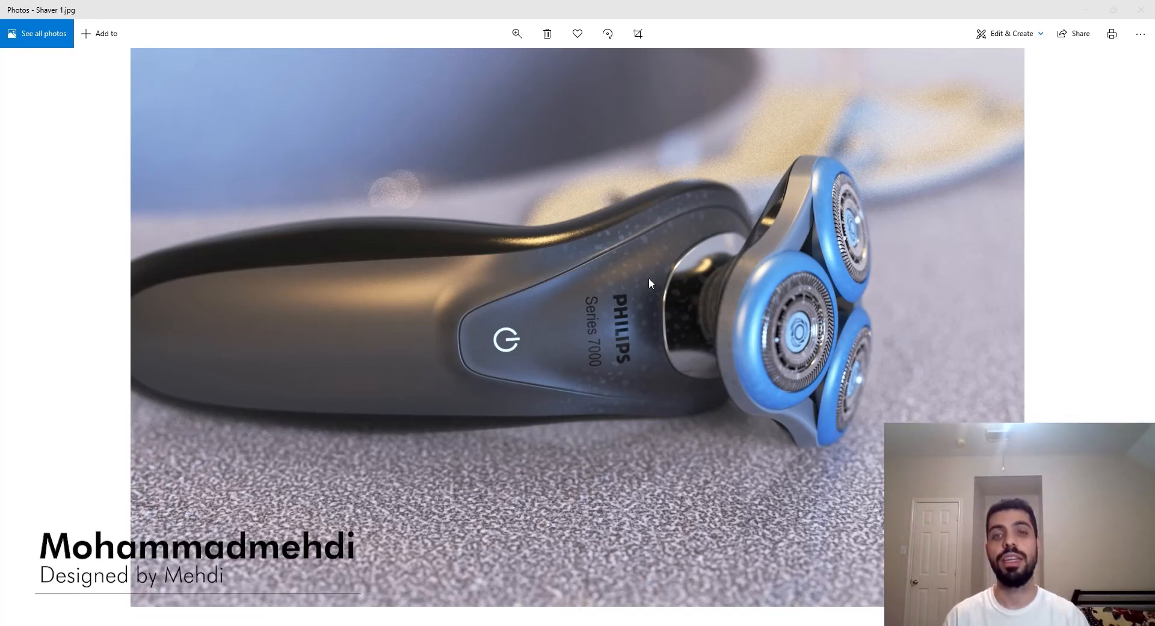
mouse_move(670, 477)
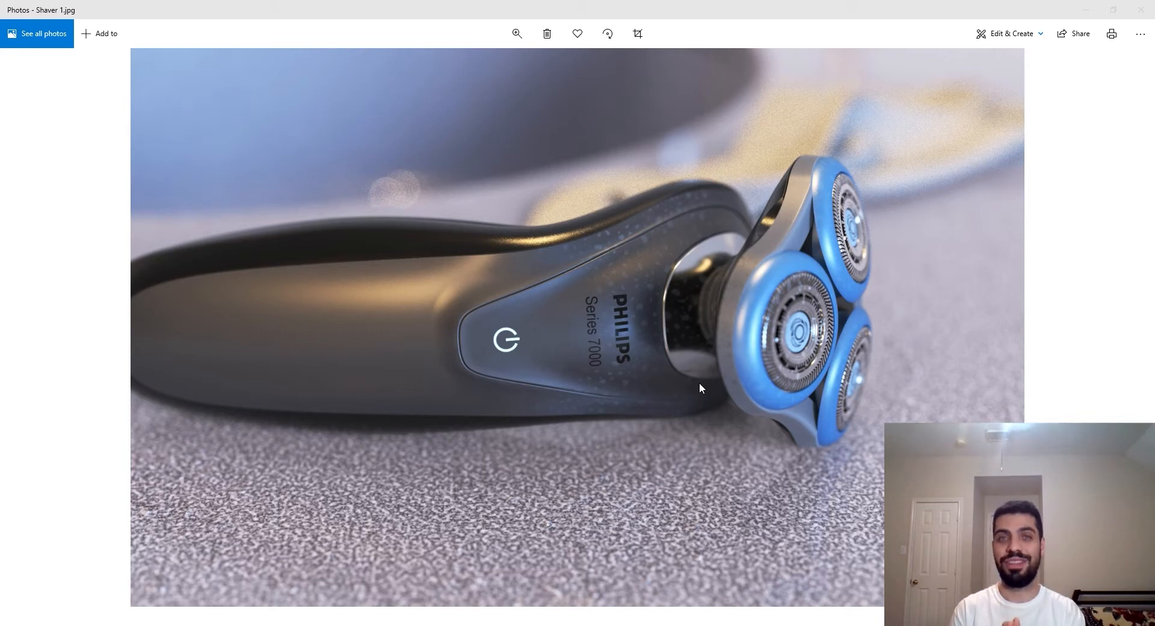
mouse_move(830, 382)
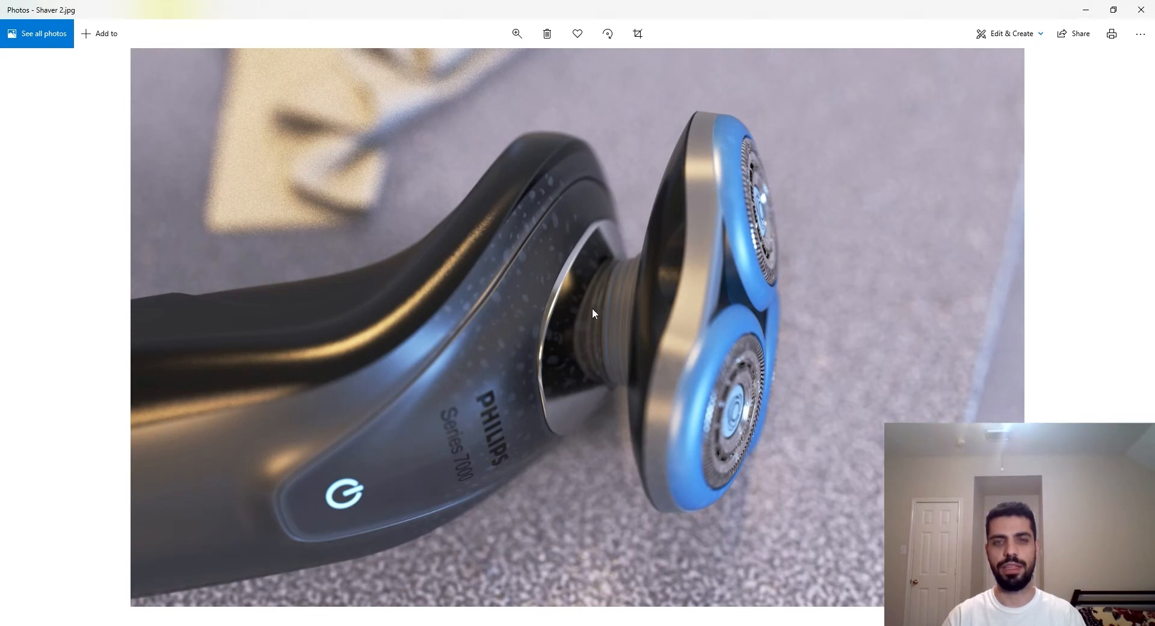
mouse_move(598, 274)
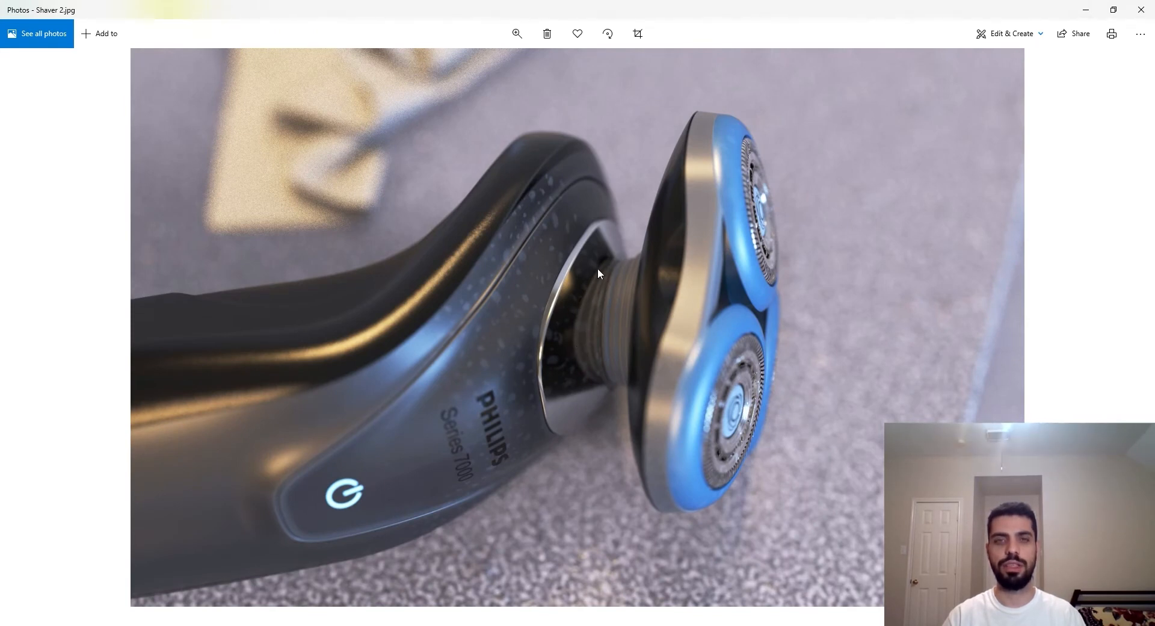
mouse_move(556, 309)
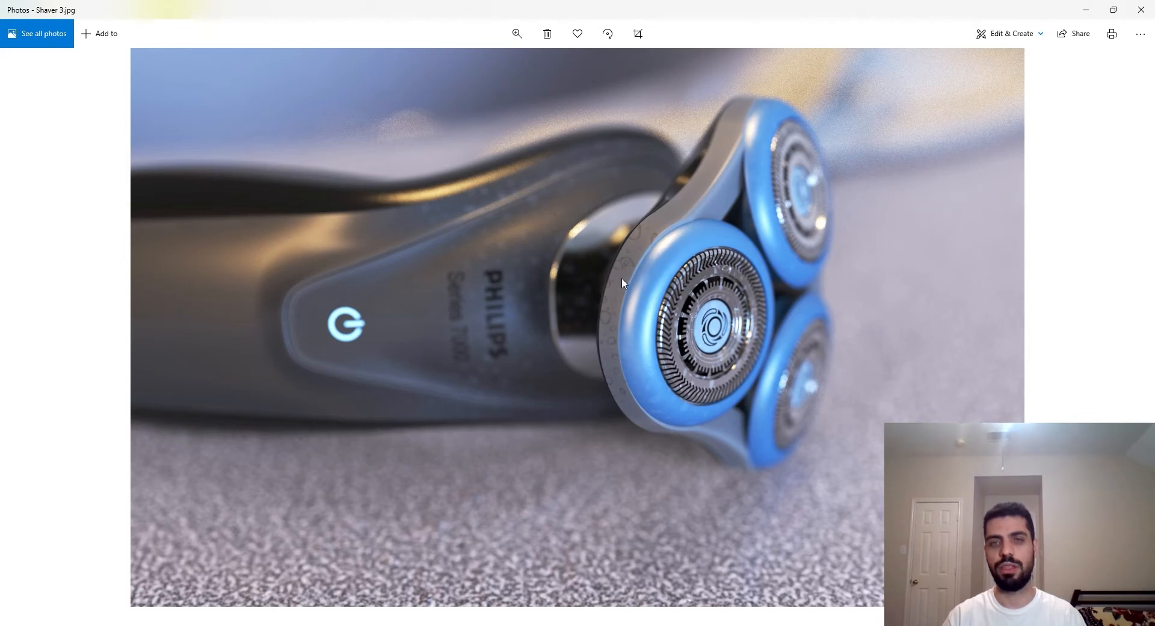
mouse_move(632, 308)
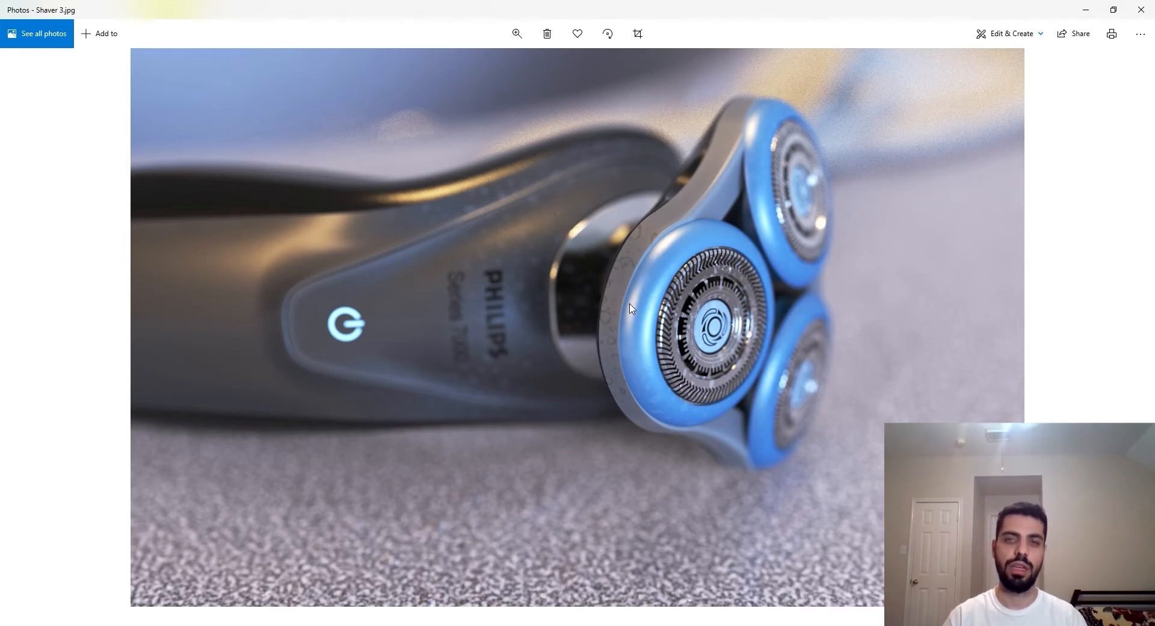
mouse_move(617, 370)
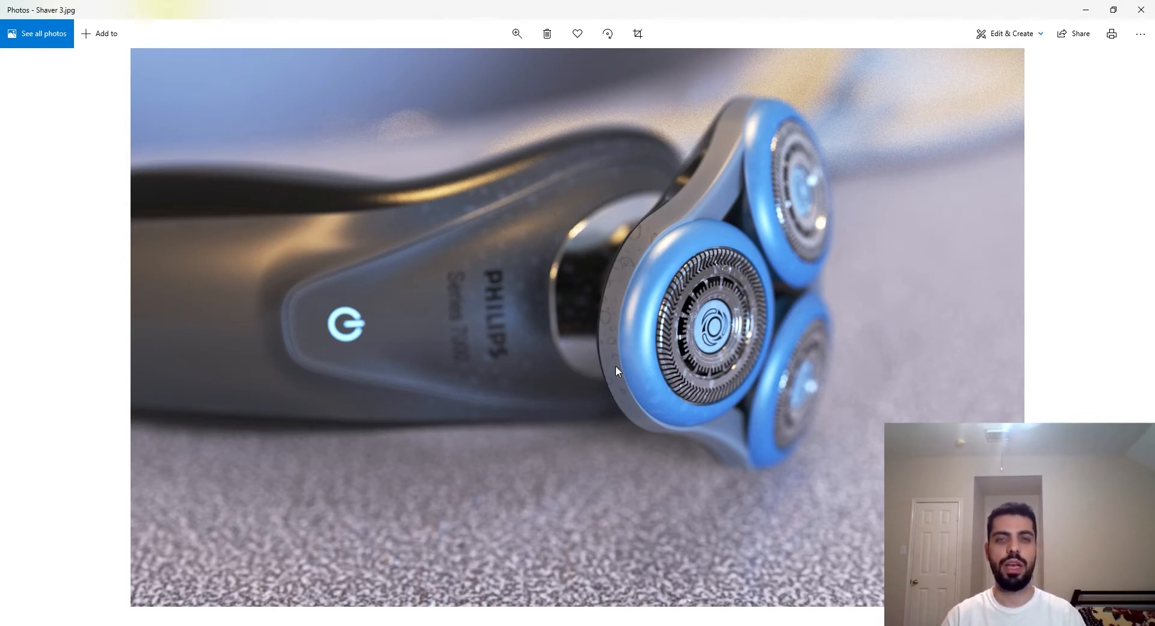
mouse_move(142, 320)
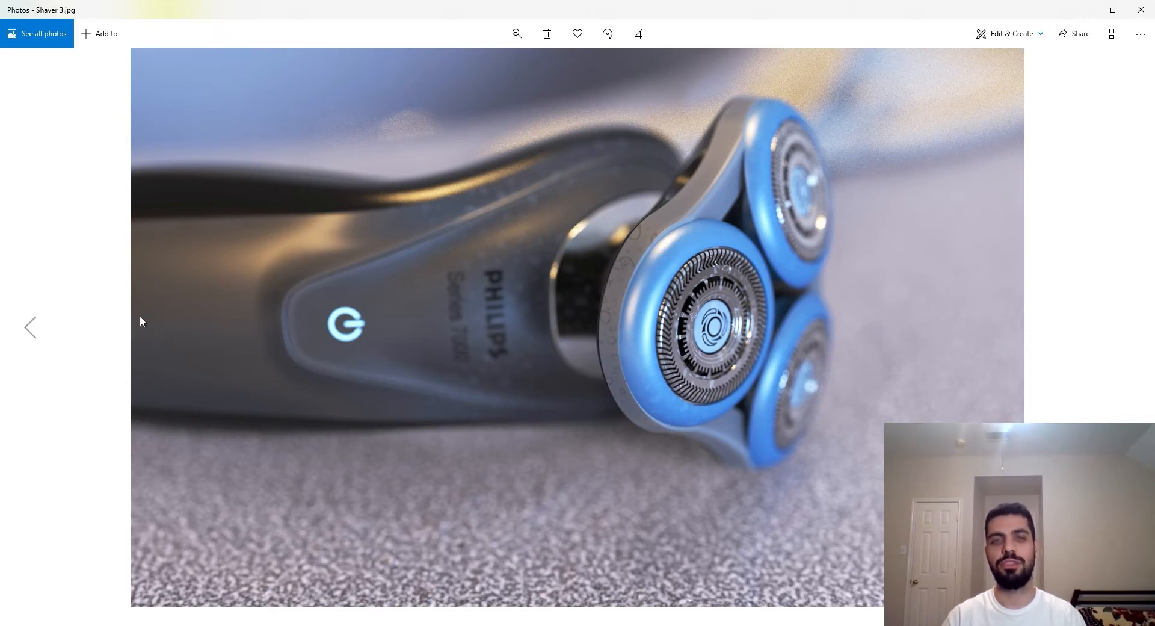
mouse_move(479, 332)
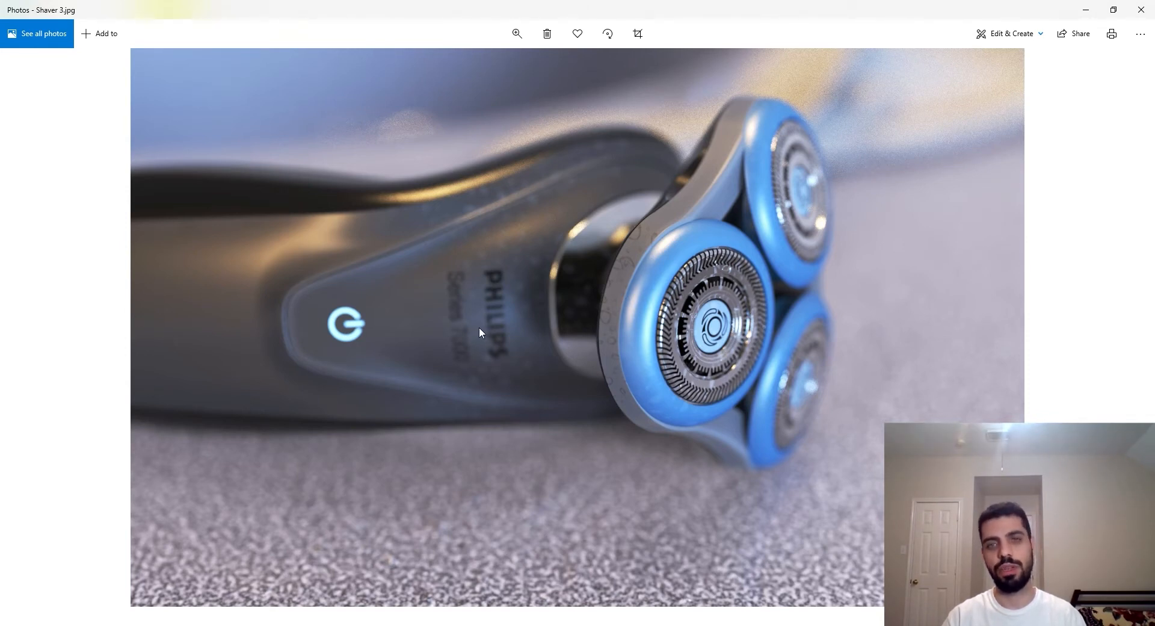
mouse_move(303, 325)
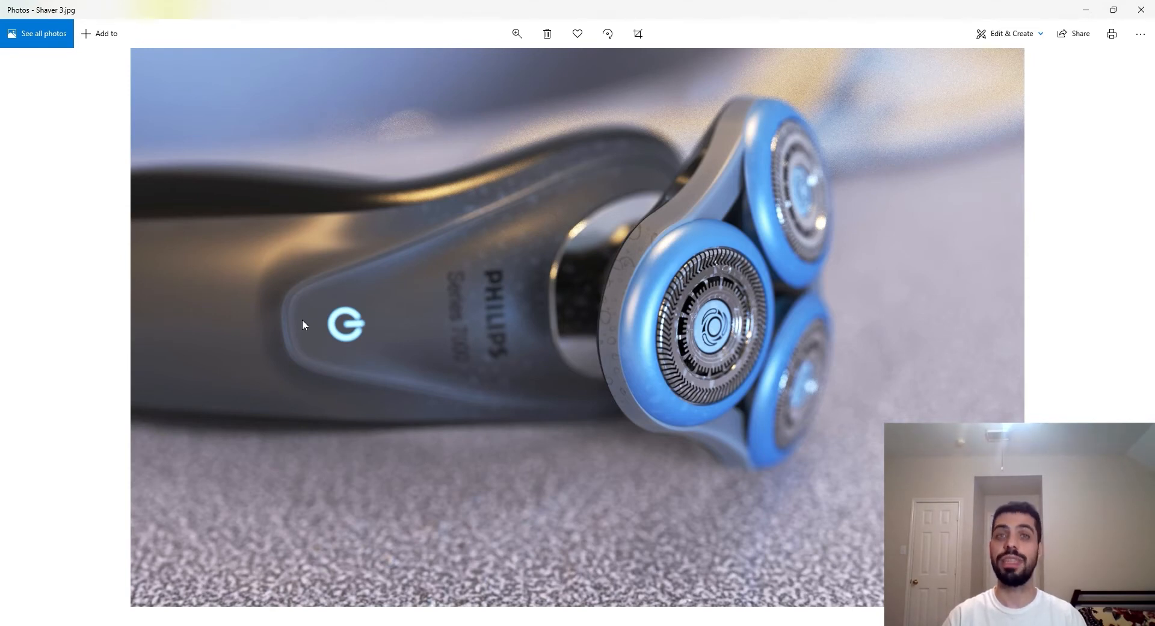
mouse_move(309, 322)
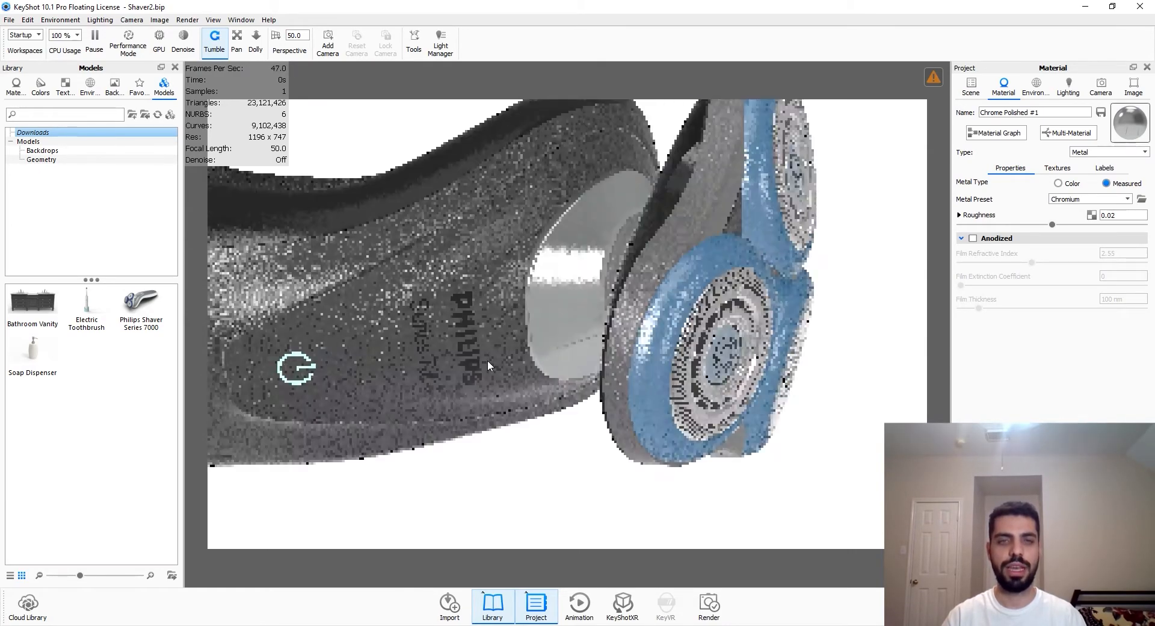
Orbit the shaver to a side-on view
drag(486, 366, 670, 312)
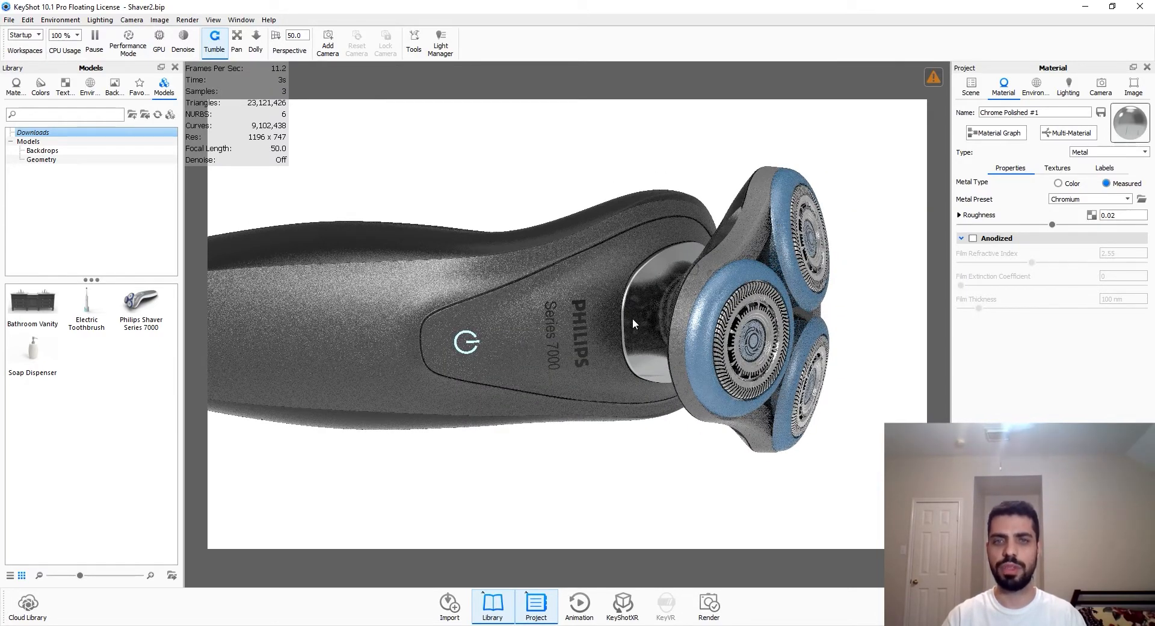
mouse_move(527, 332)
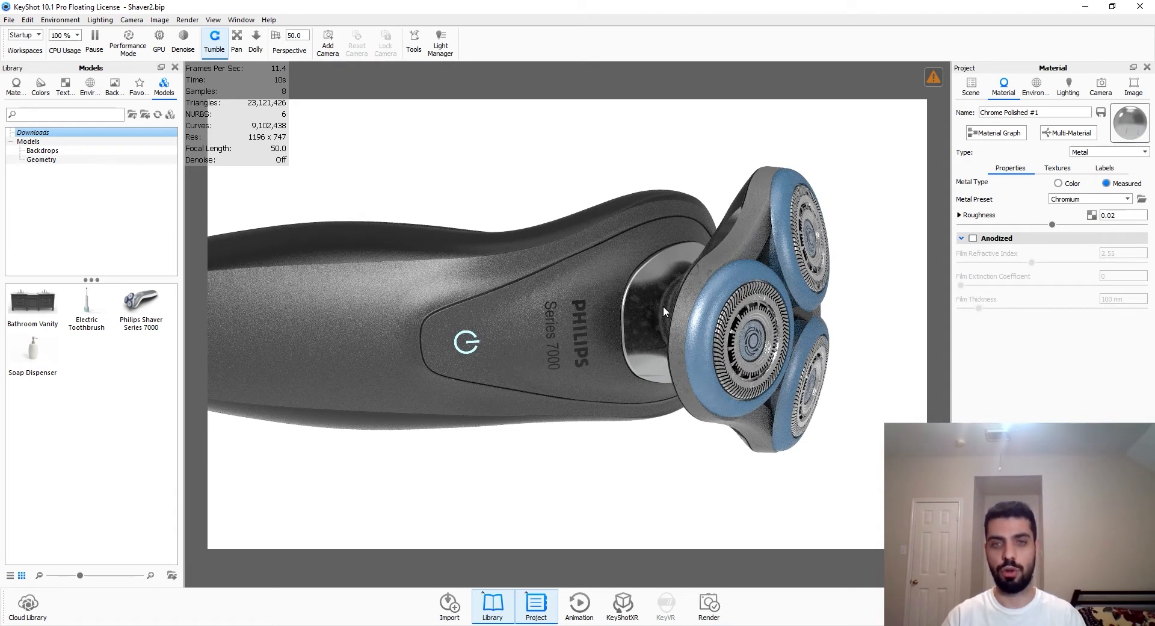
mouse_move(760, 224)
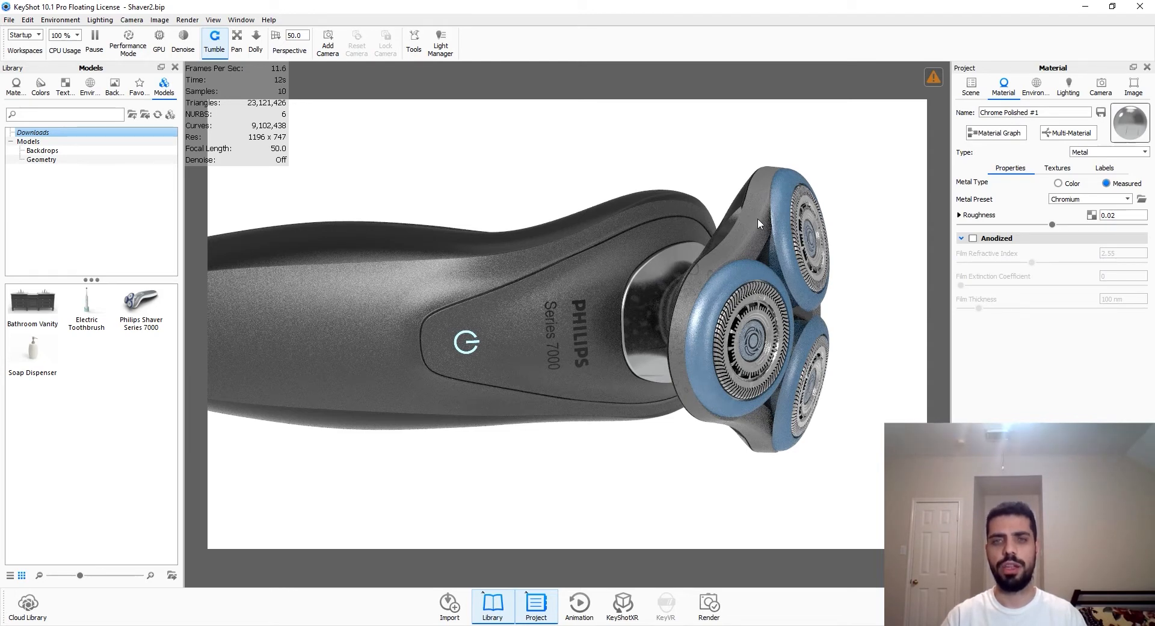
mouse_move(521, 329)
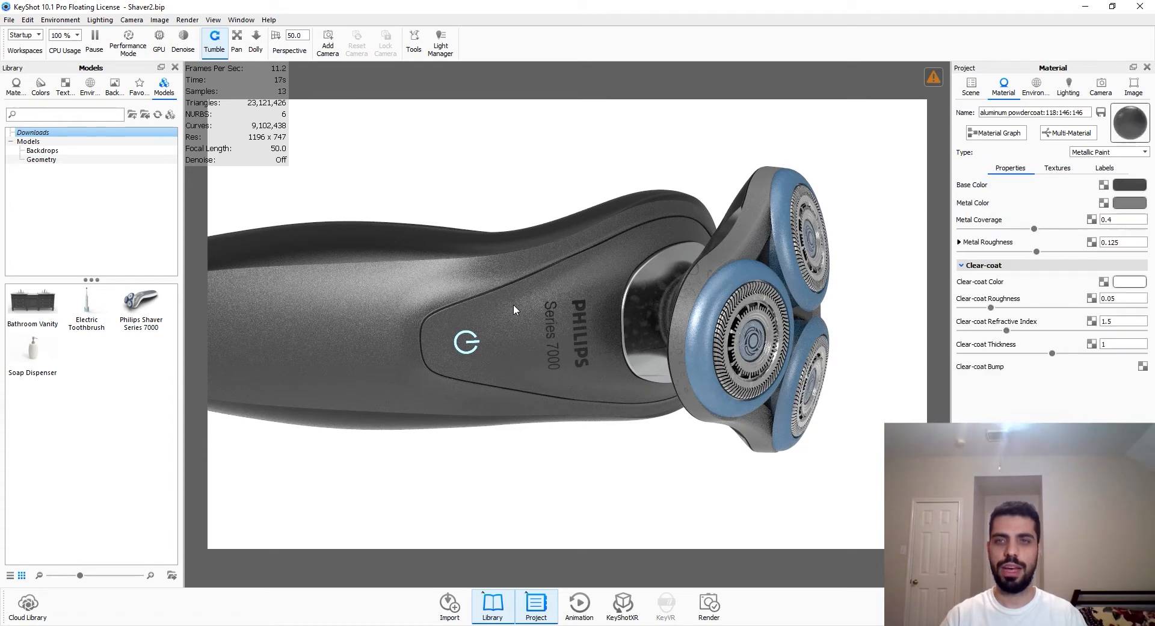
mouse_move(518, 328)
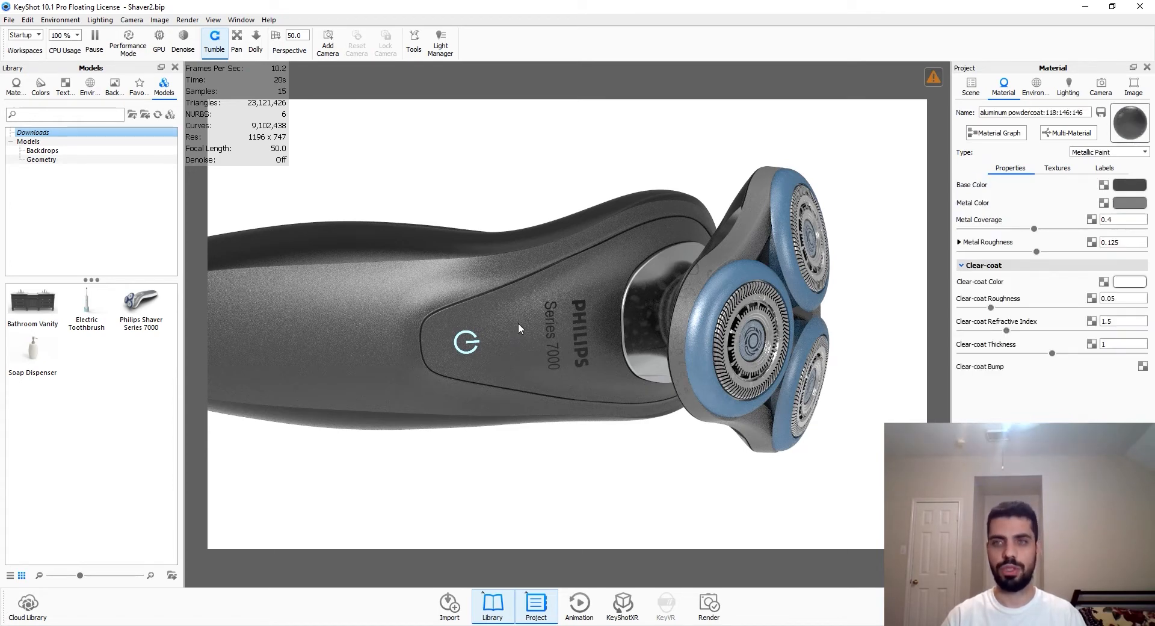
Enter the body material's node graph and filter the texture library for 'water' streaks
click(994, 132)
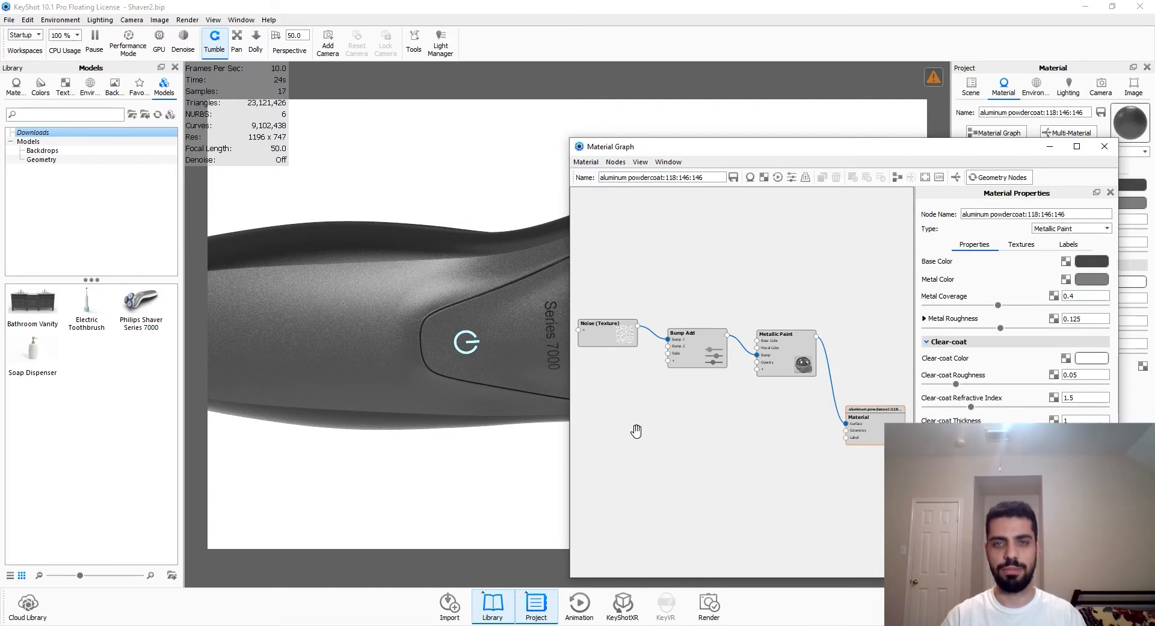
mouse_move(461, 320)
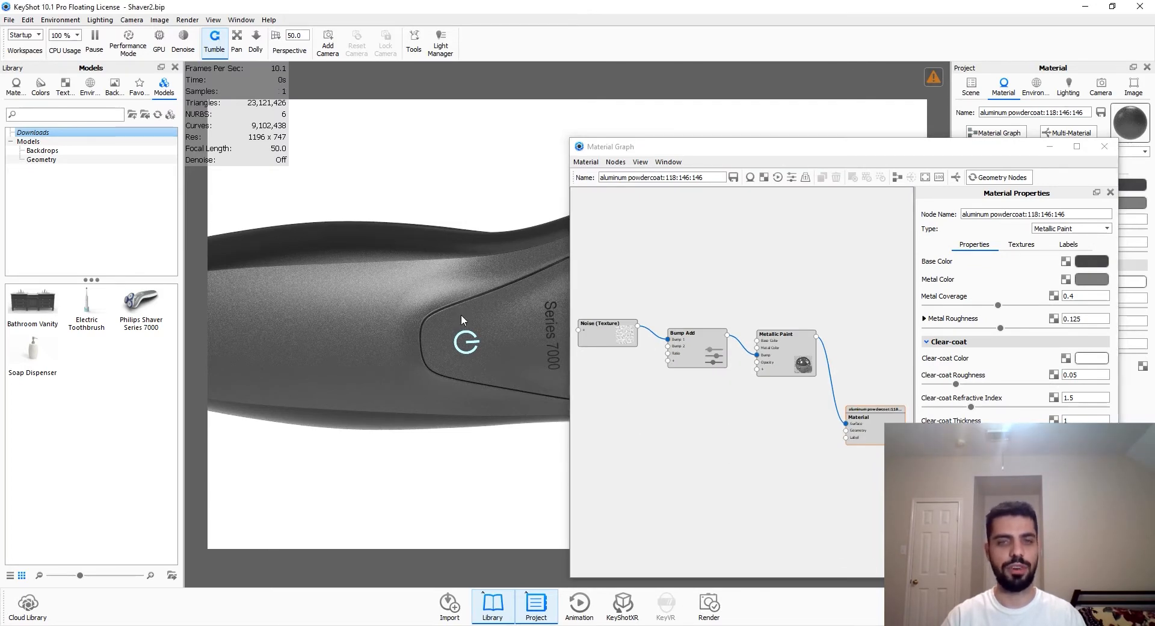
drag(464, 320, 330, 342)
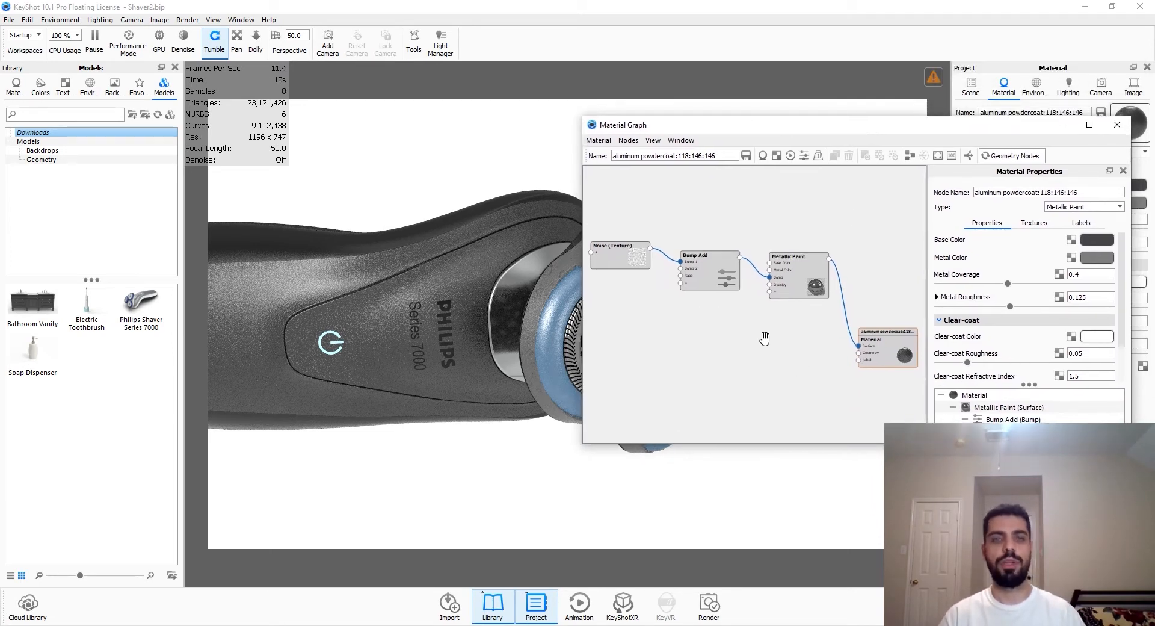
right_click(765, 338)
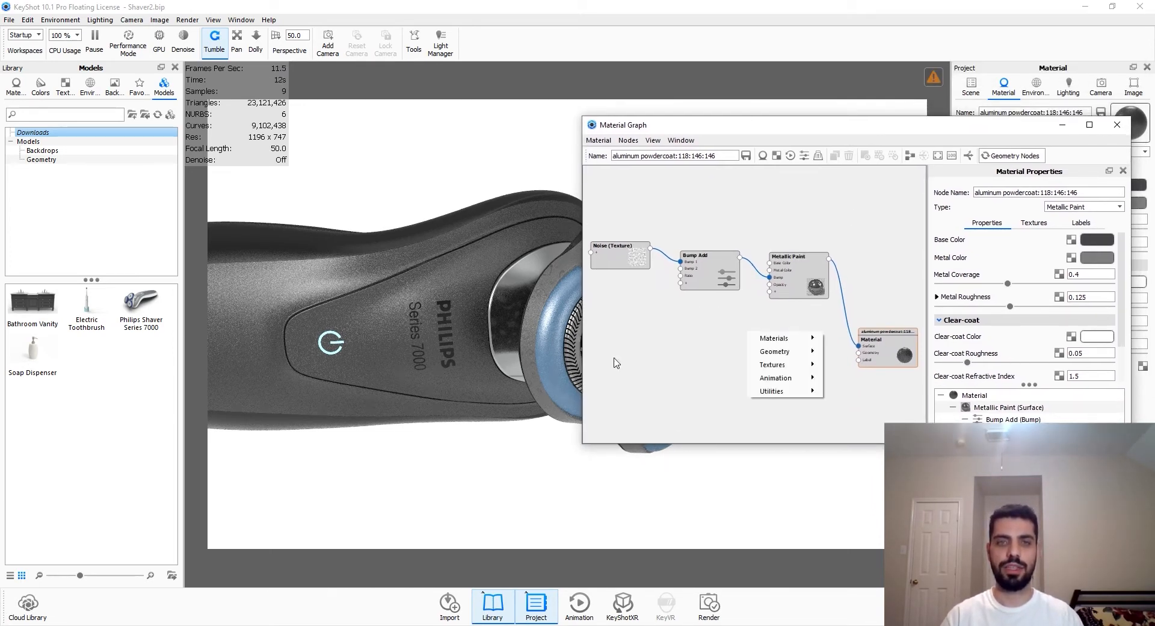
mouse_move(669, 362)
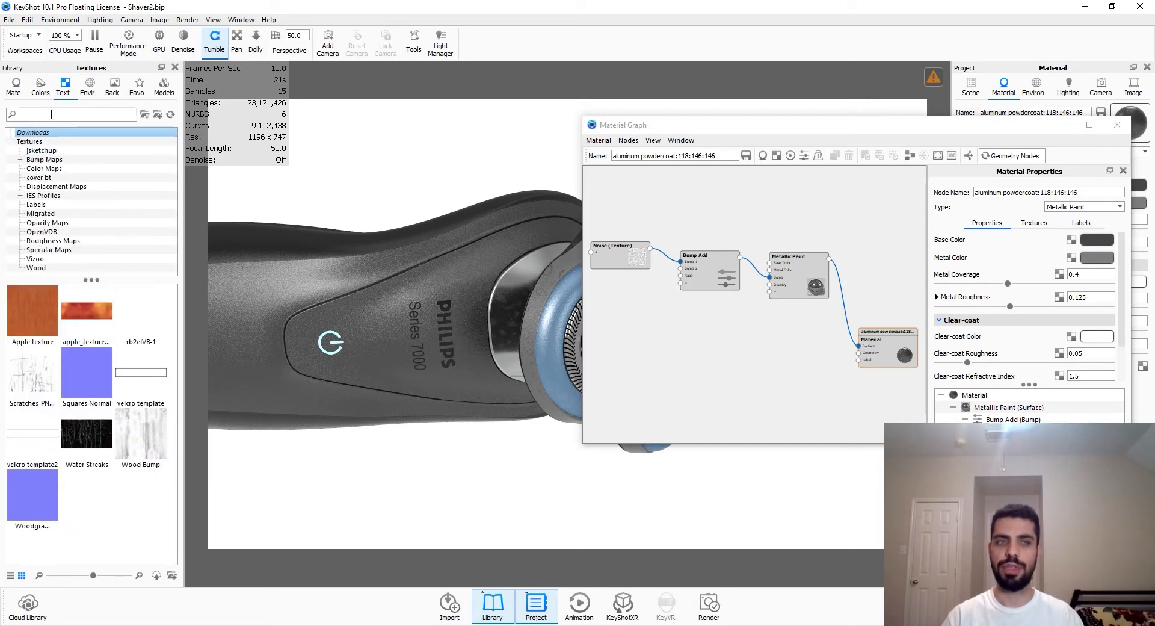
text(water)
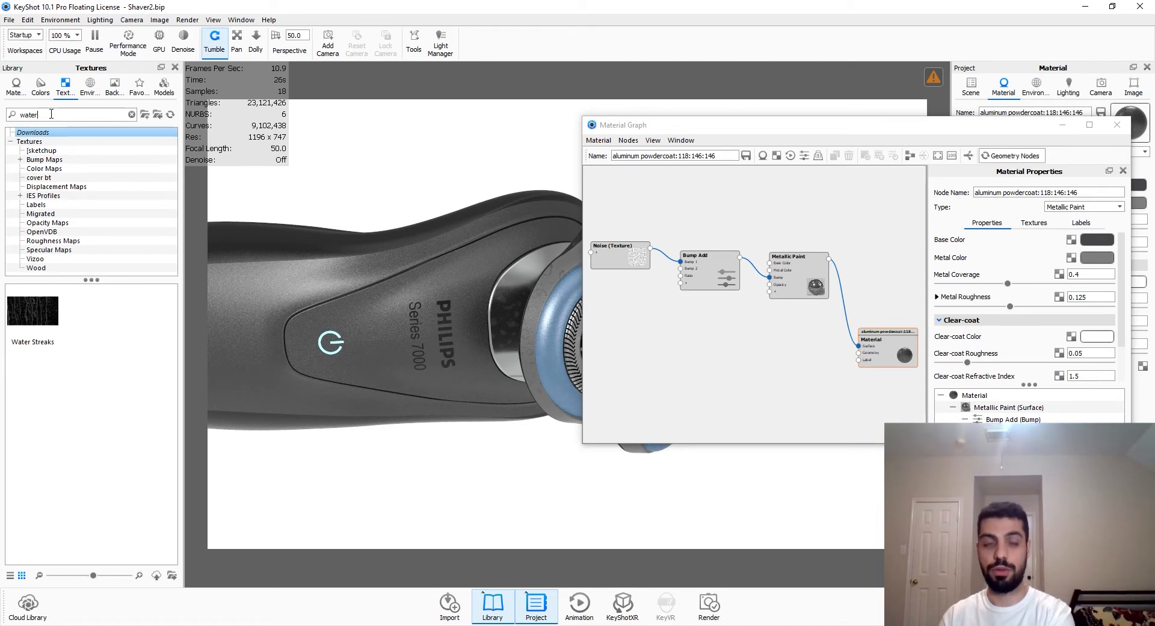
key(Backspace)
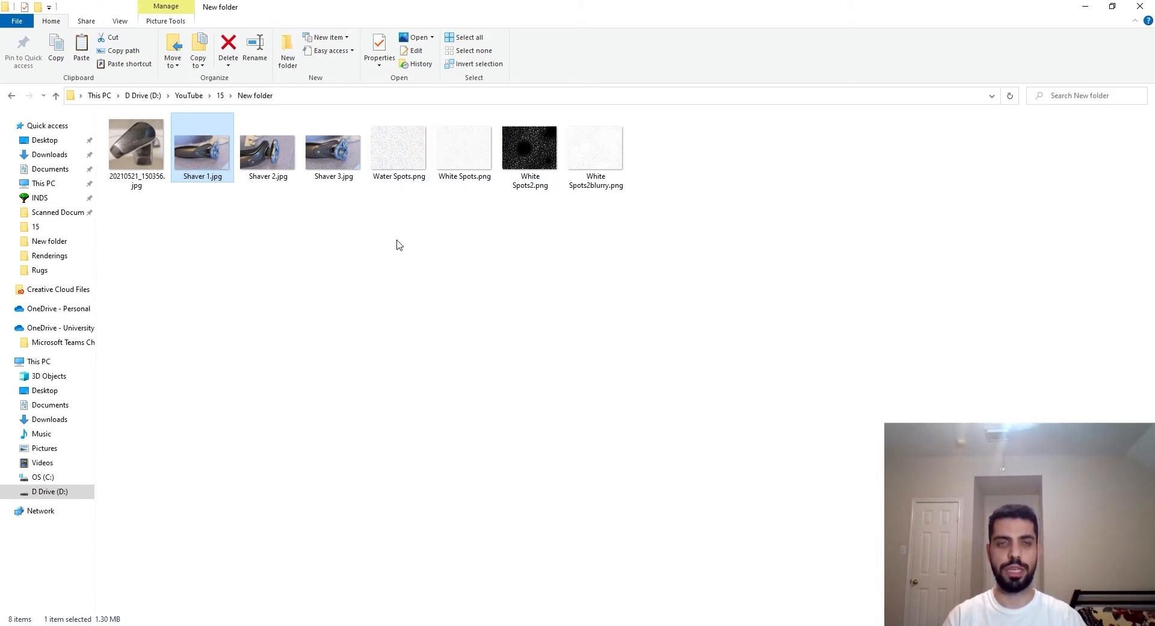
mouse_move(443, 195)
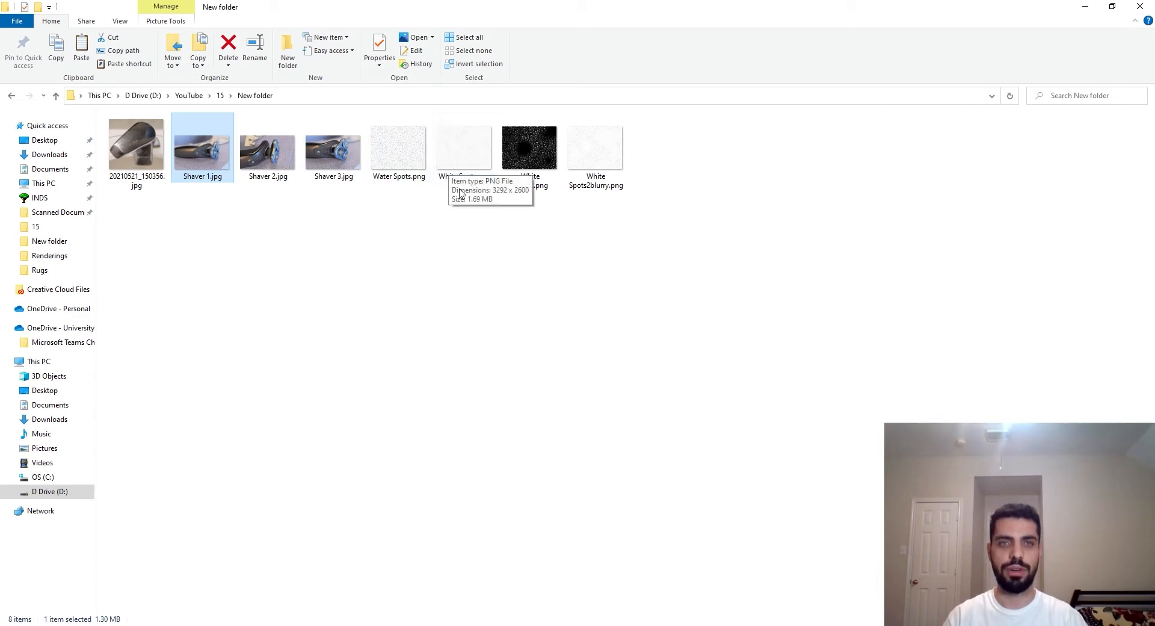
View the White Spots.png texture from the project folder
double_click(463, 146)
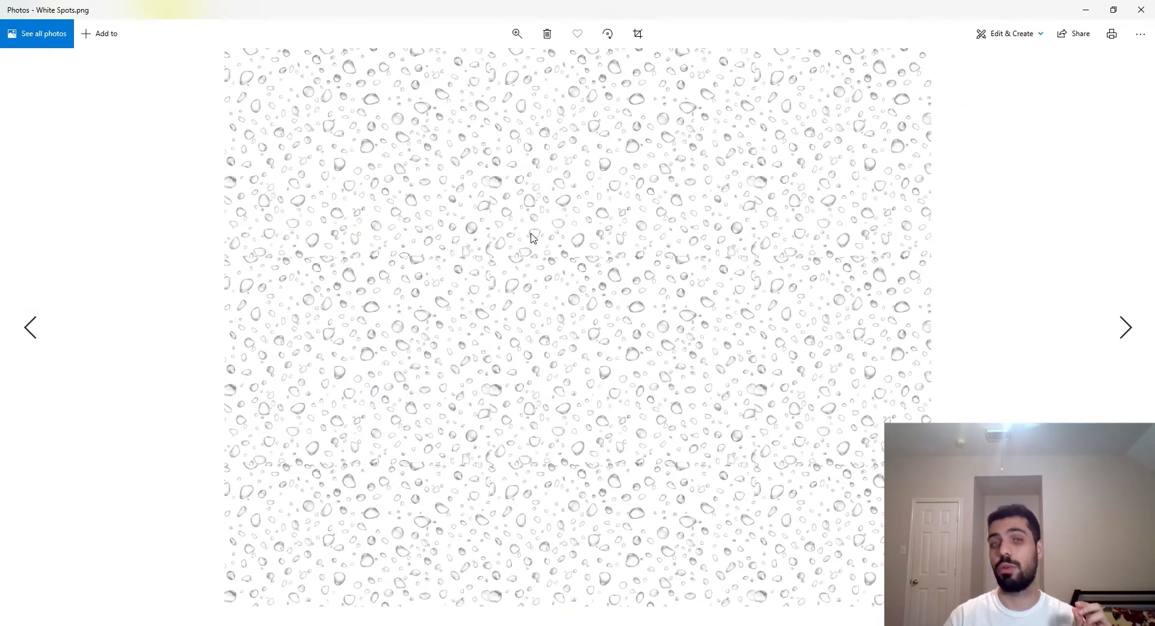
Compare the Water Spots, White Spots2 and White Spots2blurry texture images
click(1126, 327)
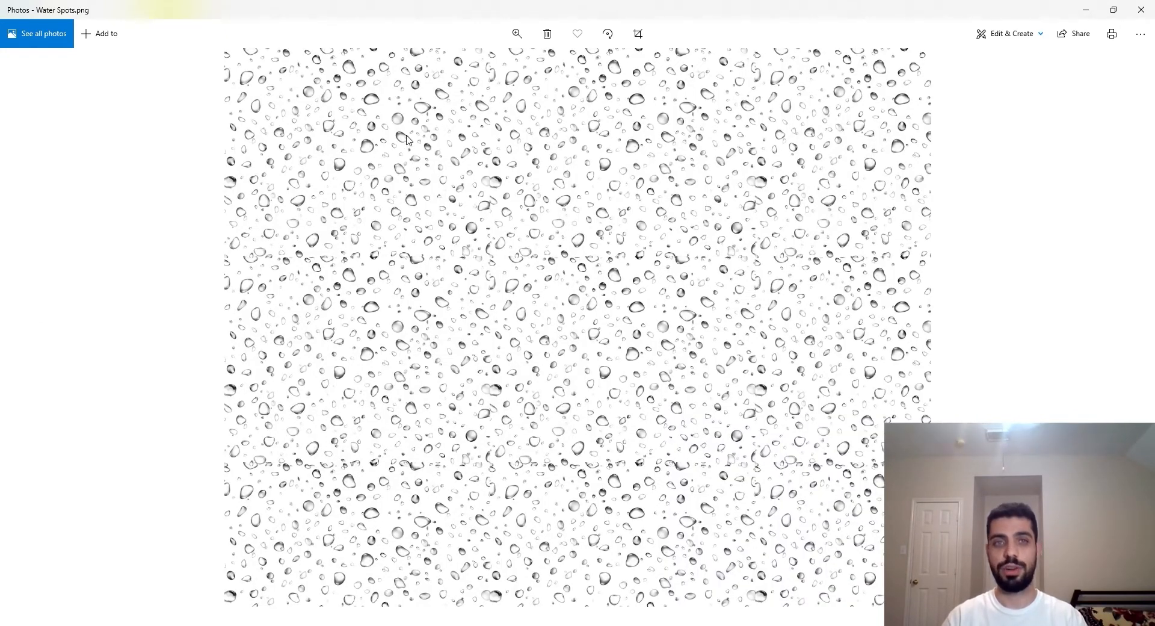
mouse_move(409, 172)
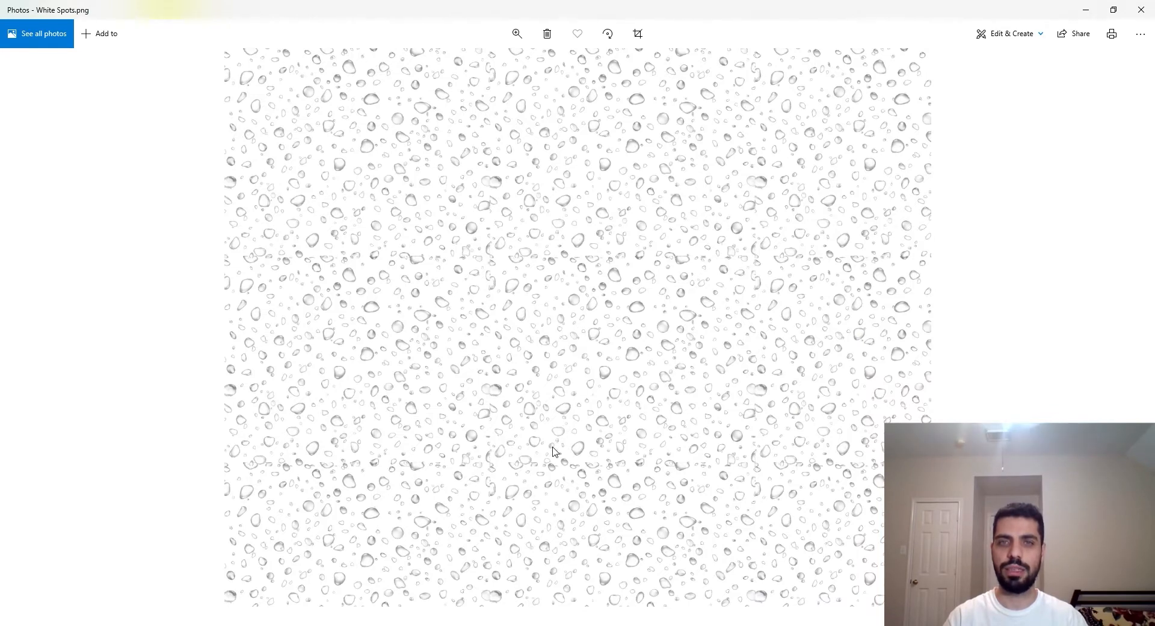
mouse_move(709, 392)
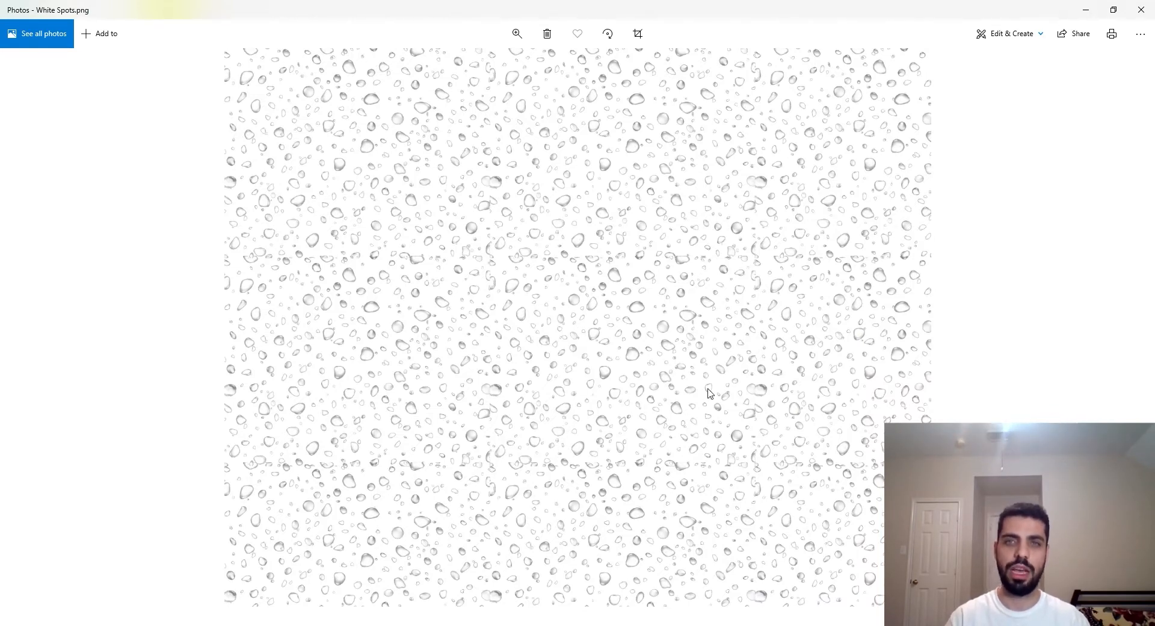
click(1125, 327)
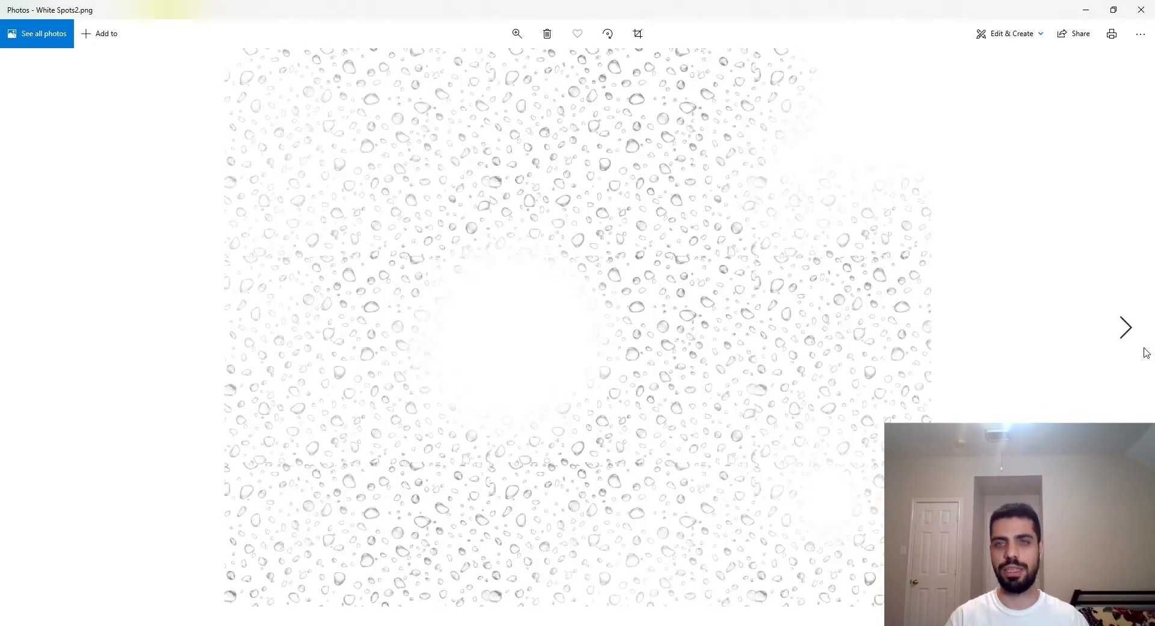
click(1125, 328)
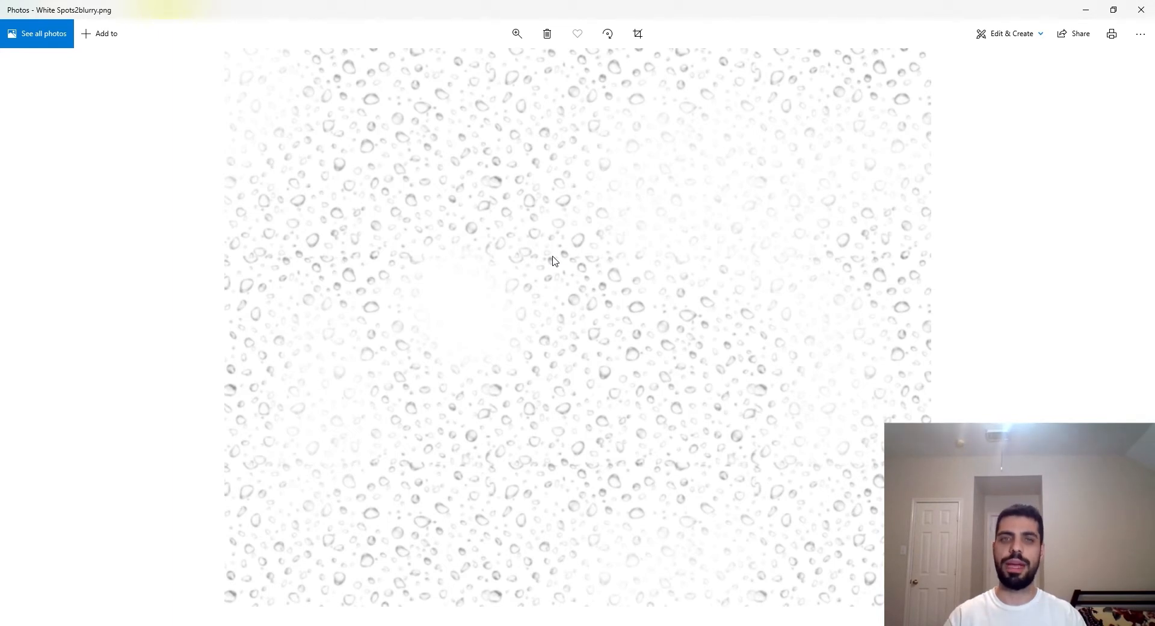
mouse_move(742, 519)
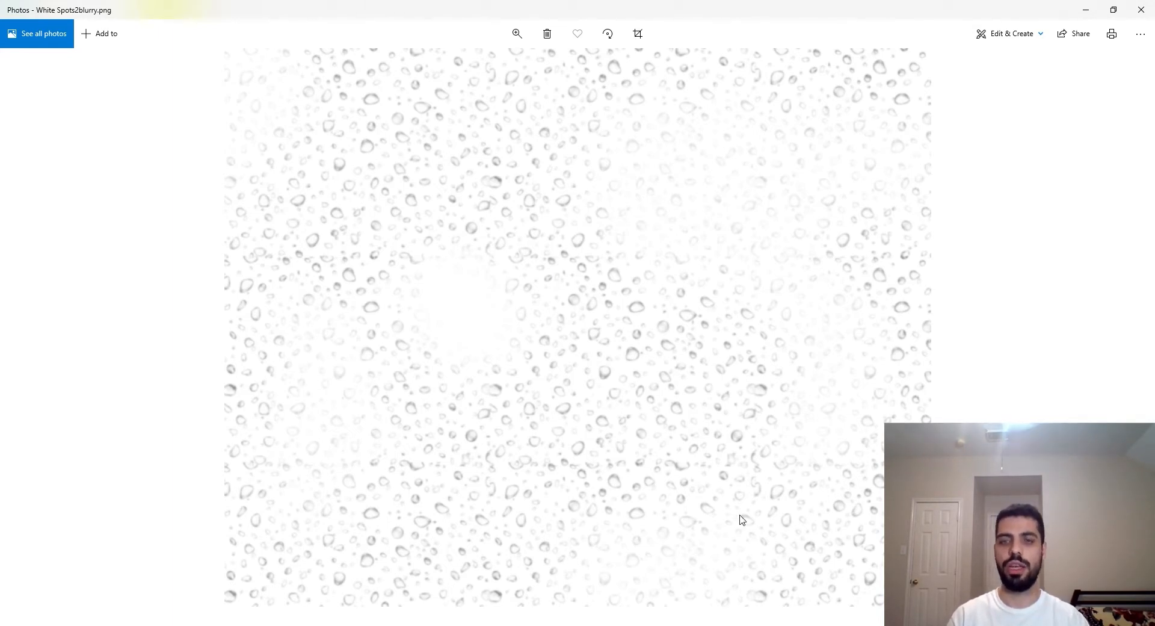
mouse_move(563, 567)
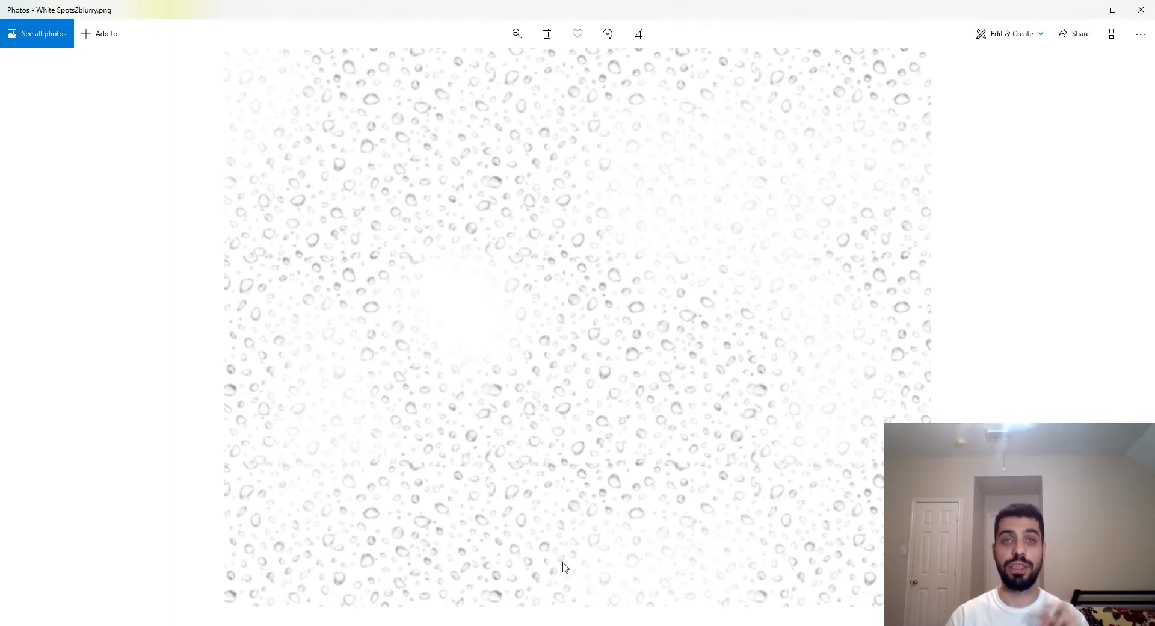
mouse_move(557, 568)
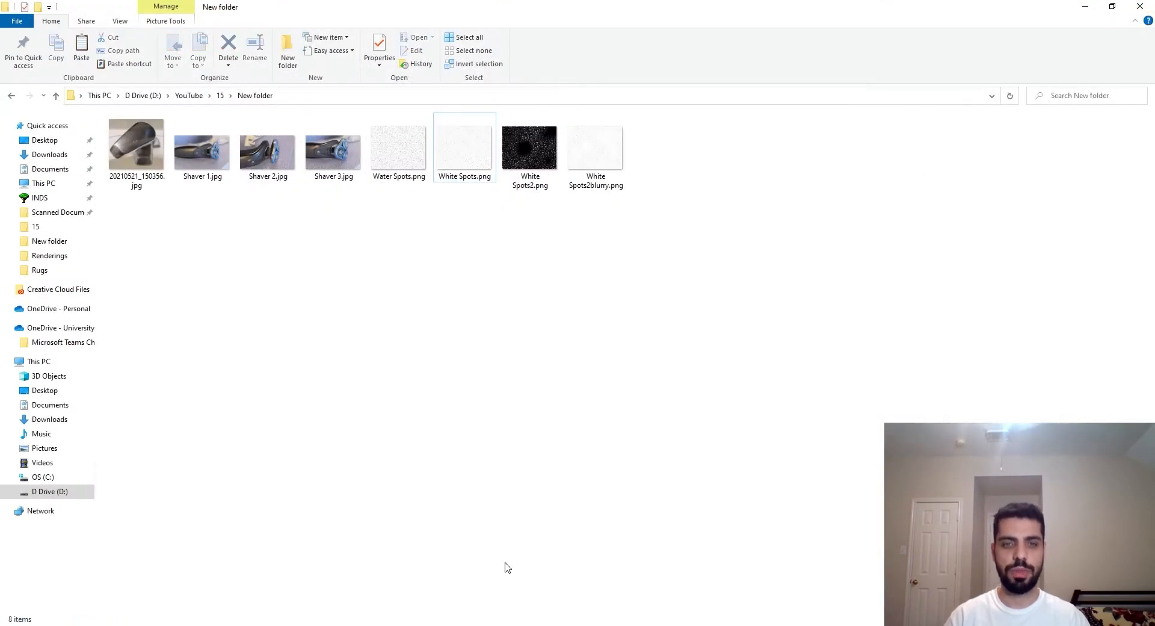
Bring White Spots2.png into the material graph as a Texture Map node
click(529, 145)
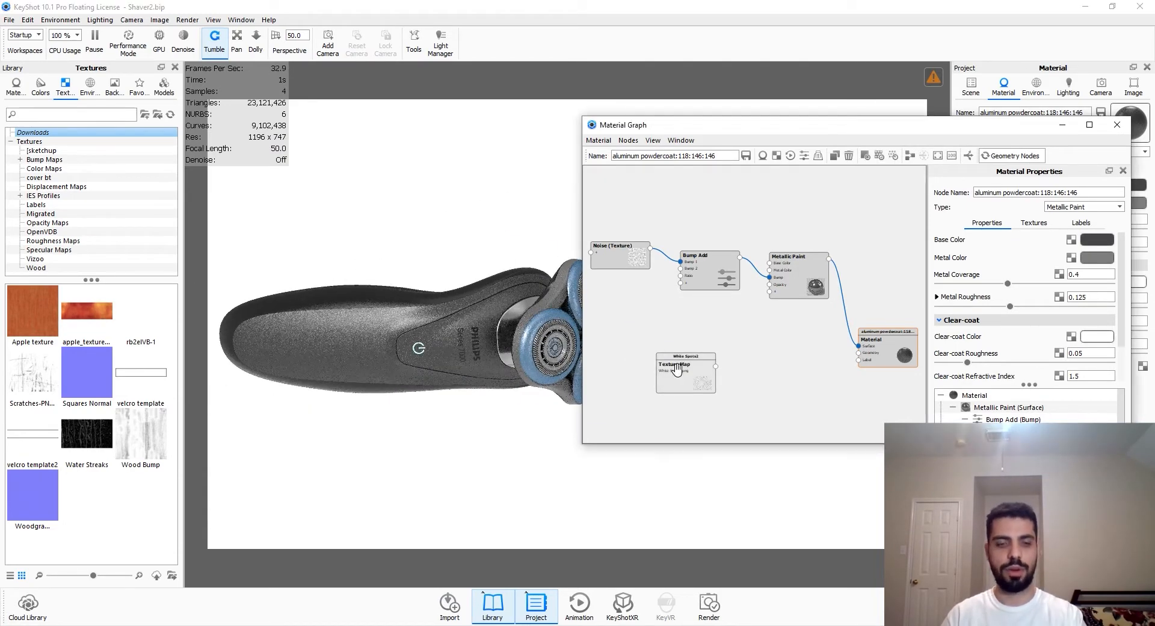
Size the White Spots2 texture in scene units at 110 mm width, previewed on the shaver
click(685, 371)
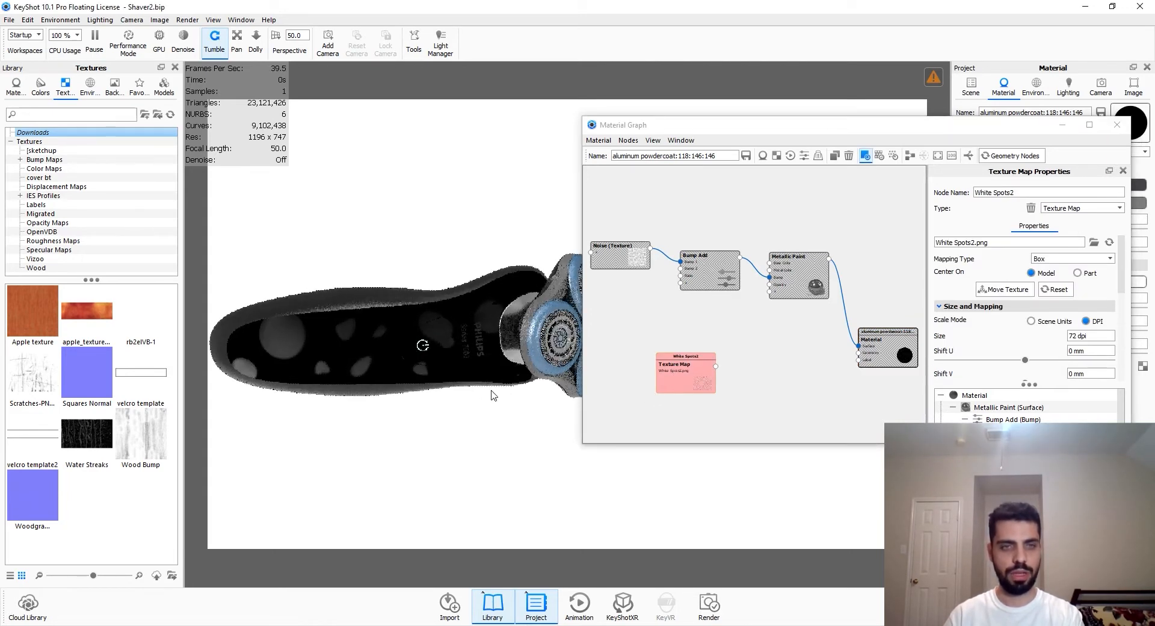
click(1032, 320)
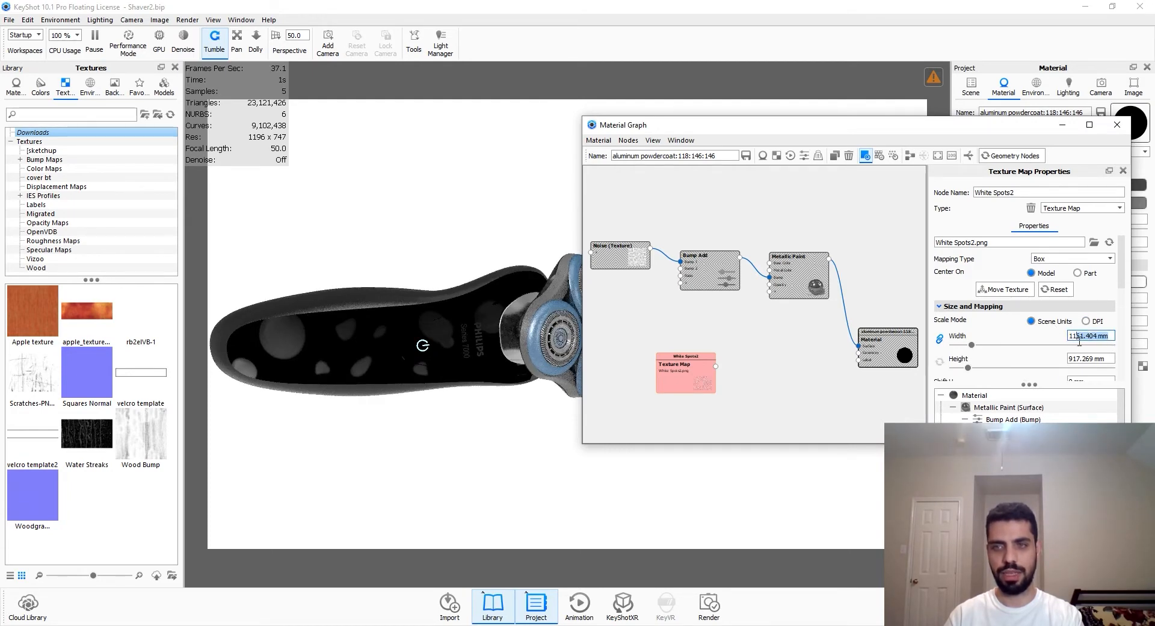
text(110)
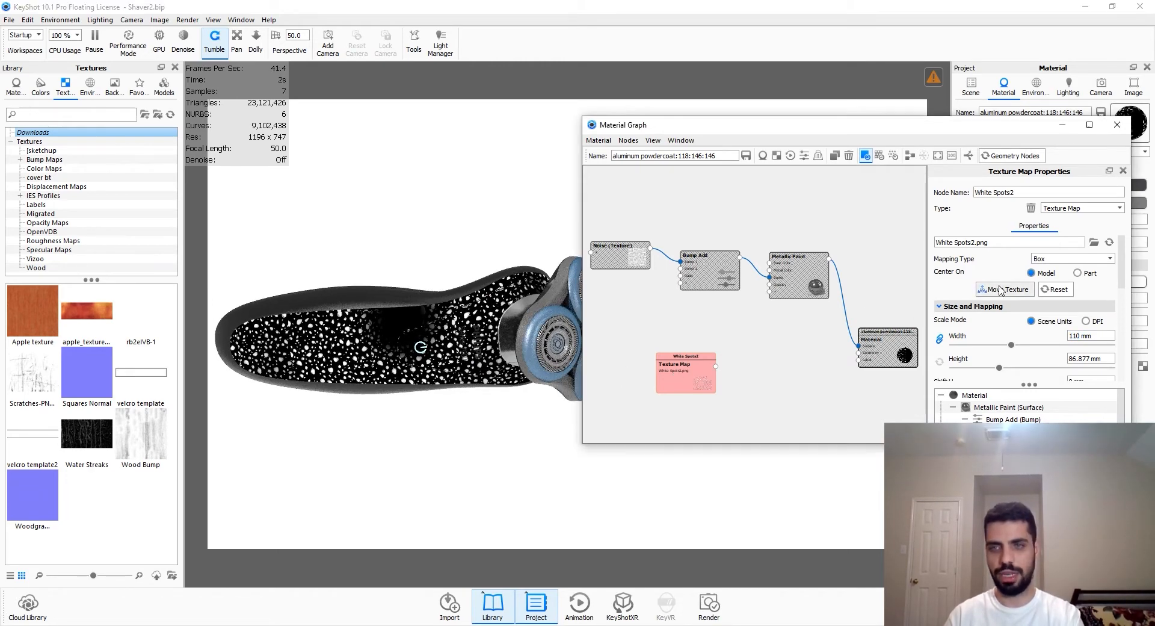
click(1003, 289)
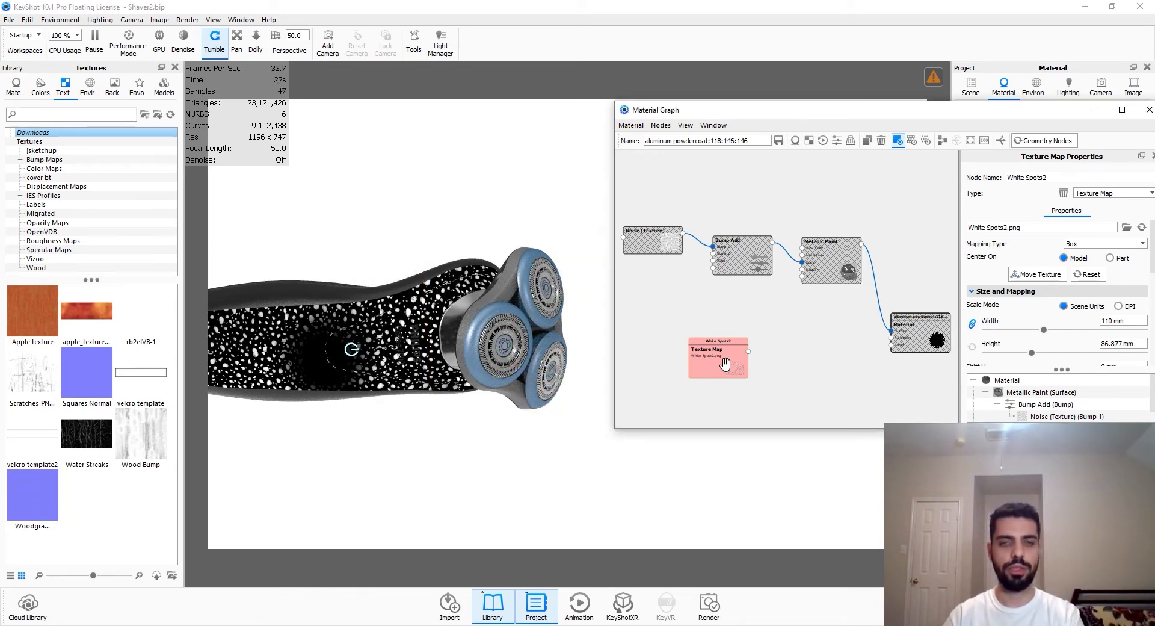
scroll(down, 3)
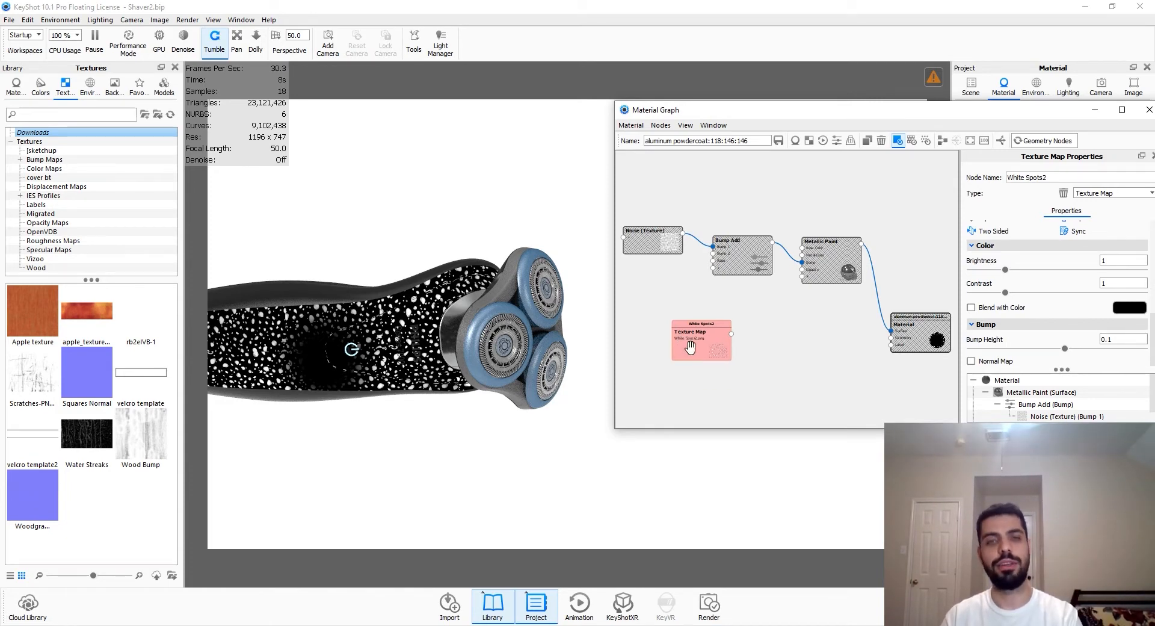
mouse_move(714, 346)
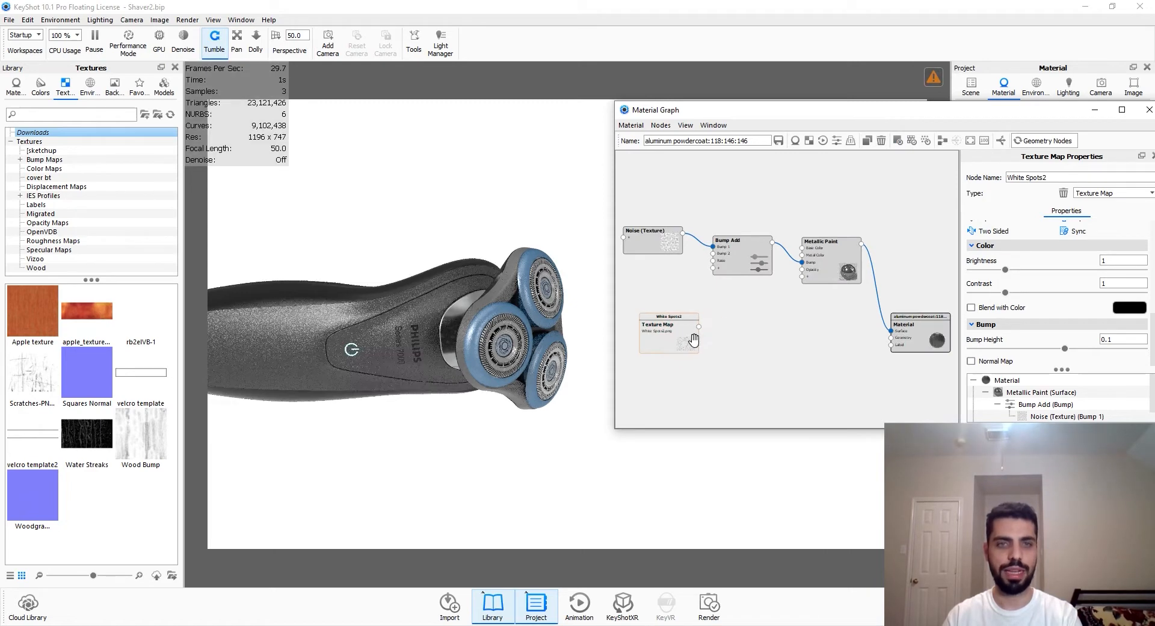
Feed the spot texture into a Color To Number node with output range 0 to 0.75
right_click(693, 340)
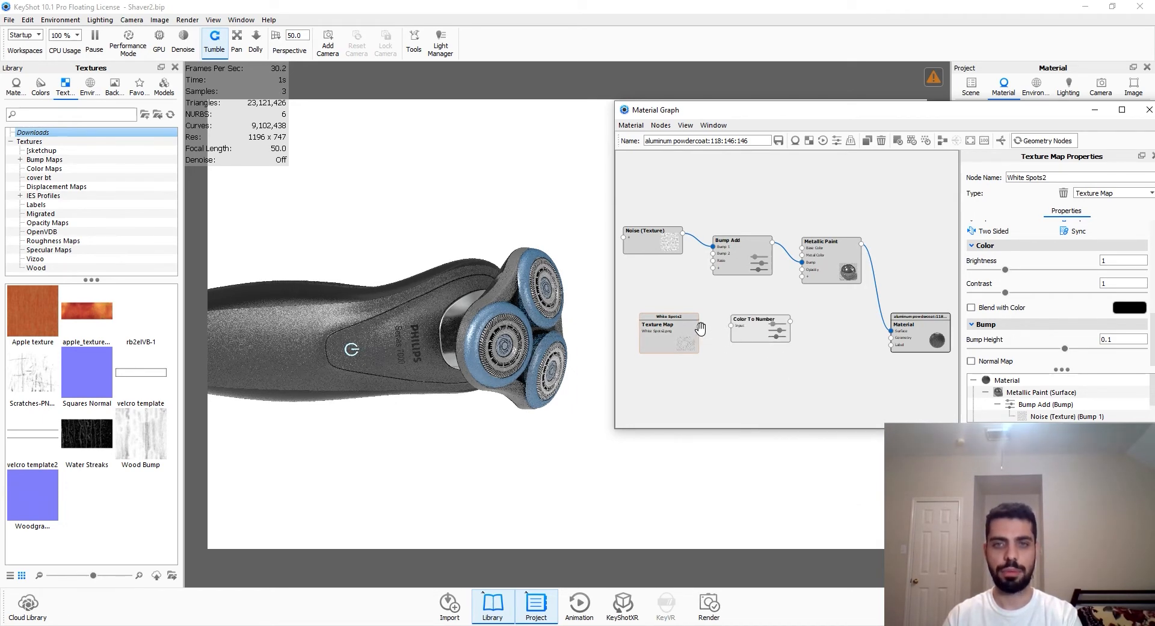
click(759, 319)
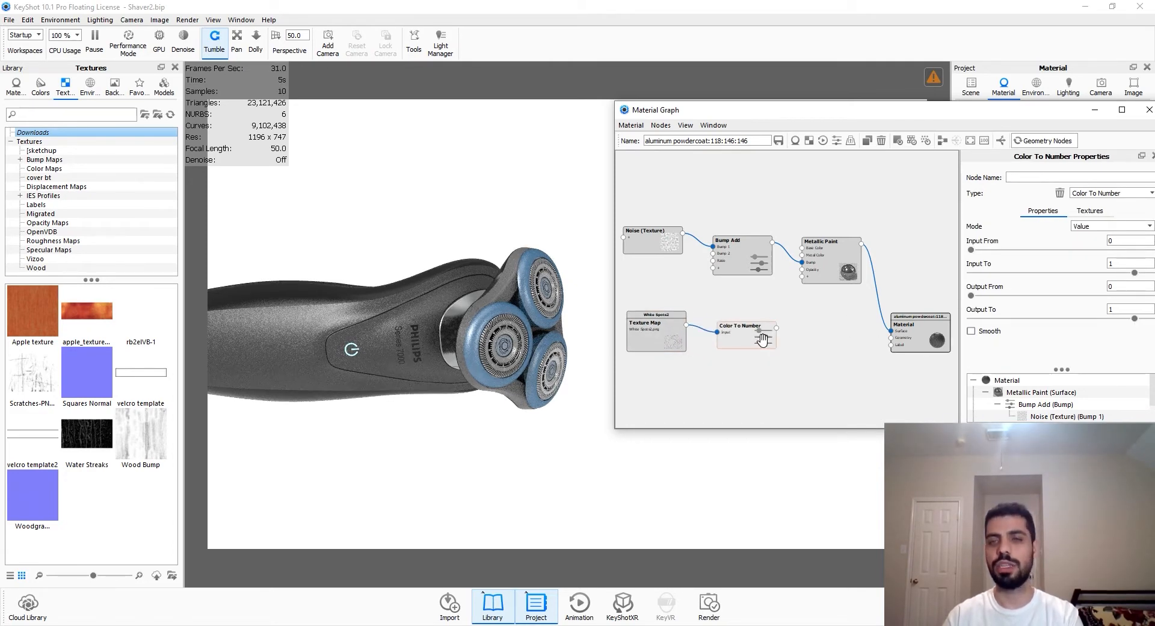
click(746, 332)
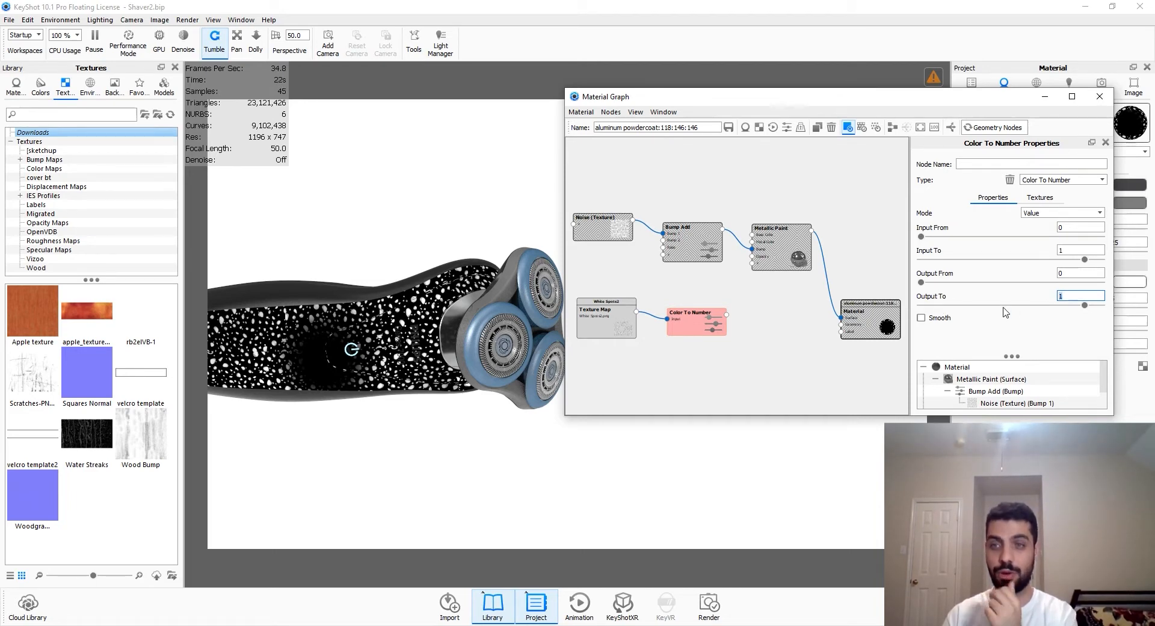
mouse_move(1065, 315)
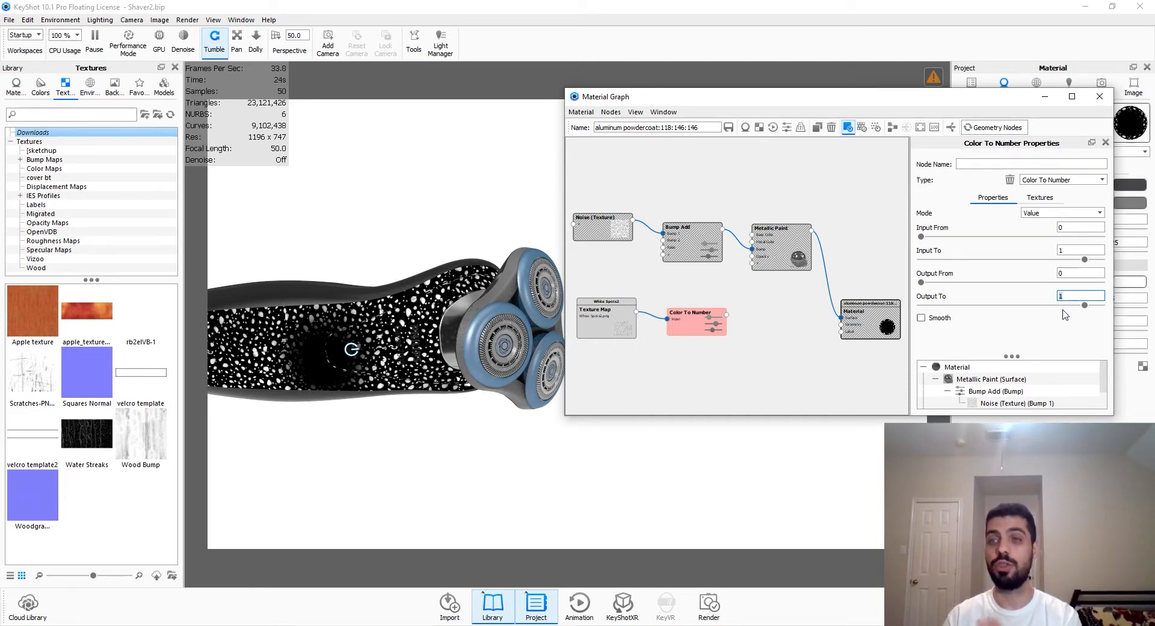
text(0.2)
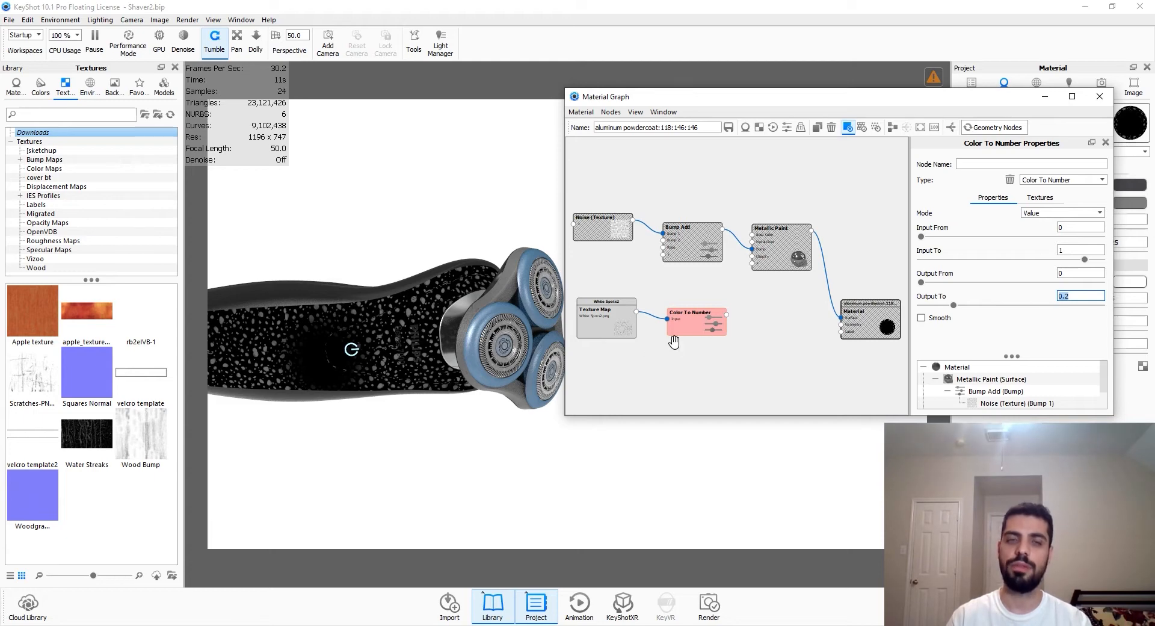
click(1079, 296)
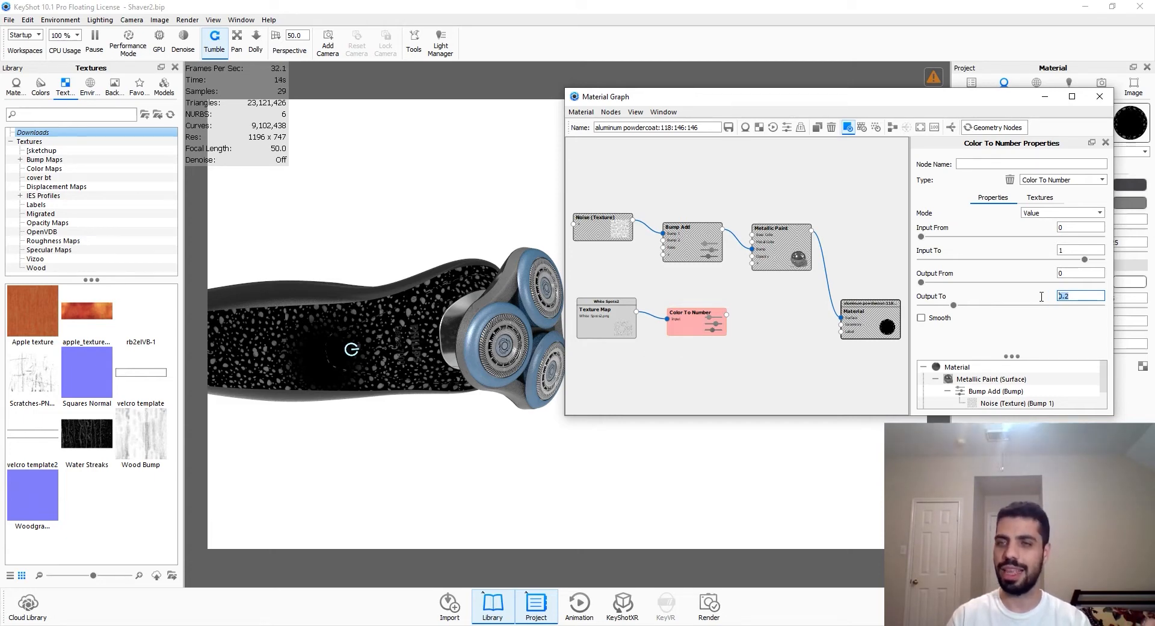
text(.75)
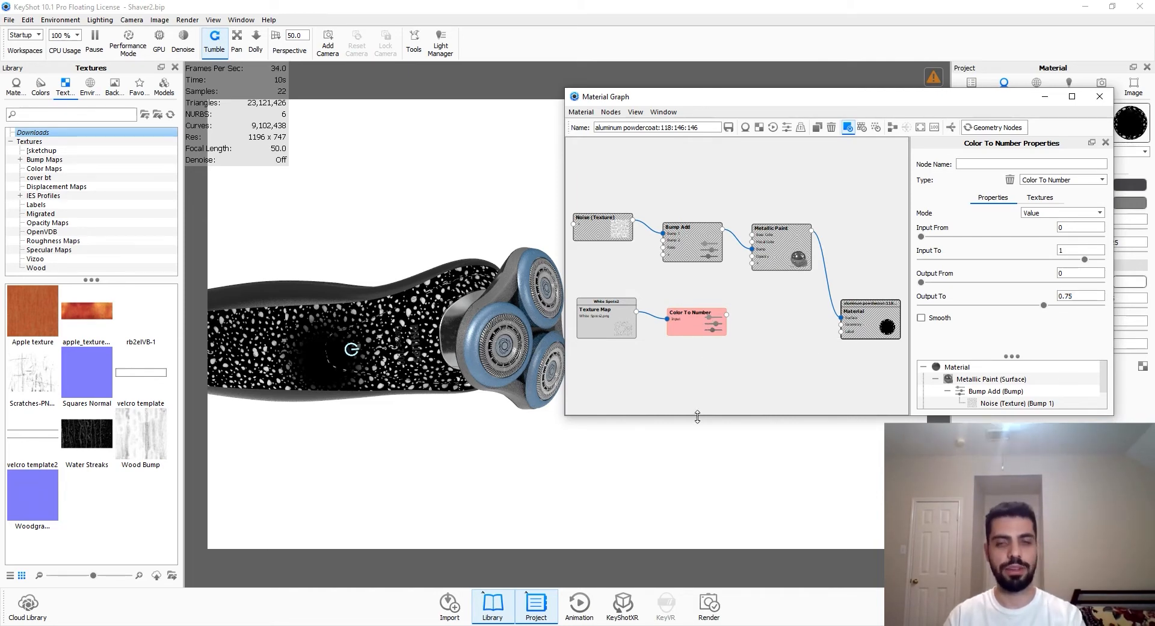
click(695, 312)
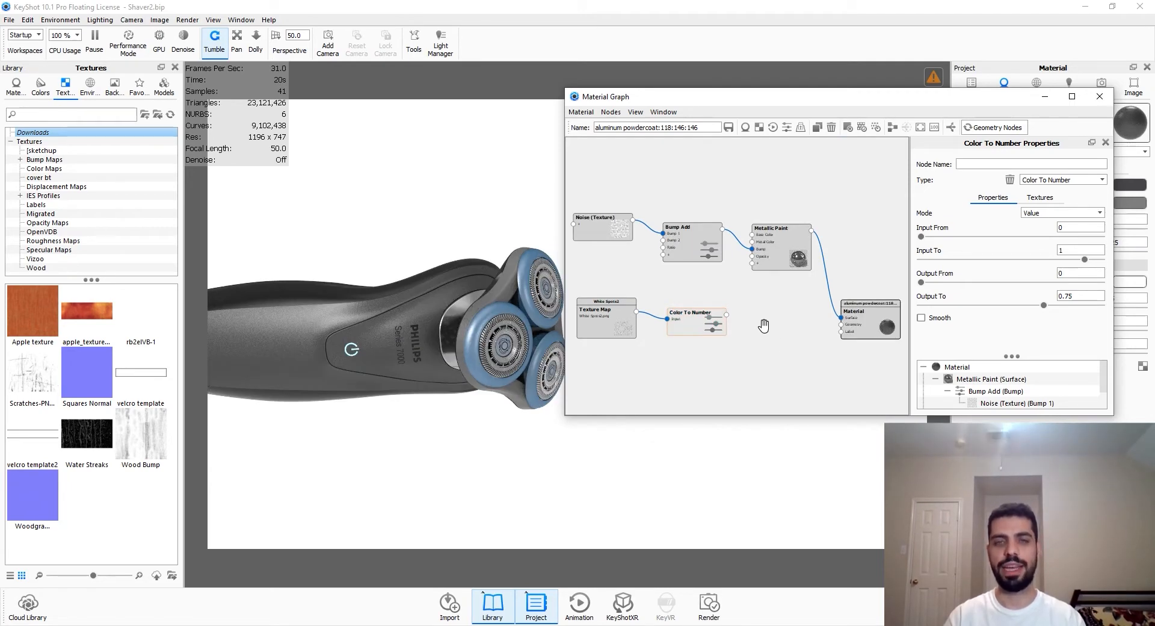
Layer a Paint label node at 0.95 roughness driven by the spot mask, giving white speckles
right_click(764, 326)
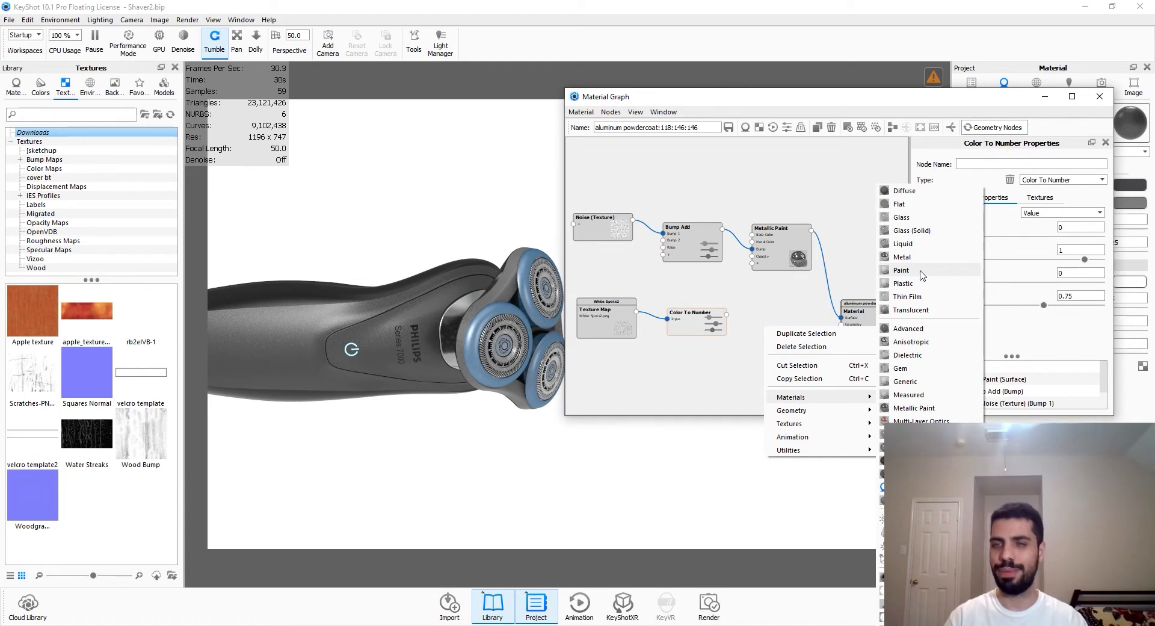
mouse_move(919, 283)
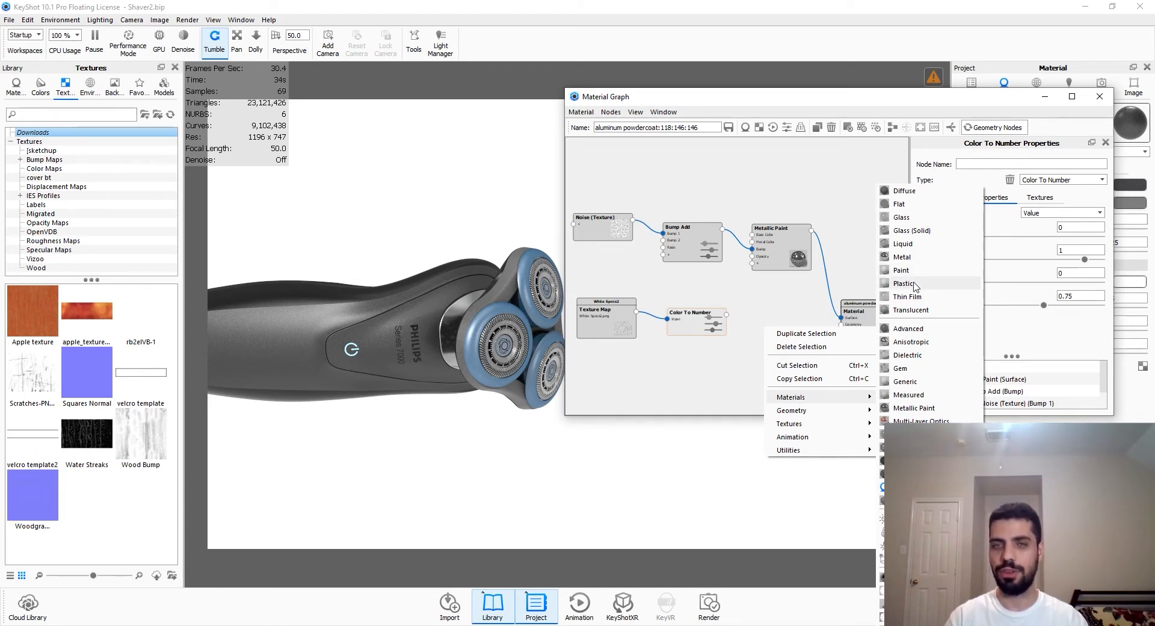
click(902, 282)
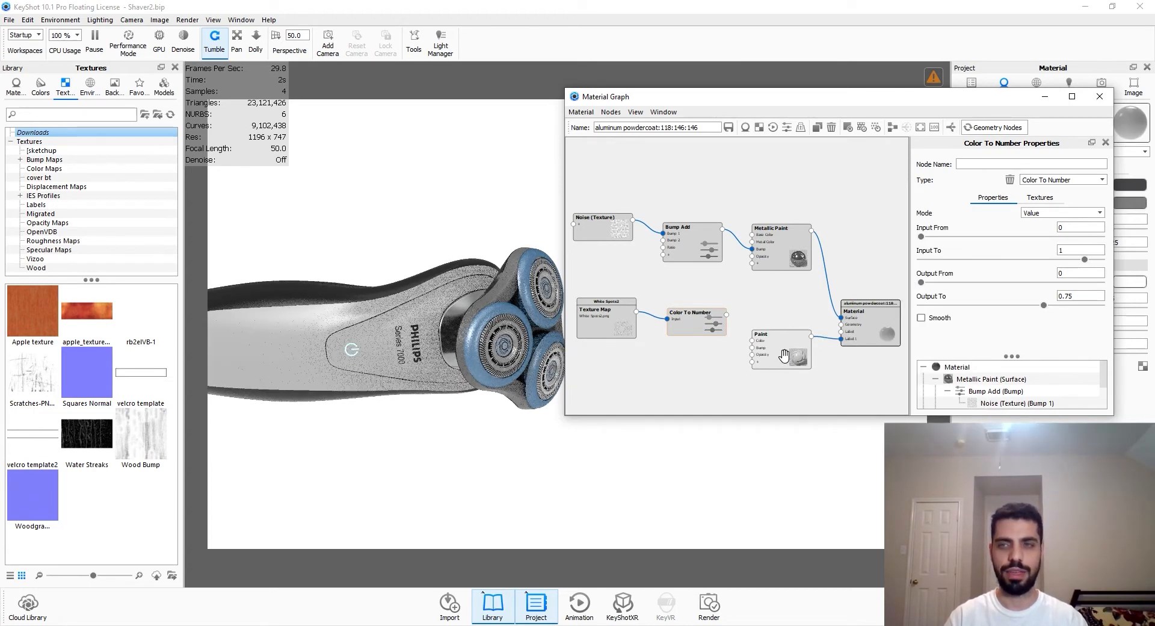
click(780, 354)
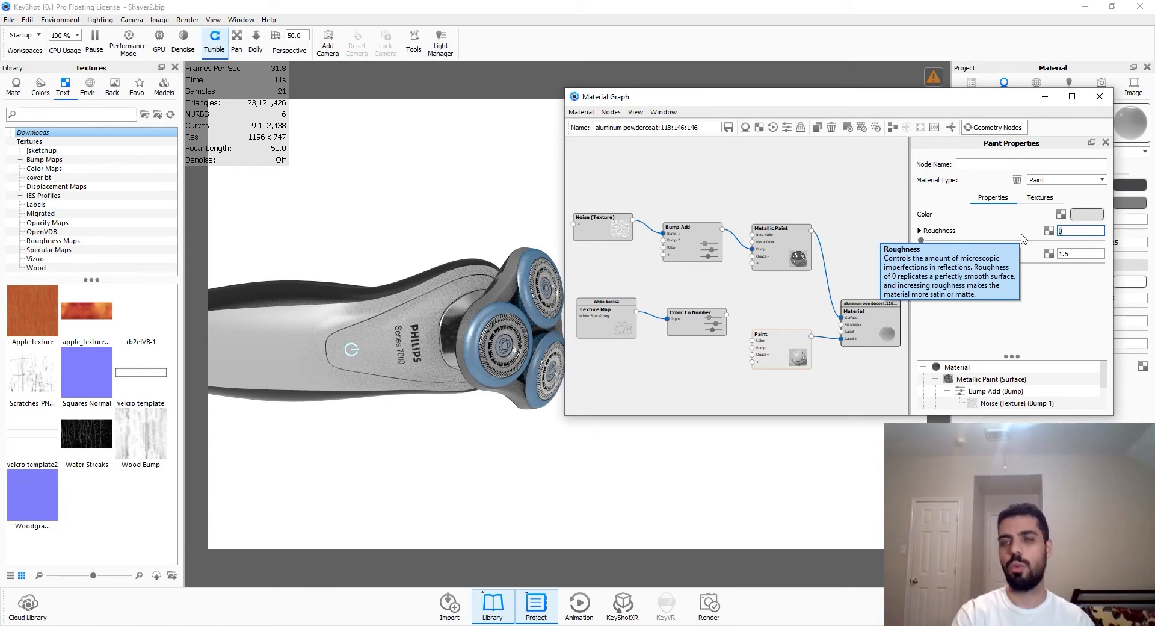
text(.95)
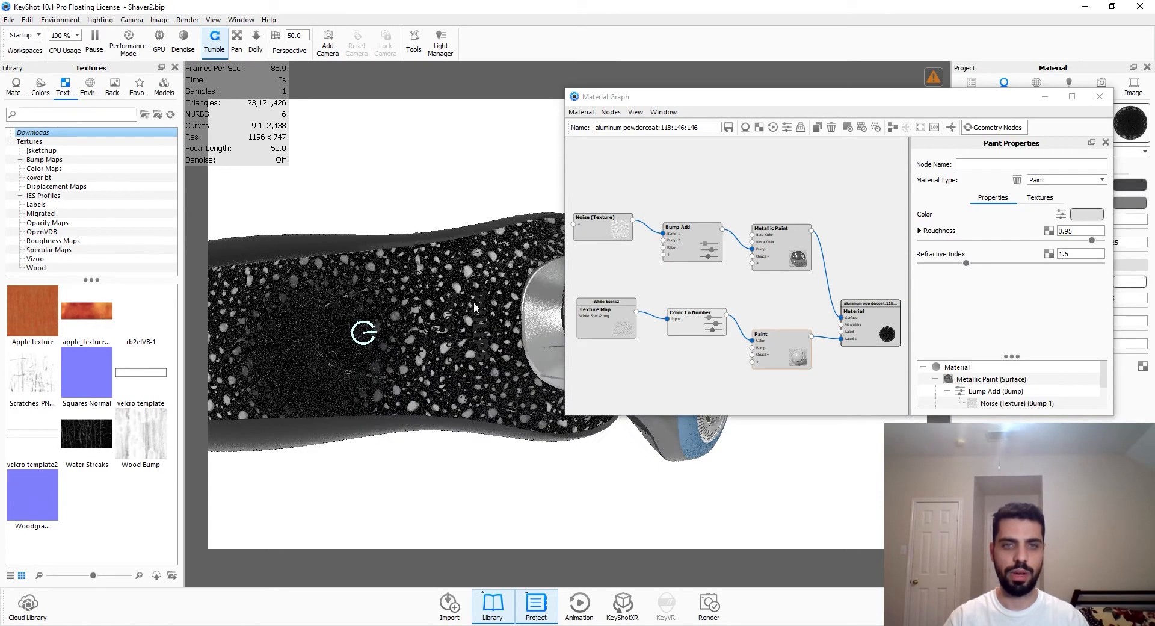
drag(476, 307, 329, 379)
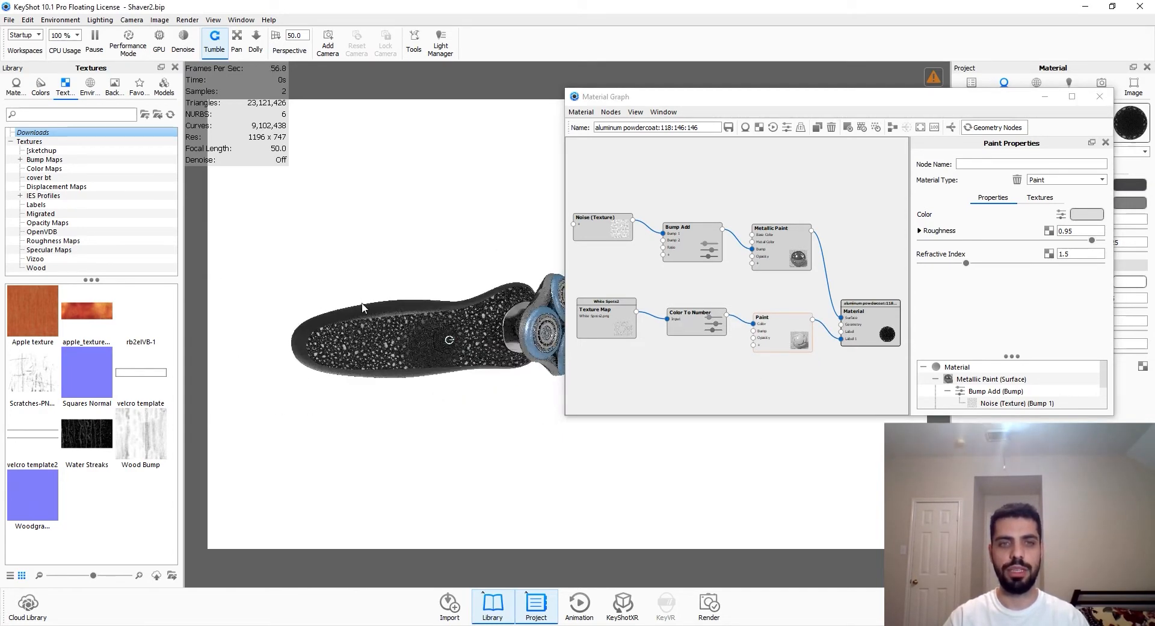
drag(442, 339, 361, 339)
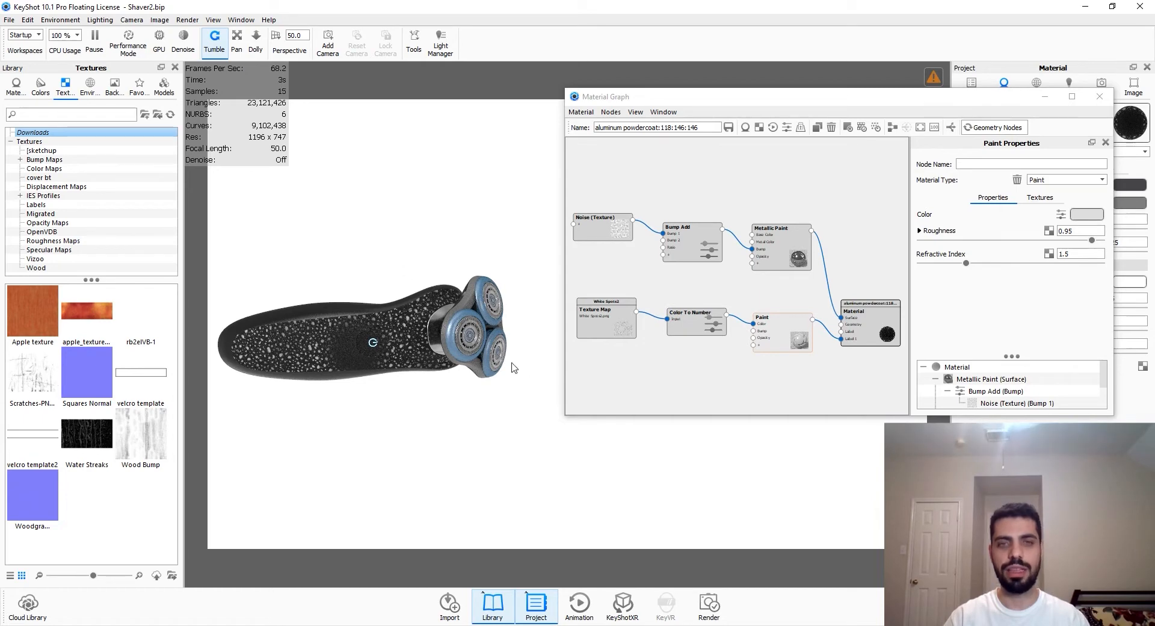
mouse_move(626, 374)
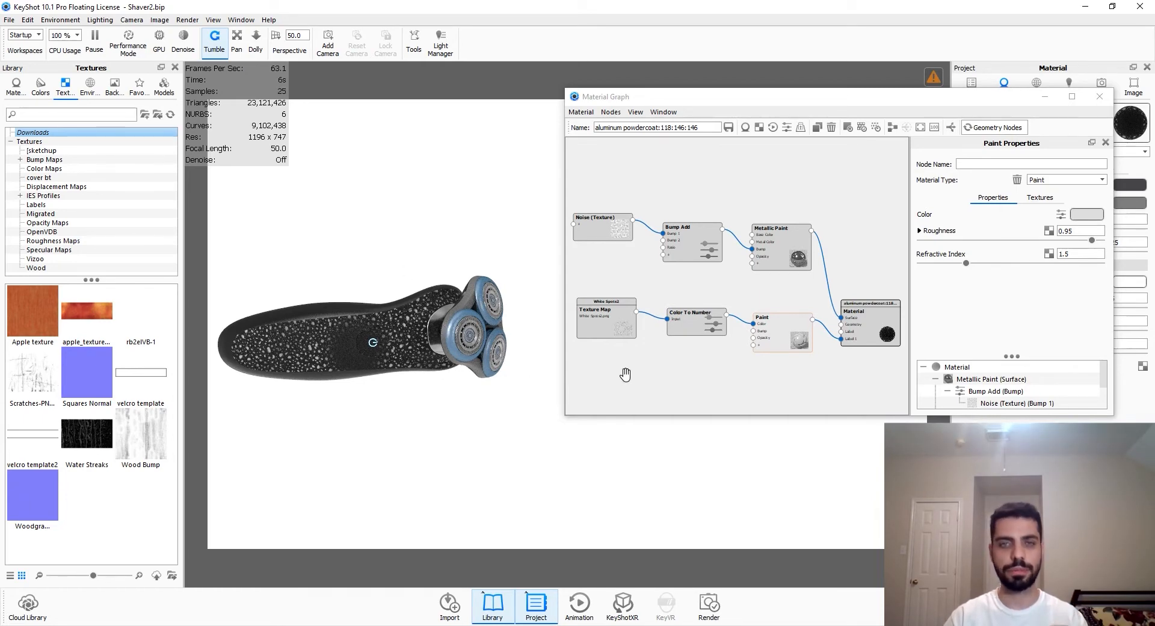
Add a planar Color Gradient node with shift -0.888 below the spot nodes
right_click(625, 361)
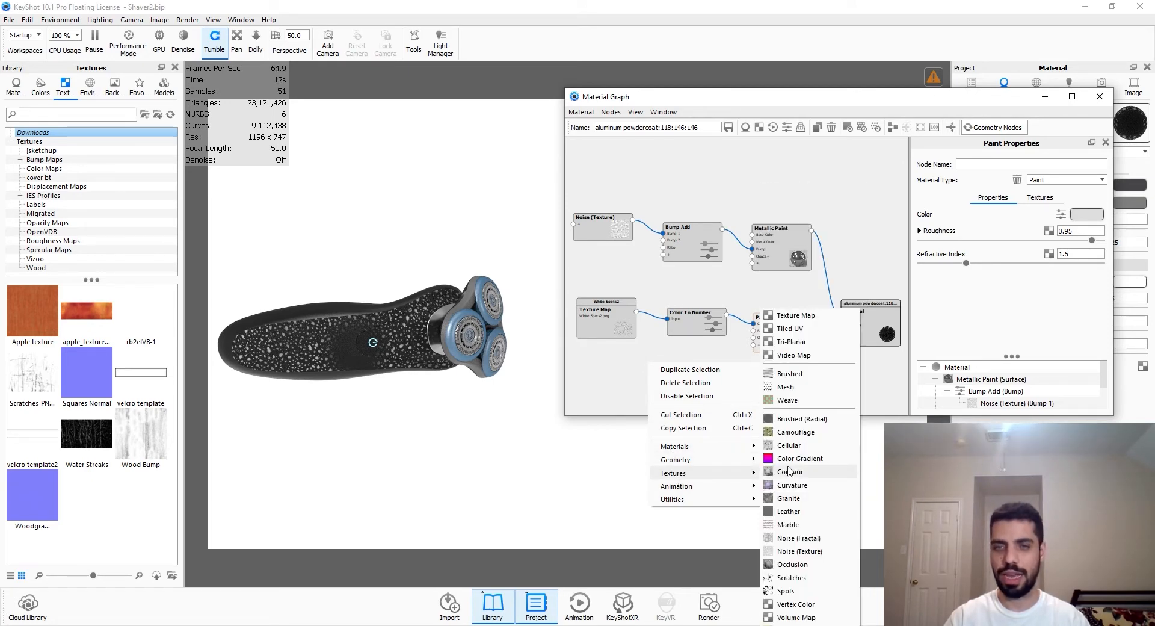
click(799, 458)
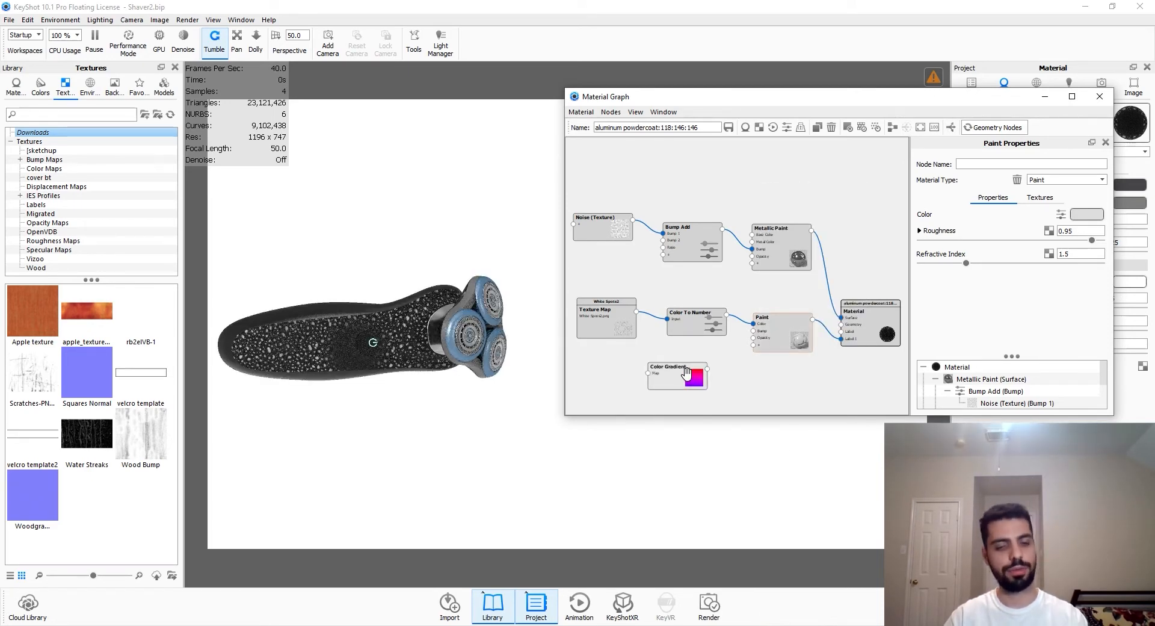
click(675, 375)
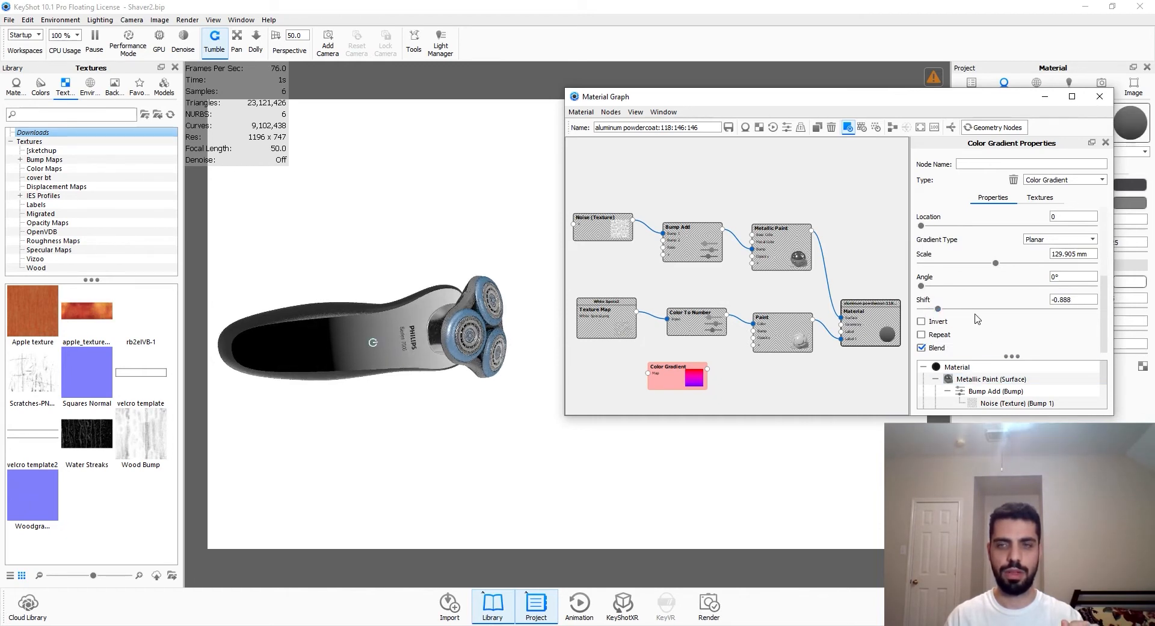
click(1039, 198)
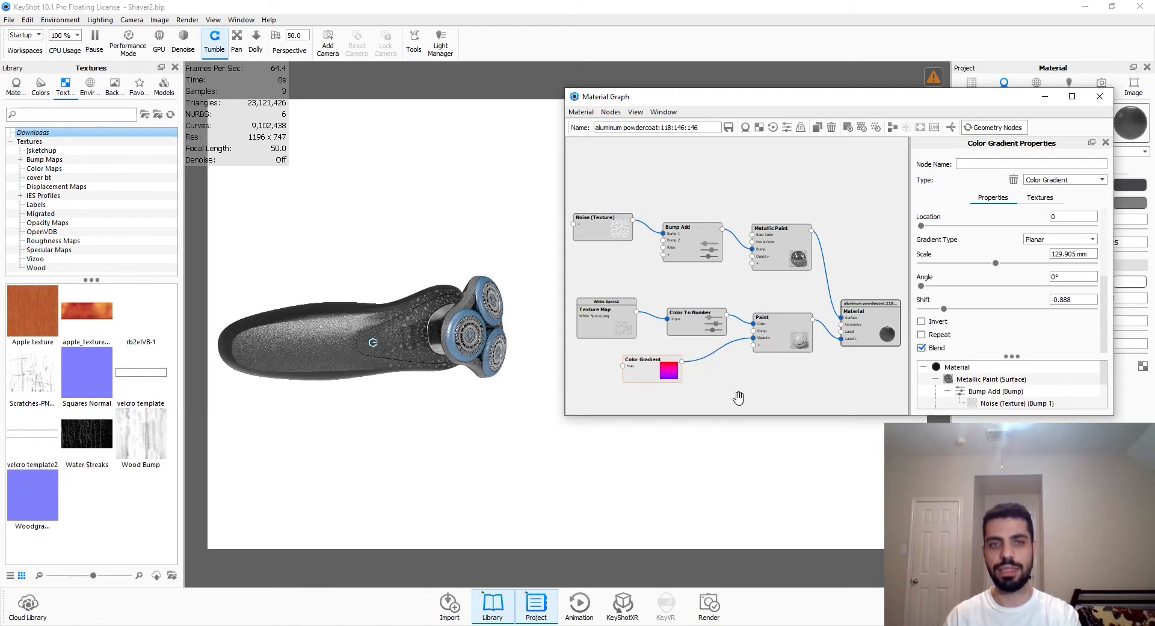
drag(372, 342, 316, 353)
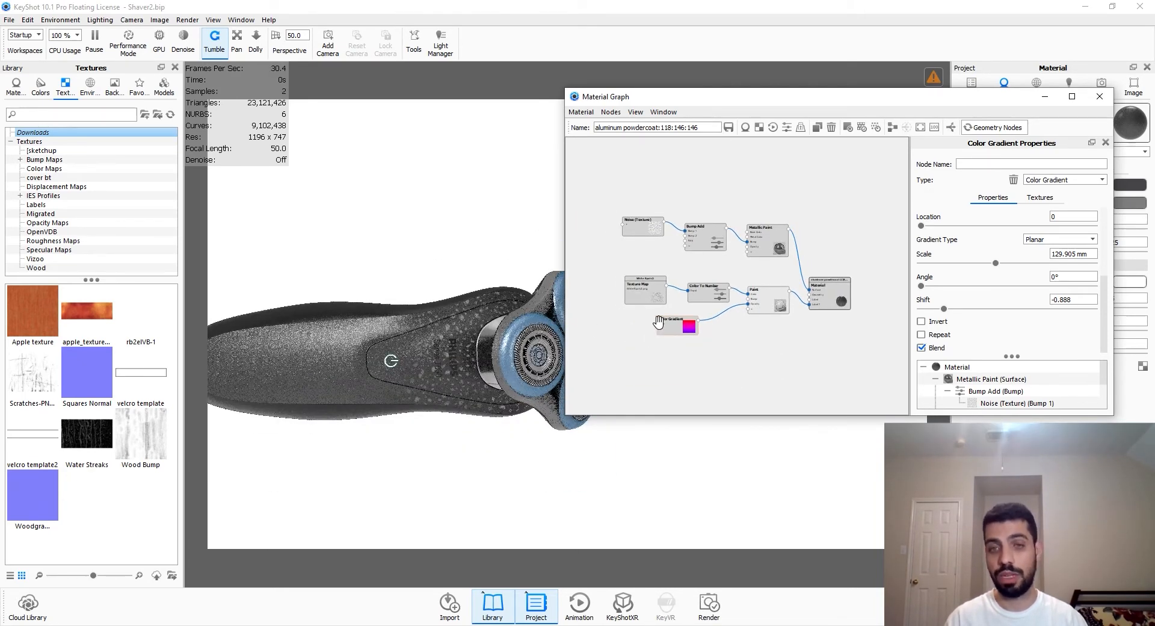
Combine spots and gradient through a Color Composite node at 0.75 alpha feeding the Paint label
right_click(726, 339)
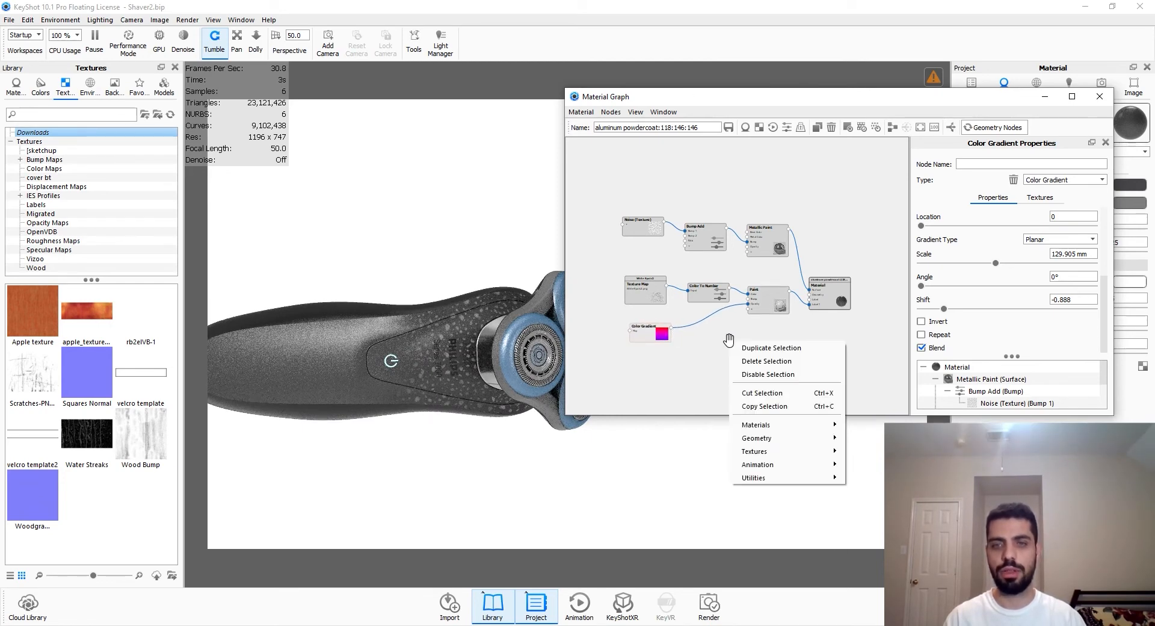
mouse_move(711, 336)
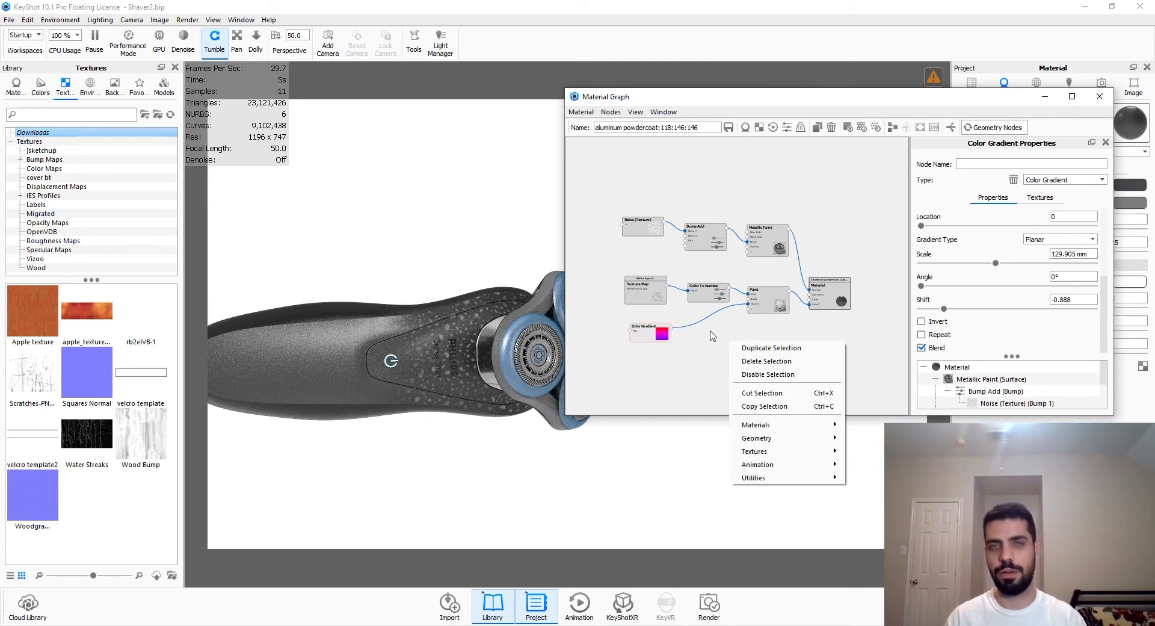
mouse_move(753, 477)
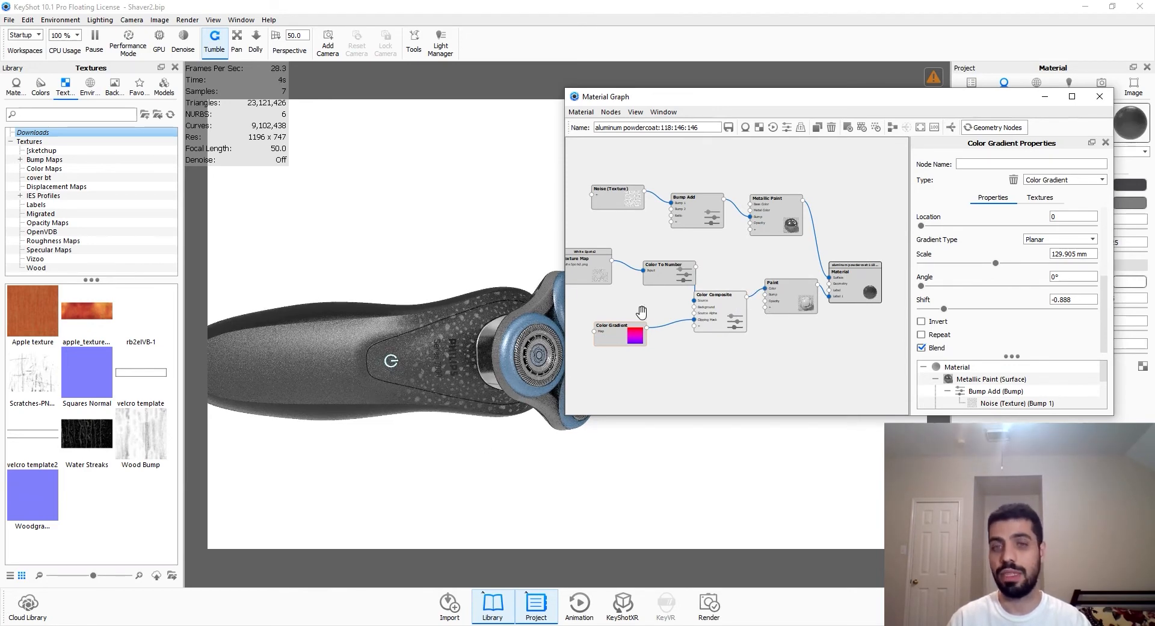
click(713, 294)
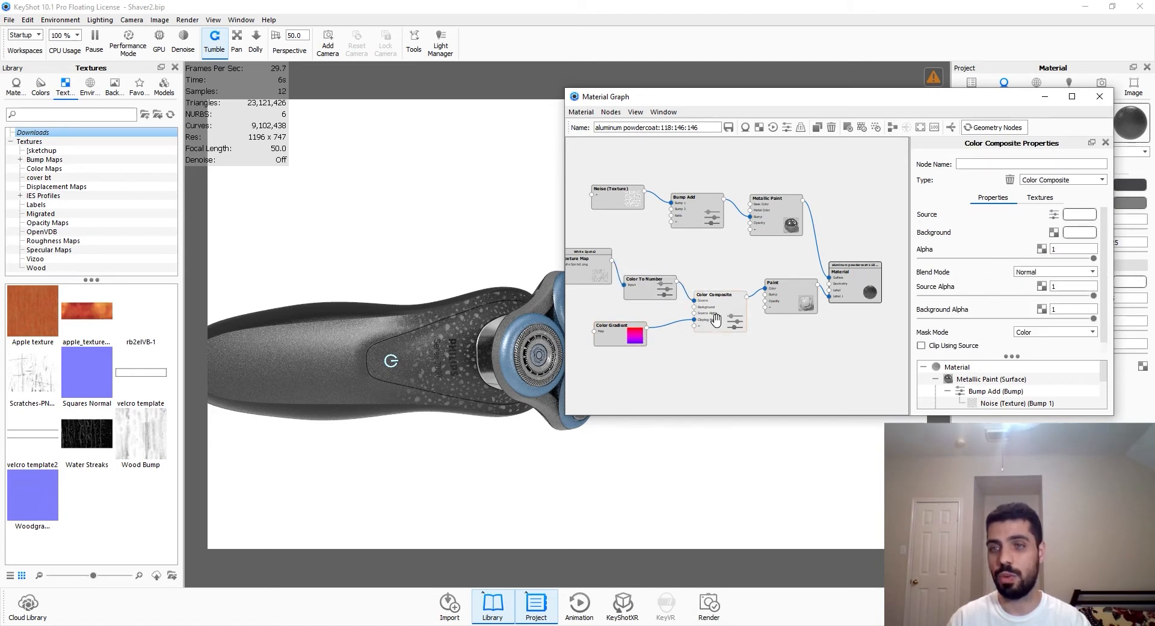
scroll(down, 3)
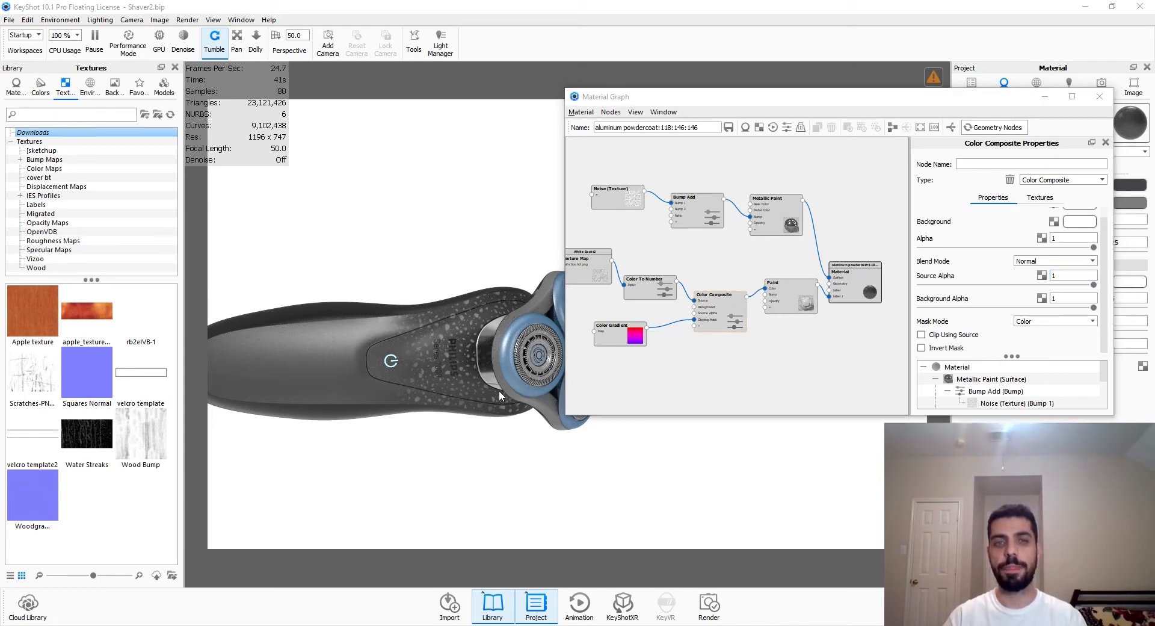
mouse_move(635, 378)
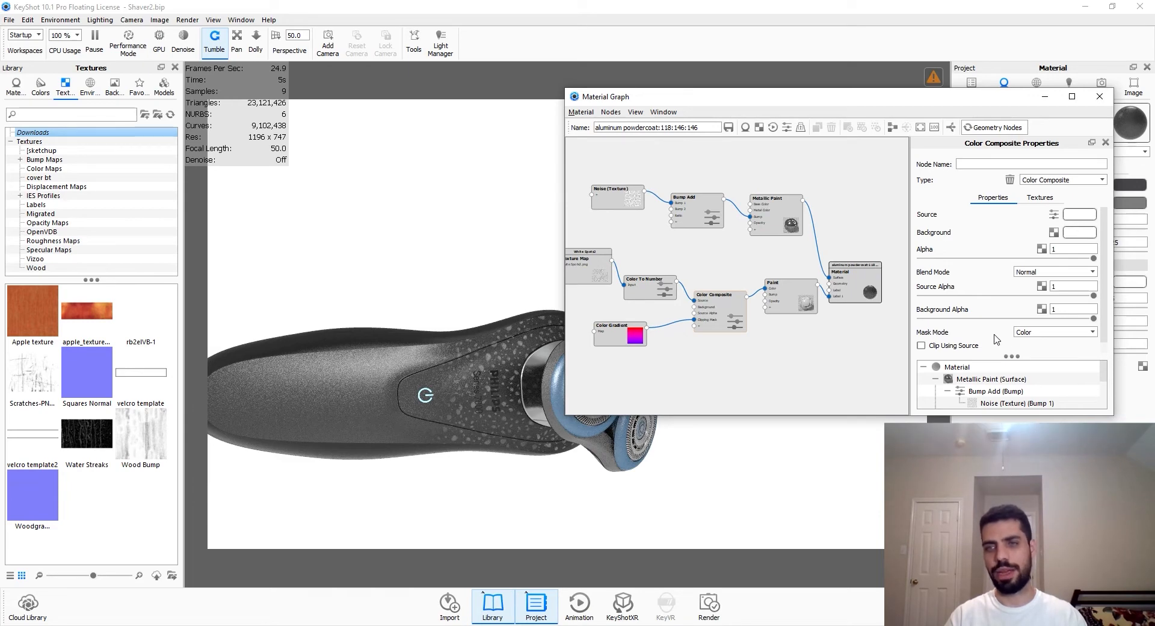
mouse_move(1063, 351)
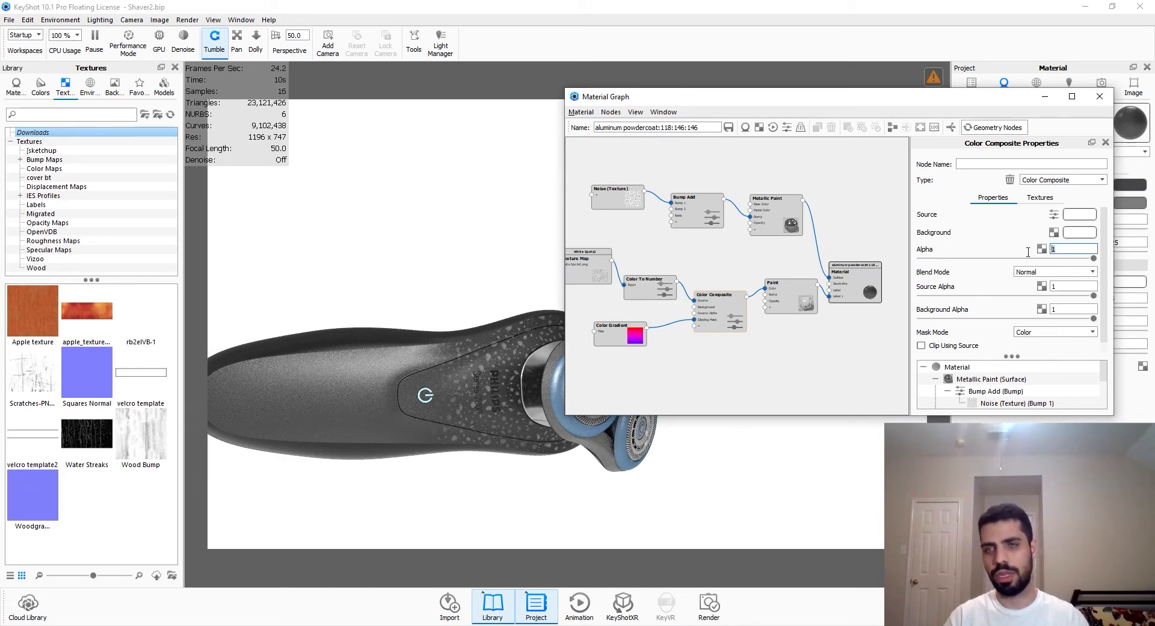
text(0.75)
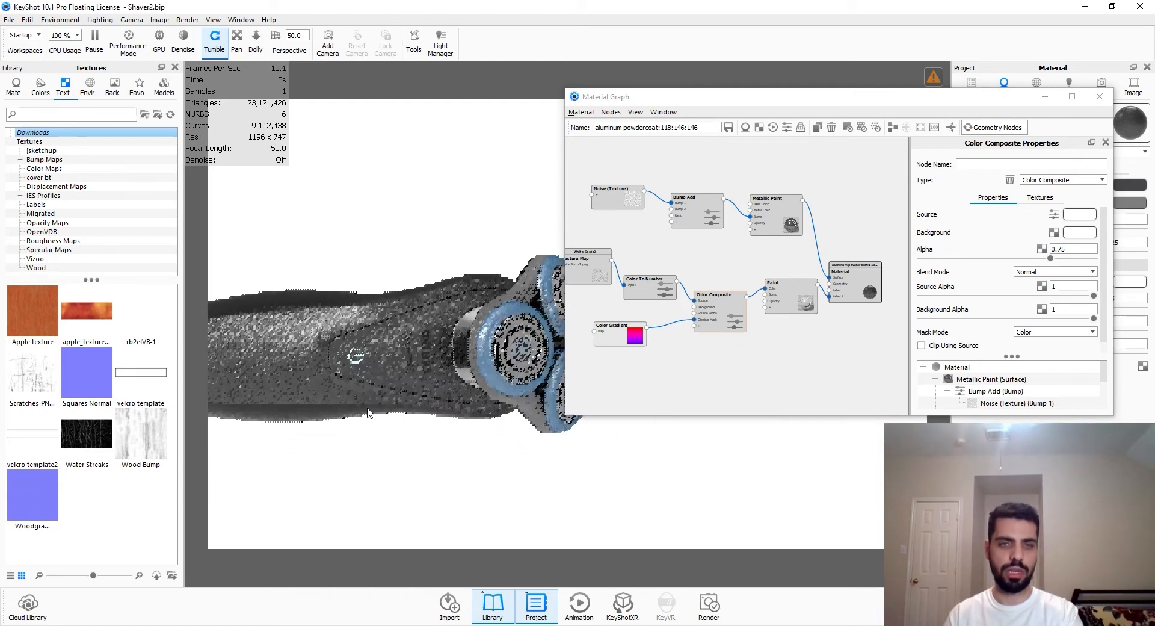
Reposition the Color Gradient on the shaver body at a 90° angle and confirm the placement
click(618, 335)
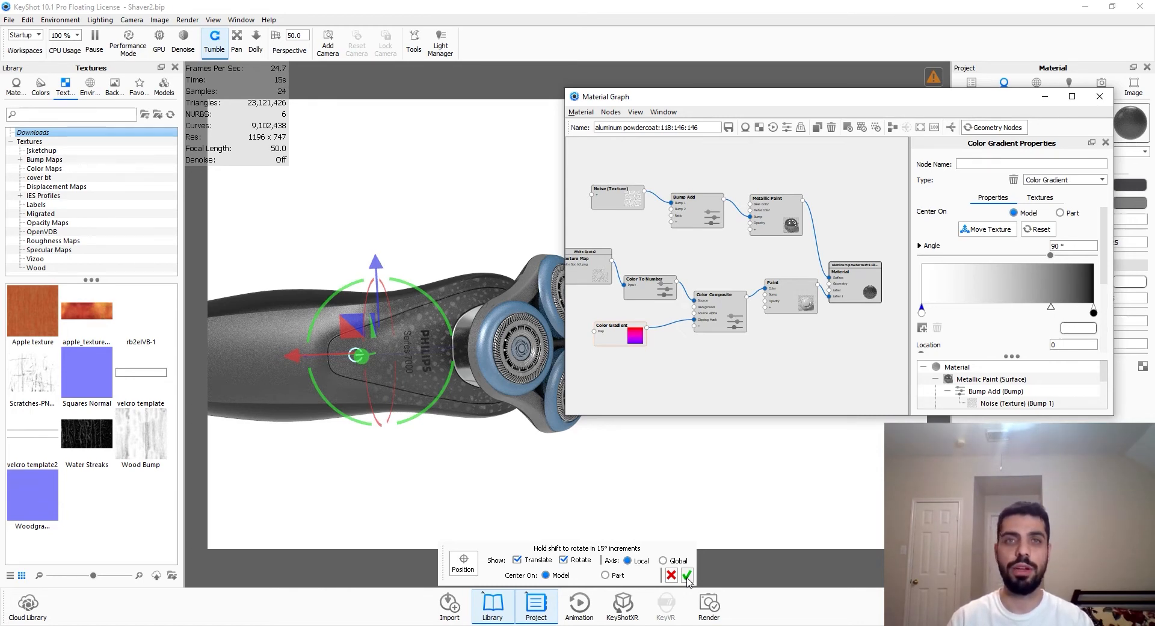
click(671, 575)
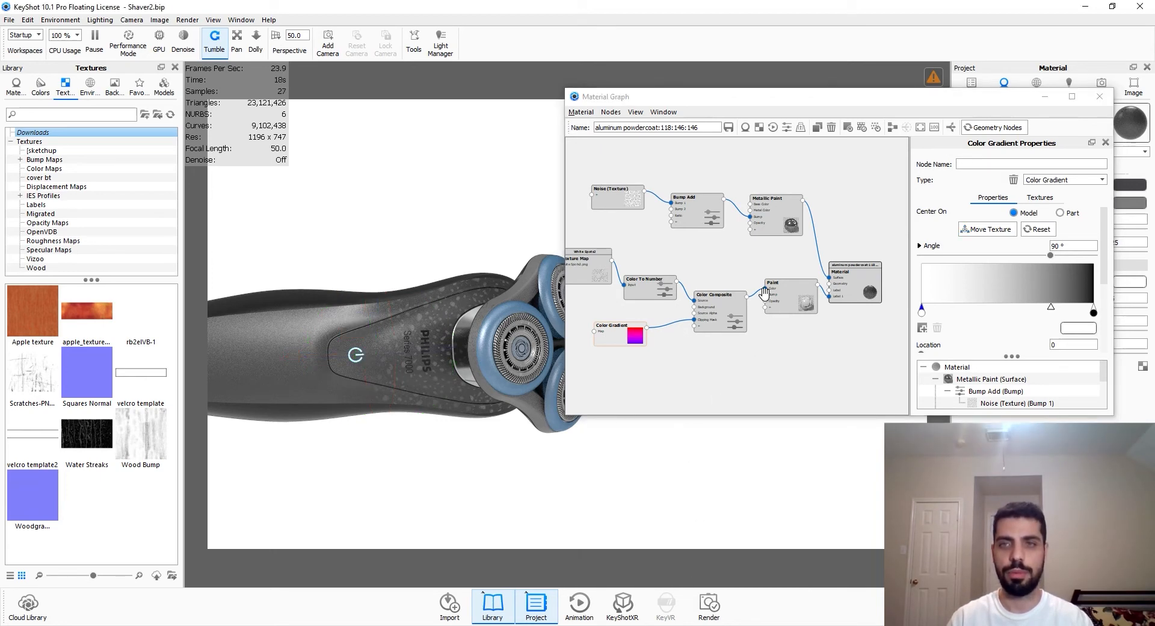
Add a Curvature node (15 px radius) routed through Color Invert into a second red Metallic Paint
right_click(759, 364)
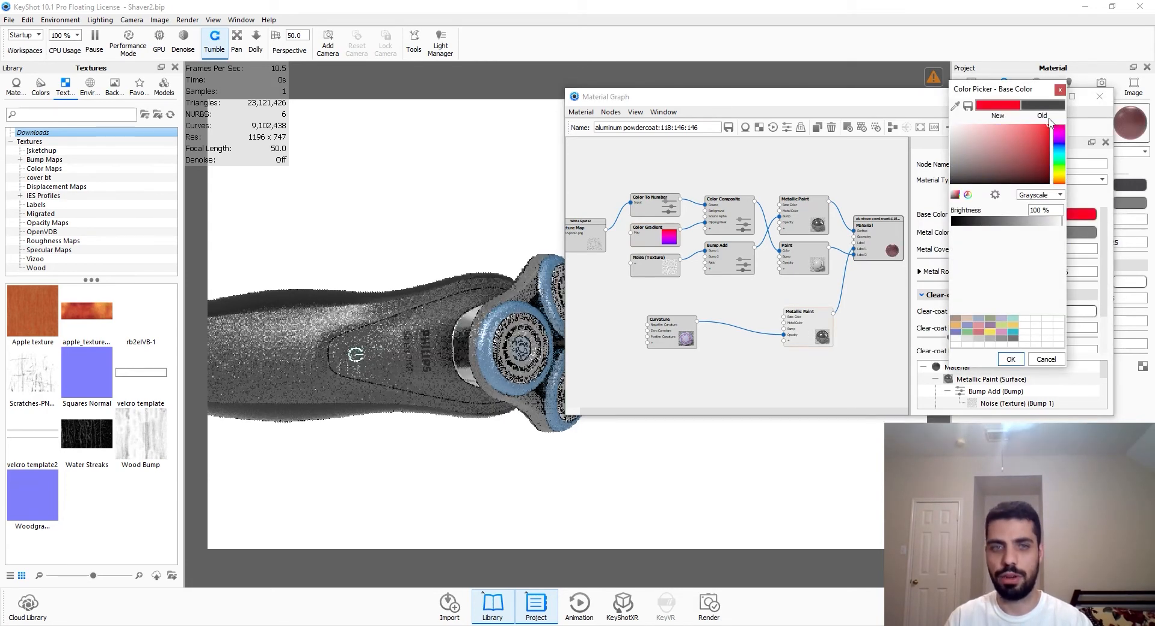
click(1010, 359)
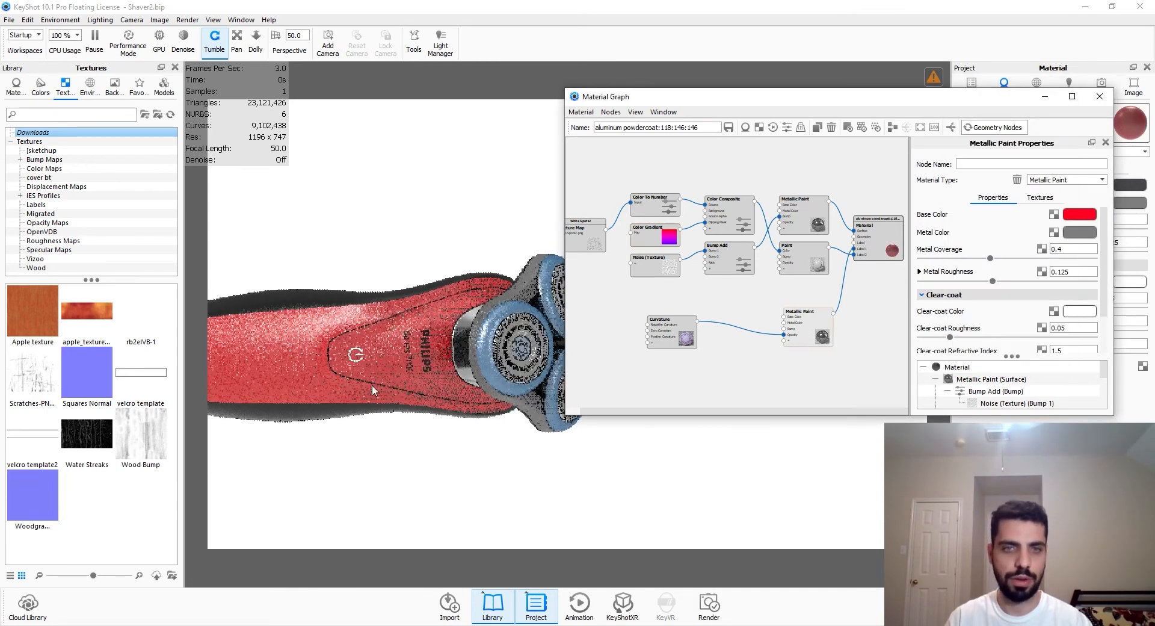
right_click(749, 336)
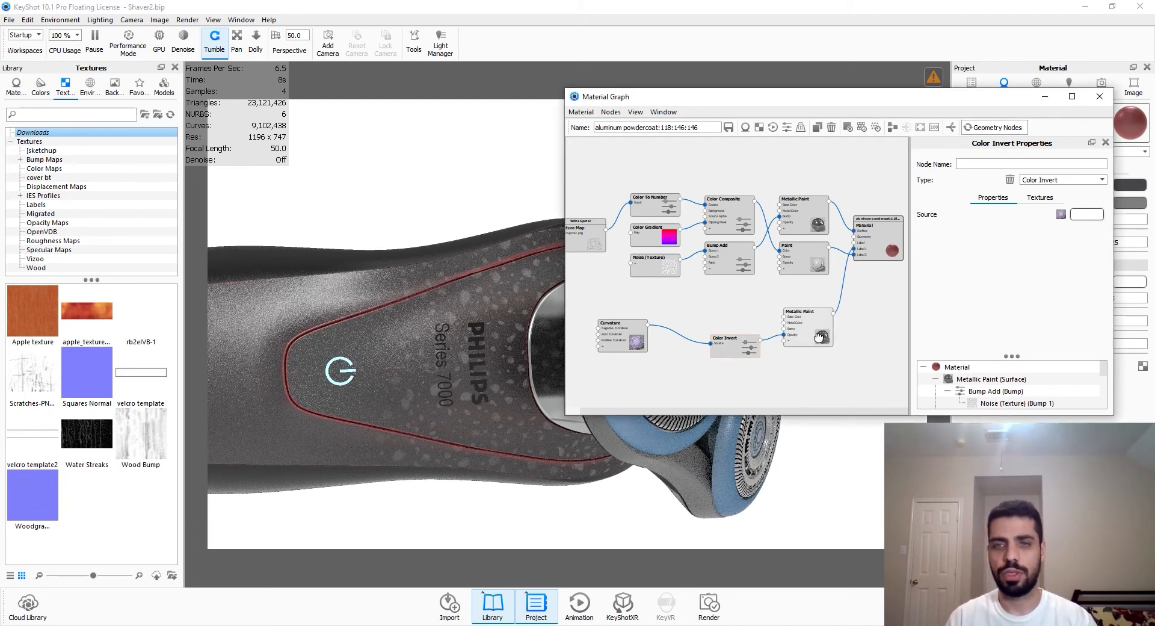
click(1081, 214)
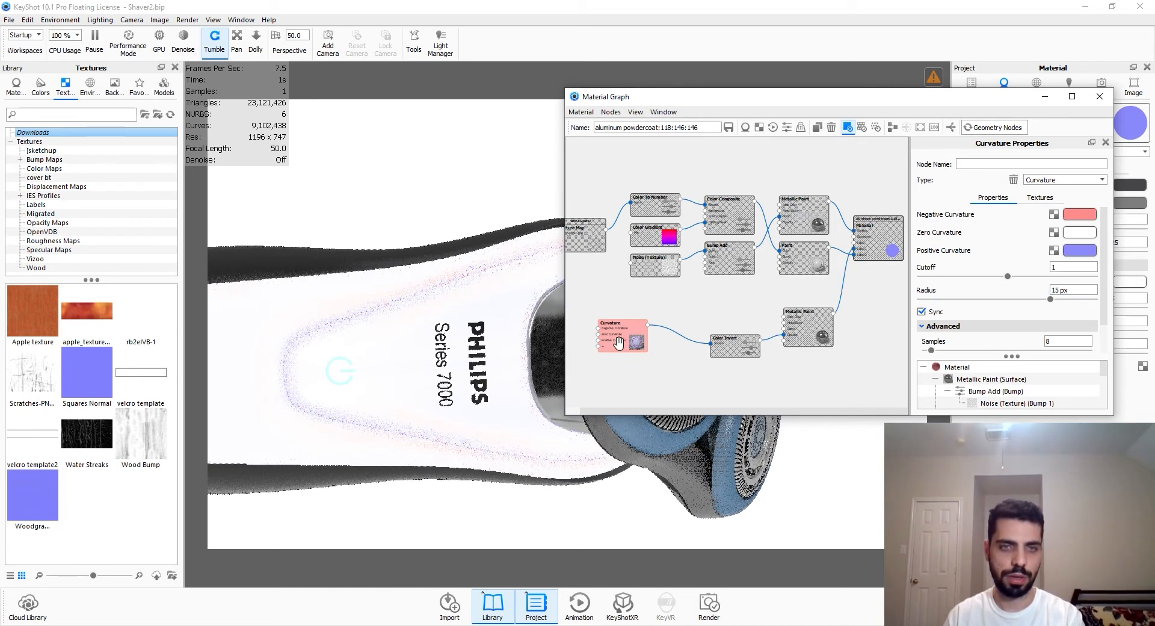
Change the curvature-driven Metallic Paint base colour from red to a light grey (~68% brightness)
click(621, 336)
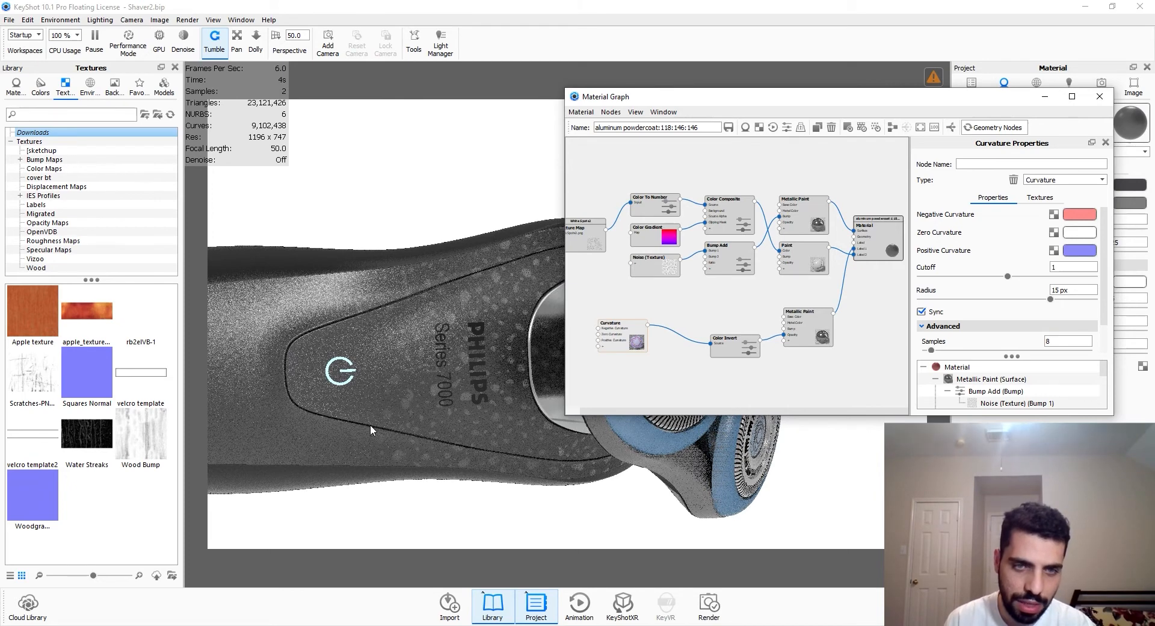
mouse_move(411, 441)
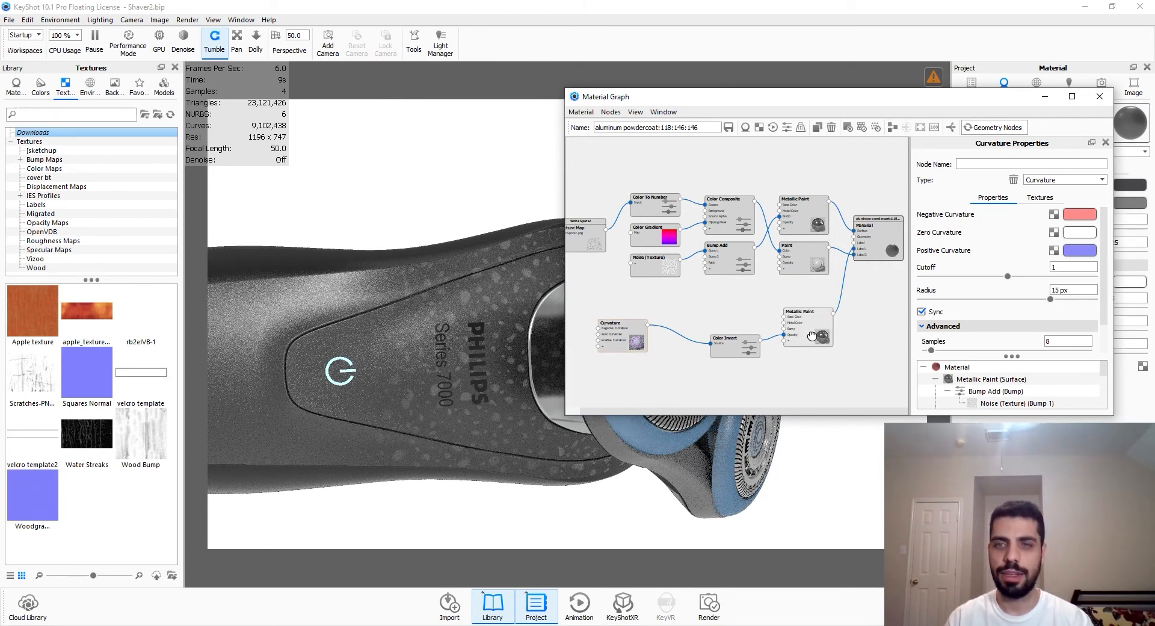
click(1081, 215)
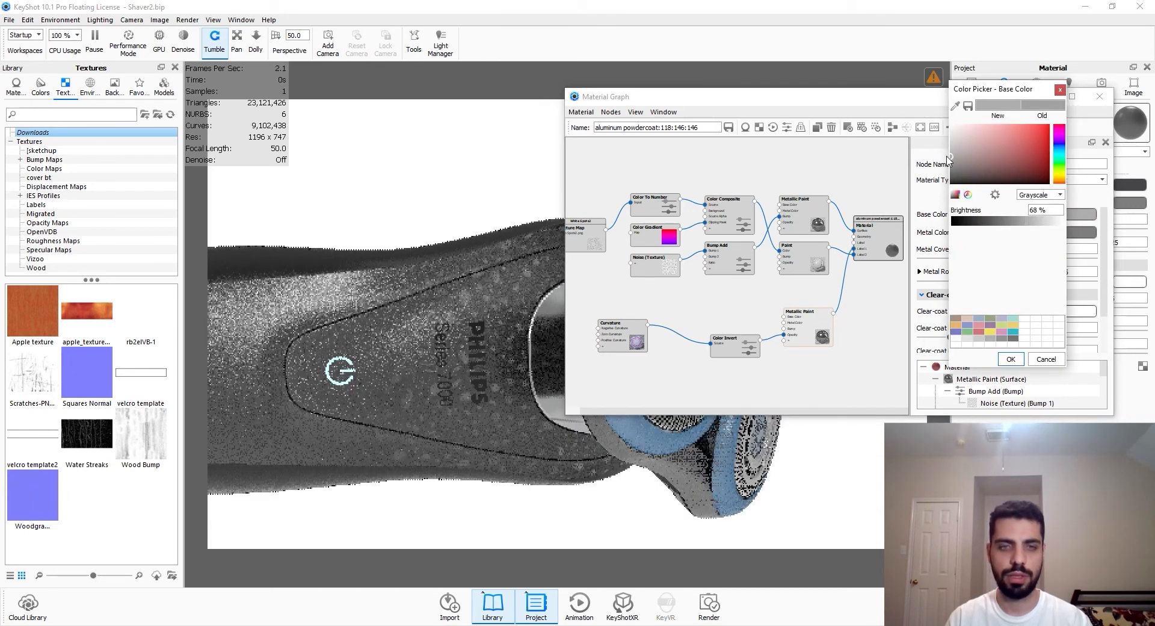
click(1044, 358)
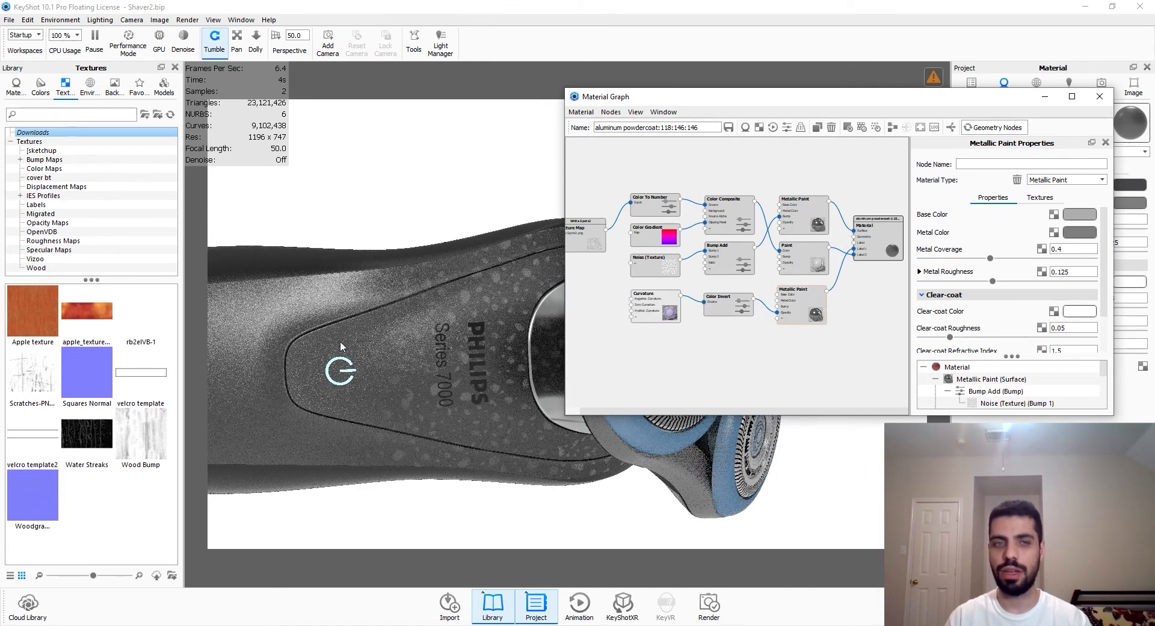
mouse_move(337, 405)
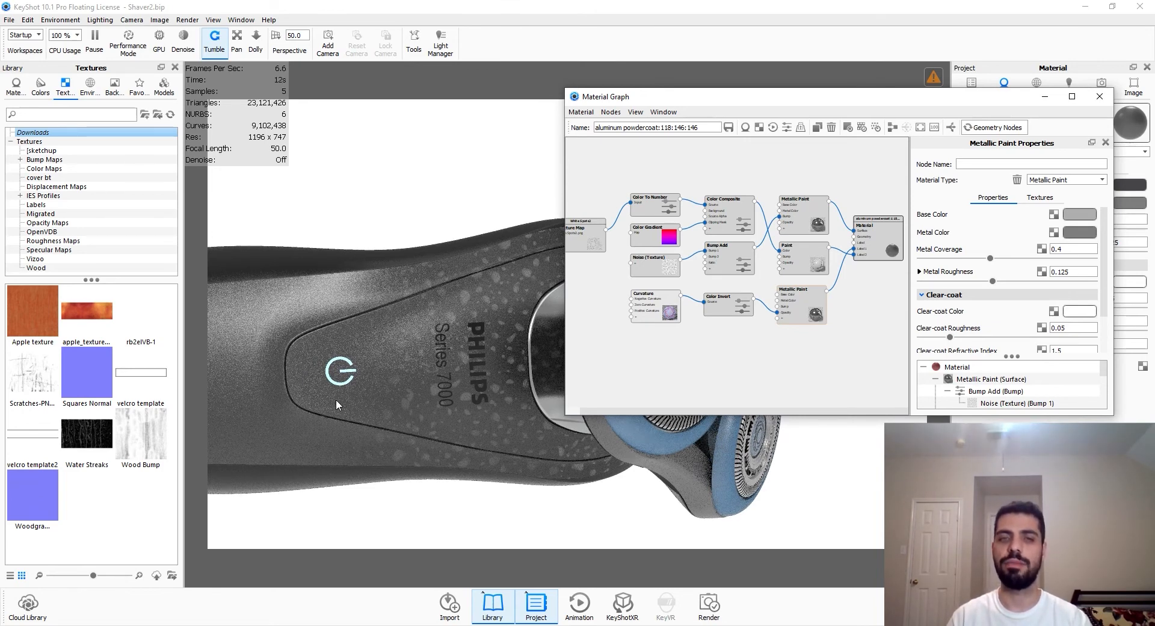
mouse_move(274, 381)
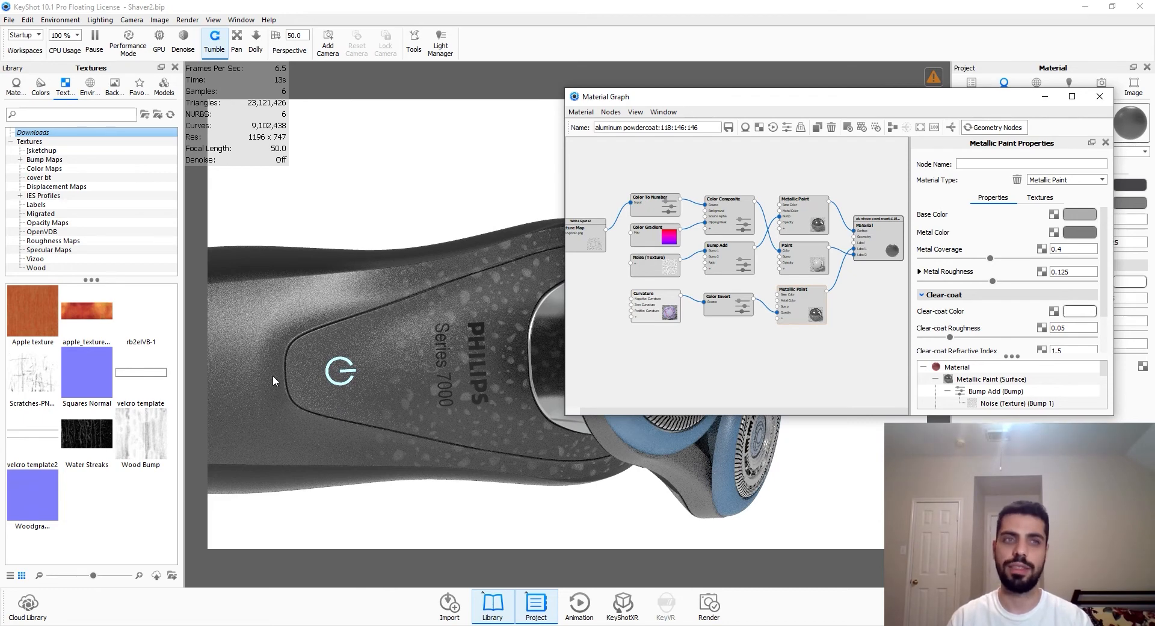
Find 'fingerprints-II' in the Textures library and add it as a Texture Map node in the graph
click(70, 113)
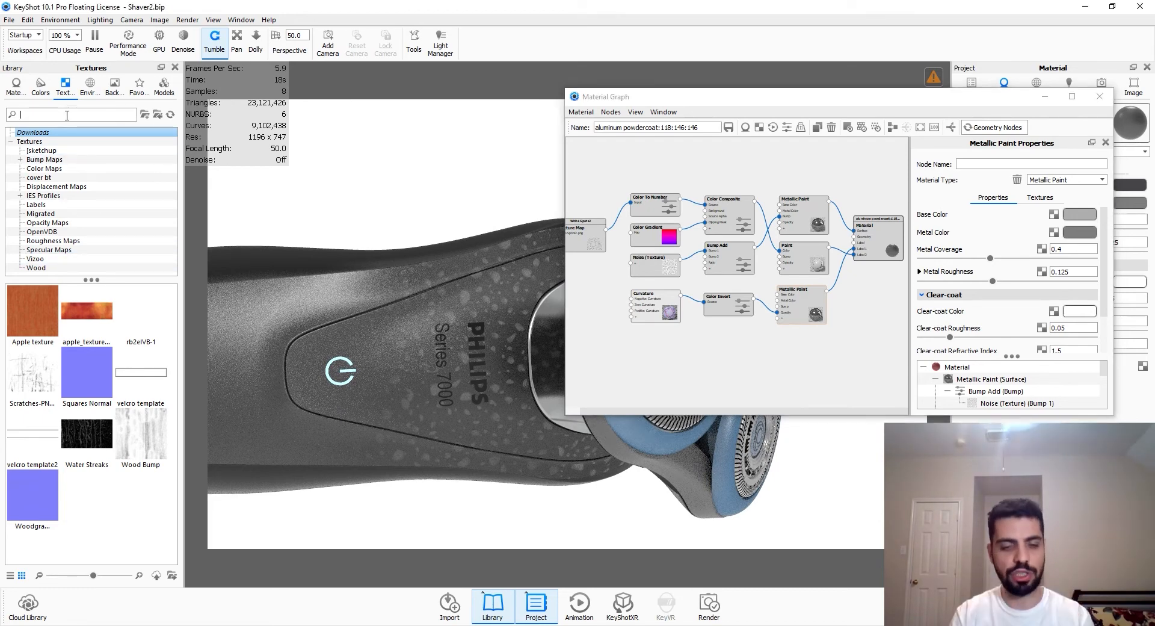
text(finger)
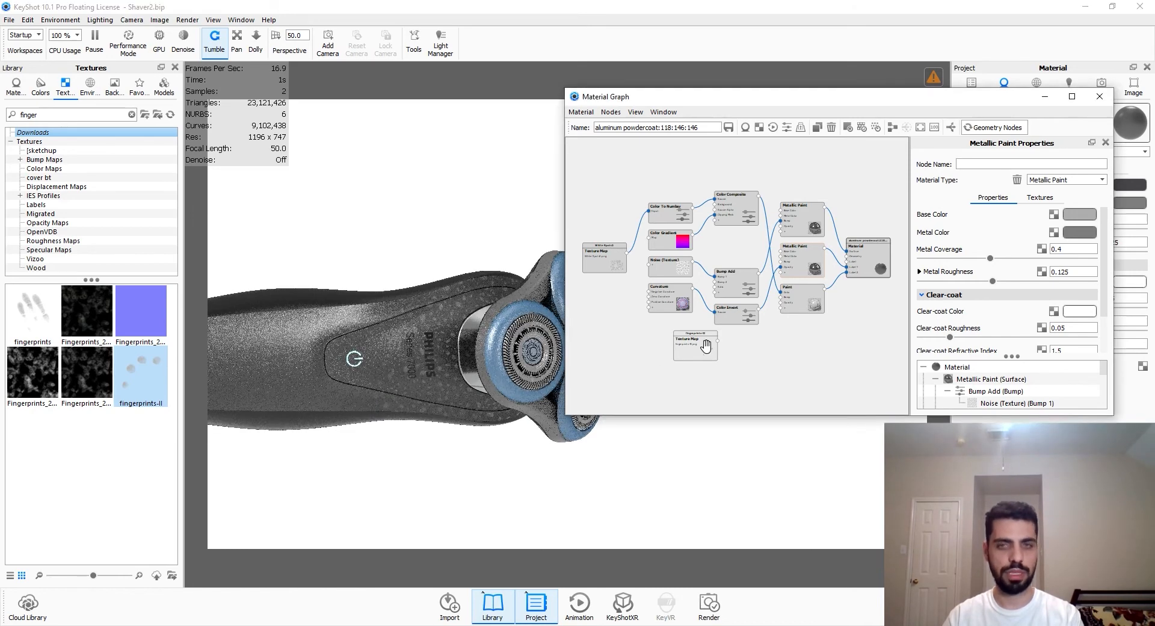
click(694, 344)
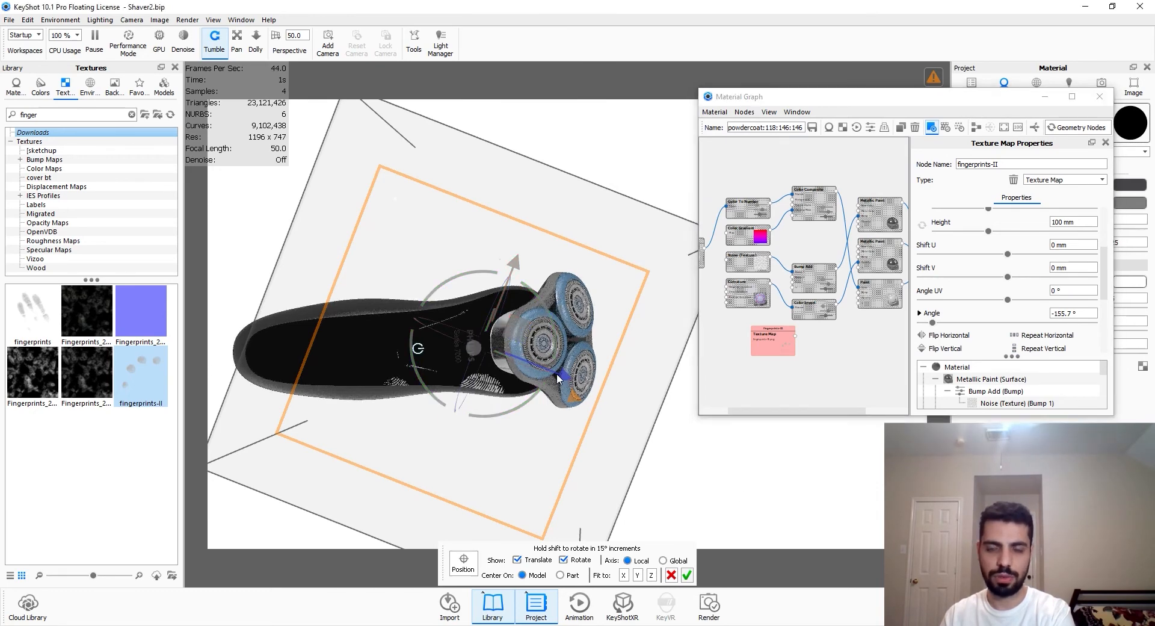
Rotate the fingerprint texture projection on the shaver to about 149°
drag(555, 376, 475, 236)
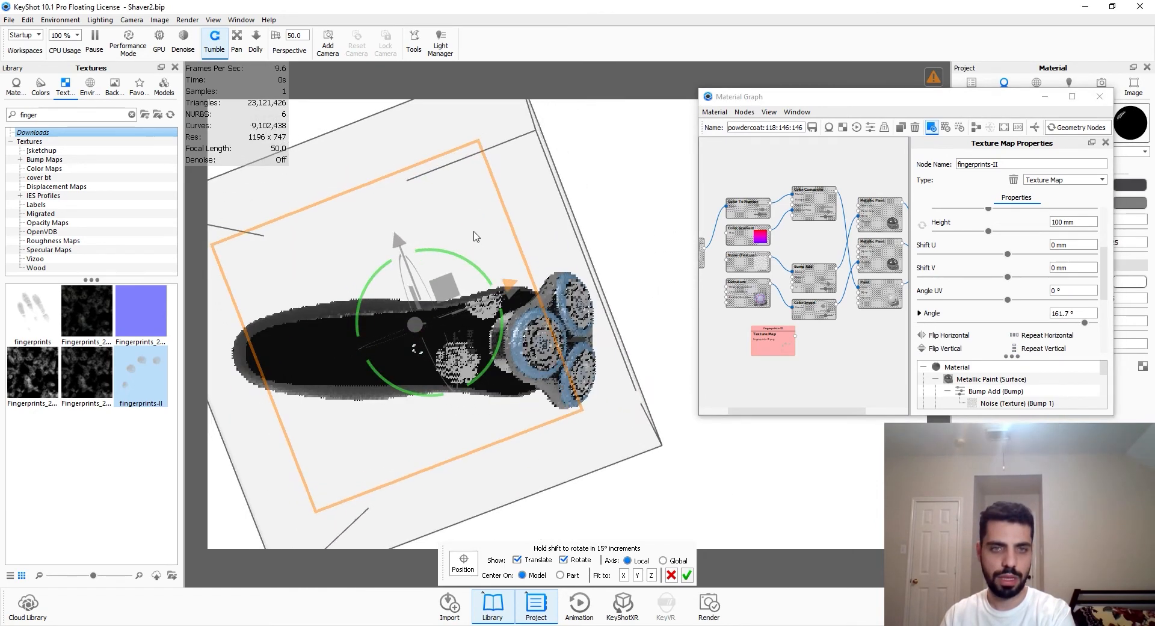
drag(475, 236, 347, 269)
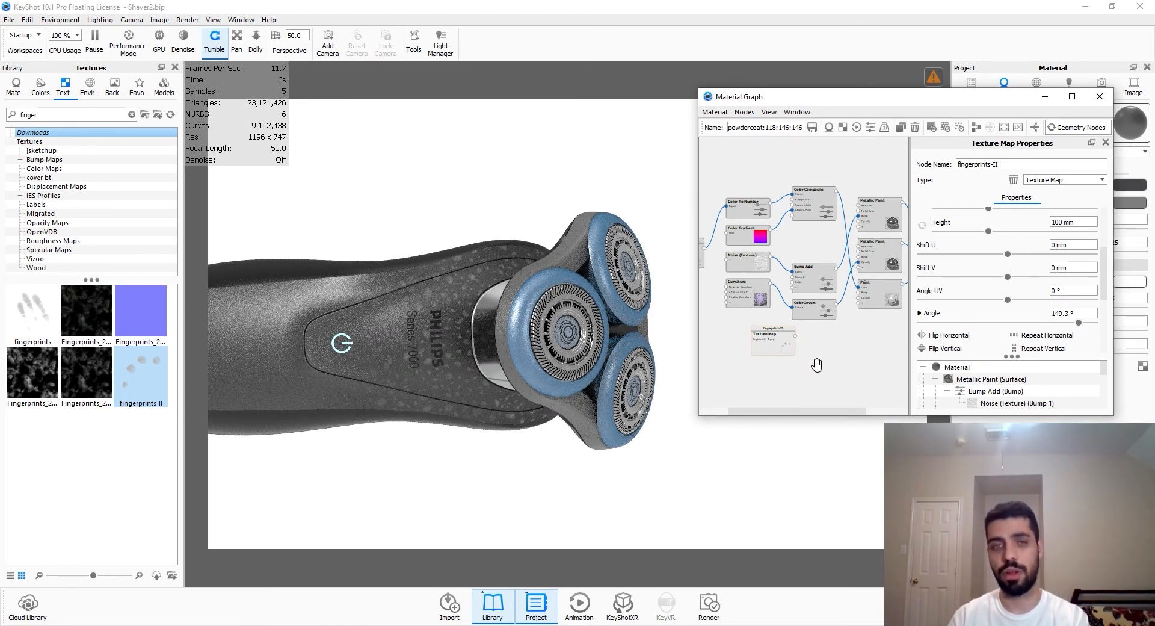
Add a new Paint node masked by the fingerprint Texture Map
right_click(816, 366)
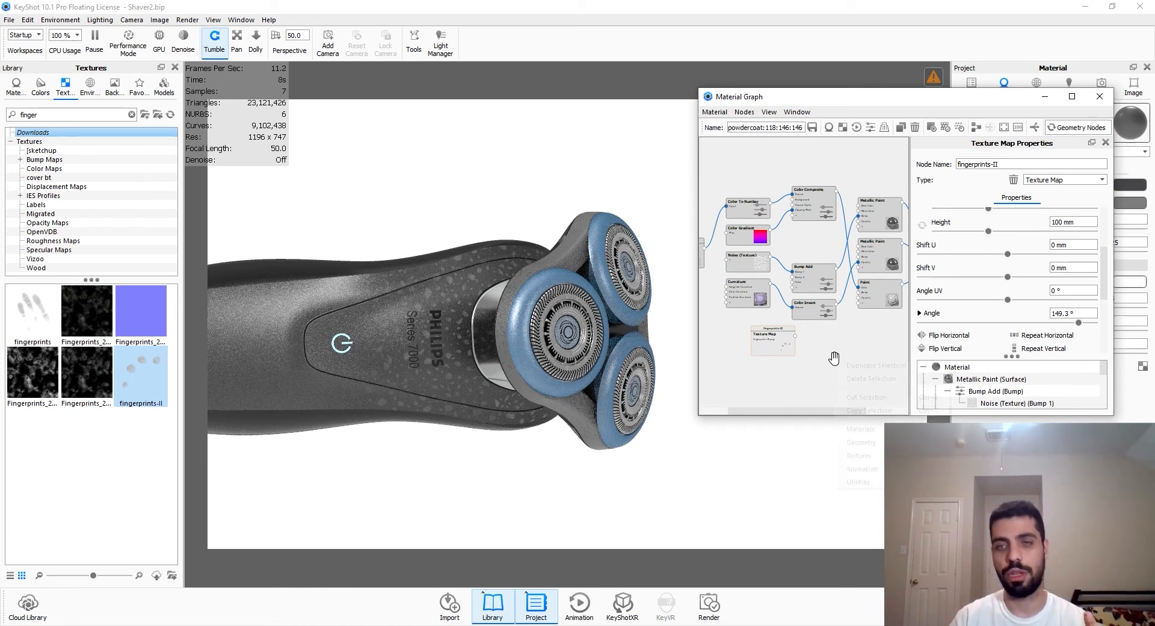
click(828, 352)
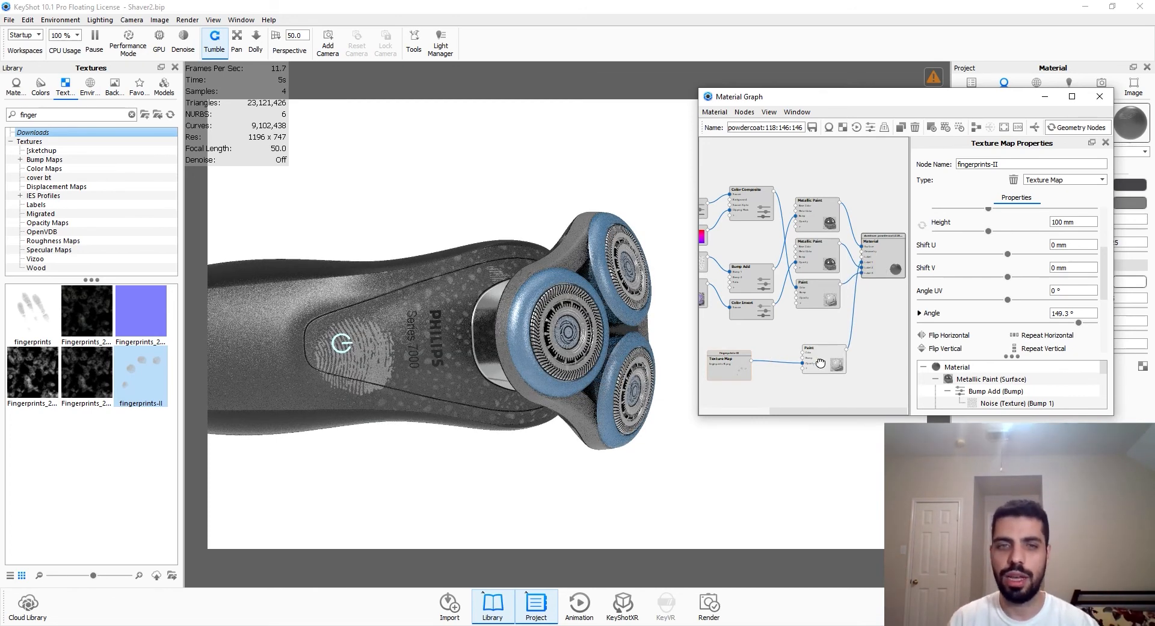
click(818, 361)
text(.1)
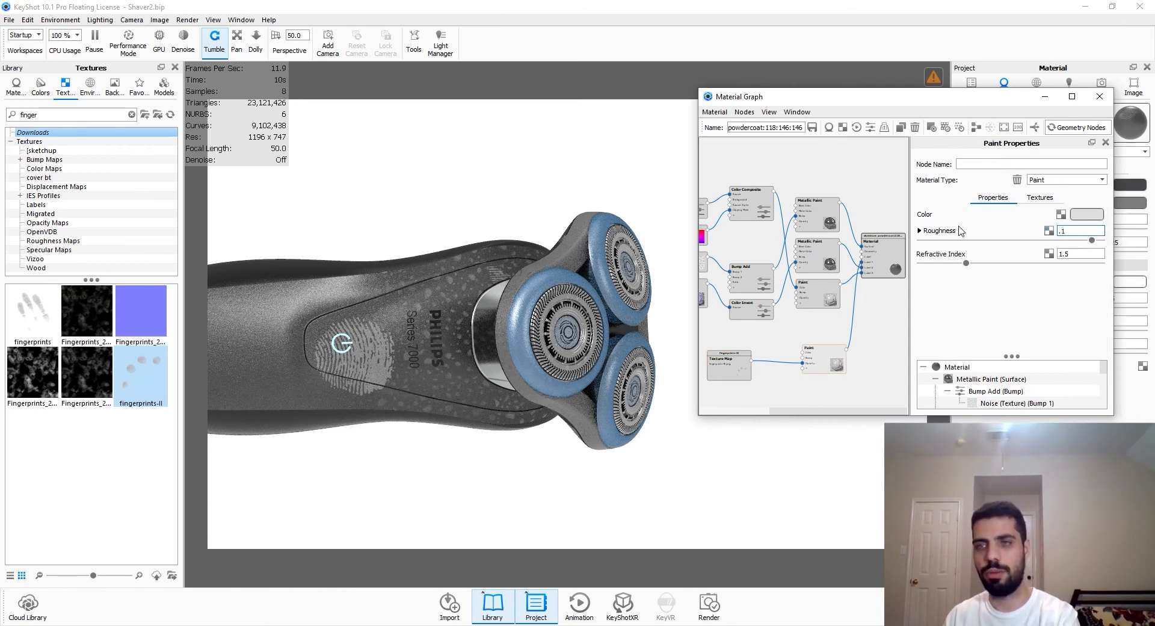
Set the fingerprint Paint roughness to 0.15 and start choosing its colour
triple_click(1080, 230)
text(0.05)
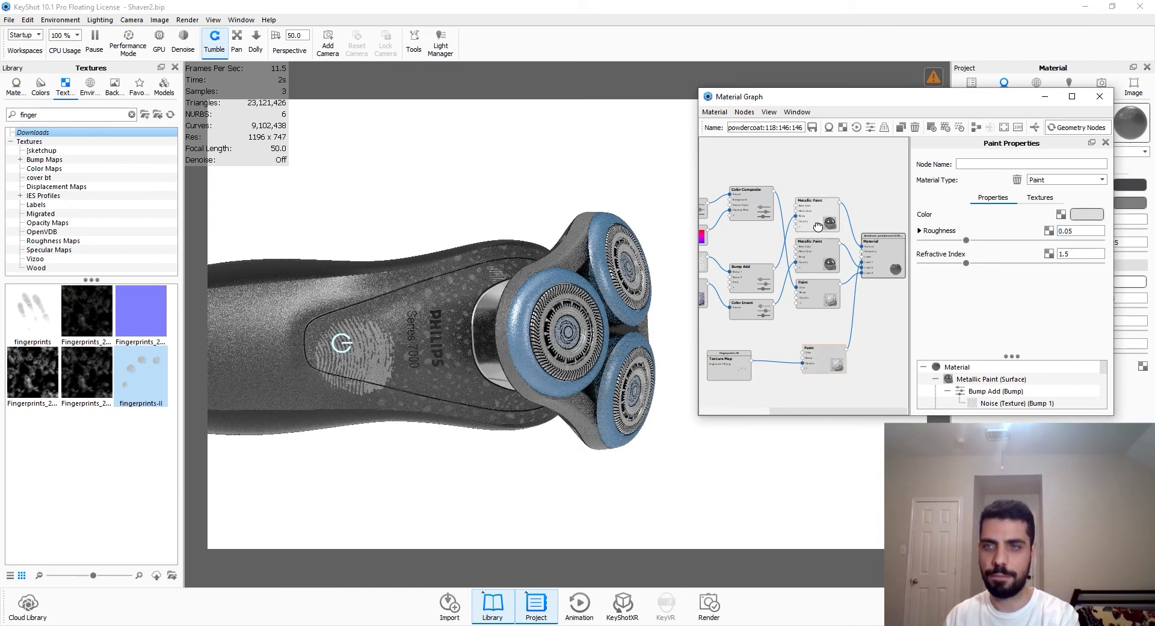
click(814, 211)
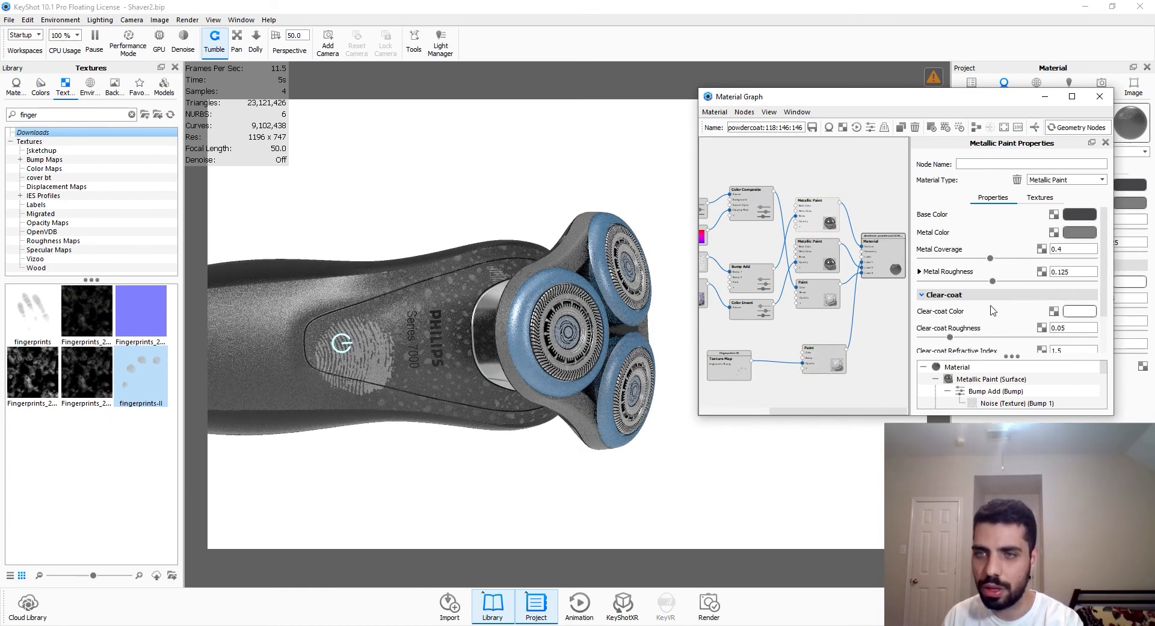
mouse_move(948, 328)
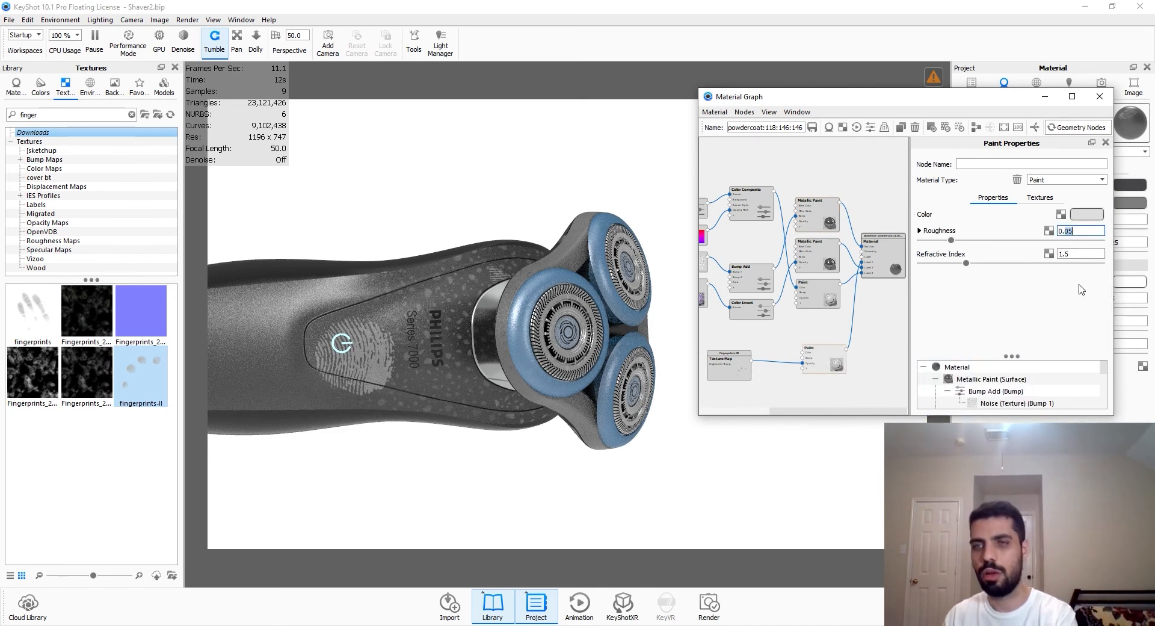
text(0.15)
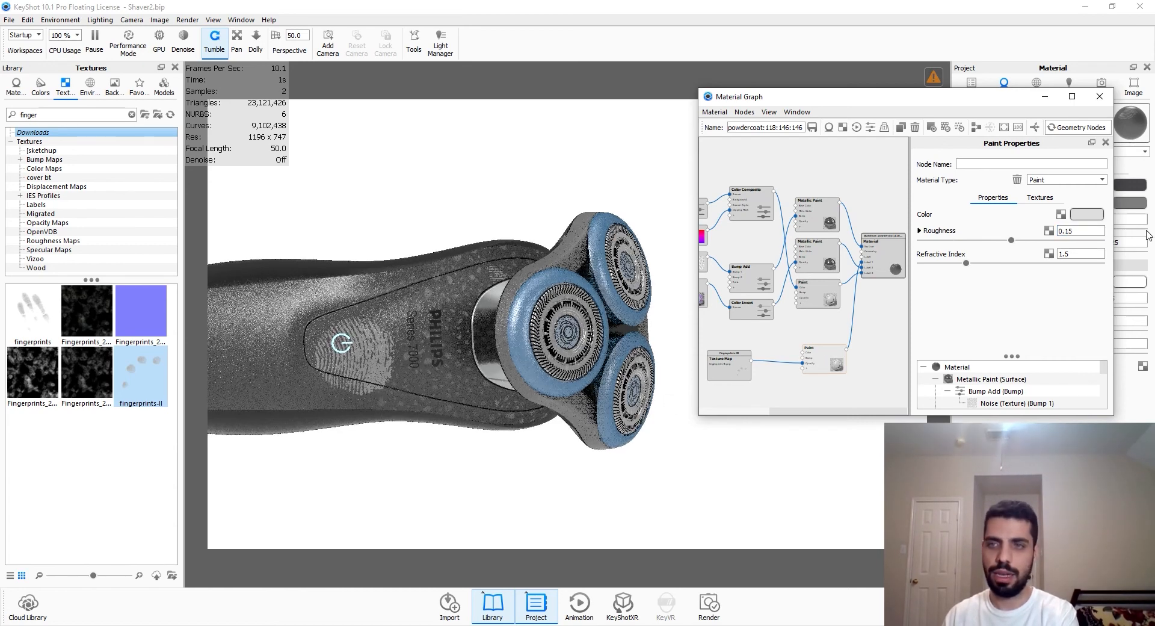
click(1085, 214)
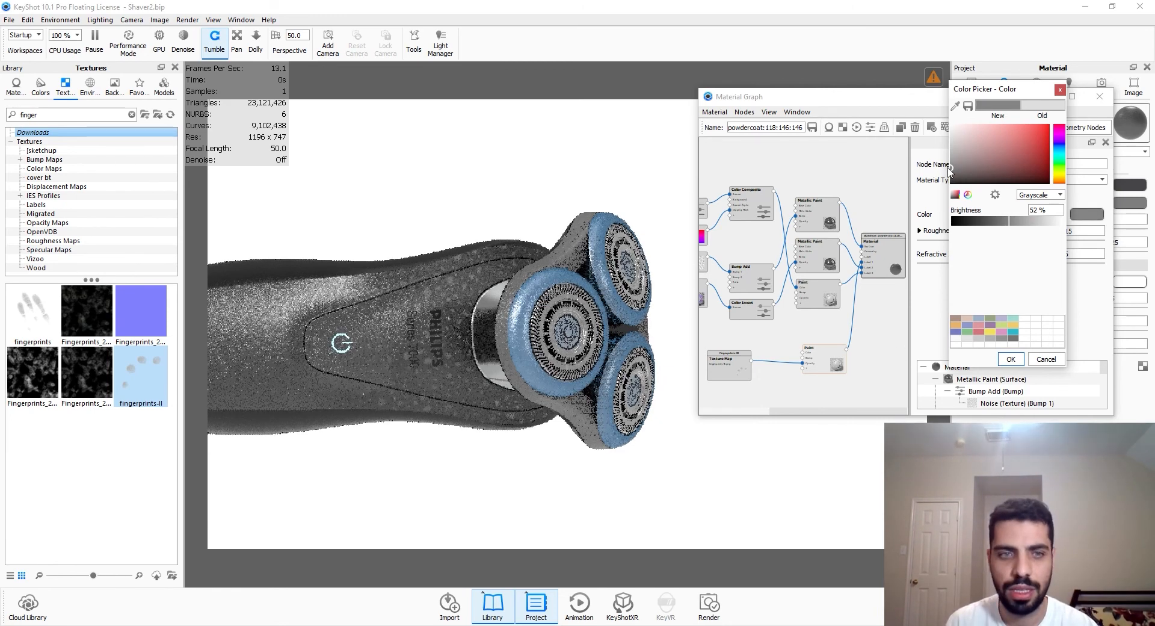
Make the fingerprint paint a mid grey so the print reads subtly on the body
triple_click(1043, 210)
text(18)
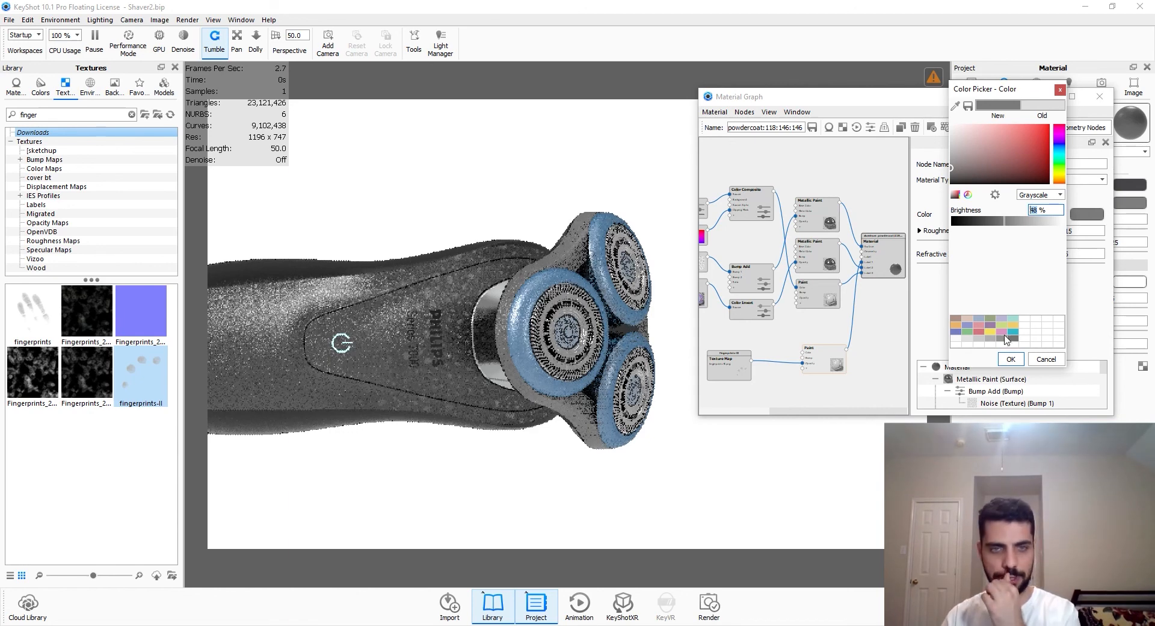
click(1046, 359)
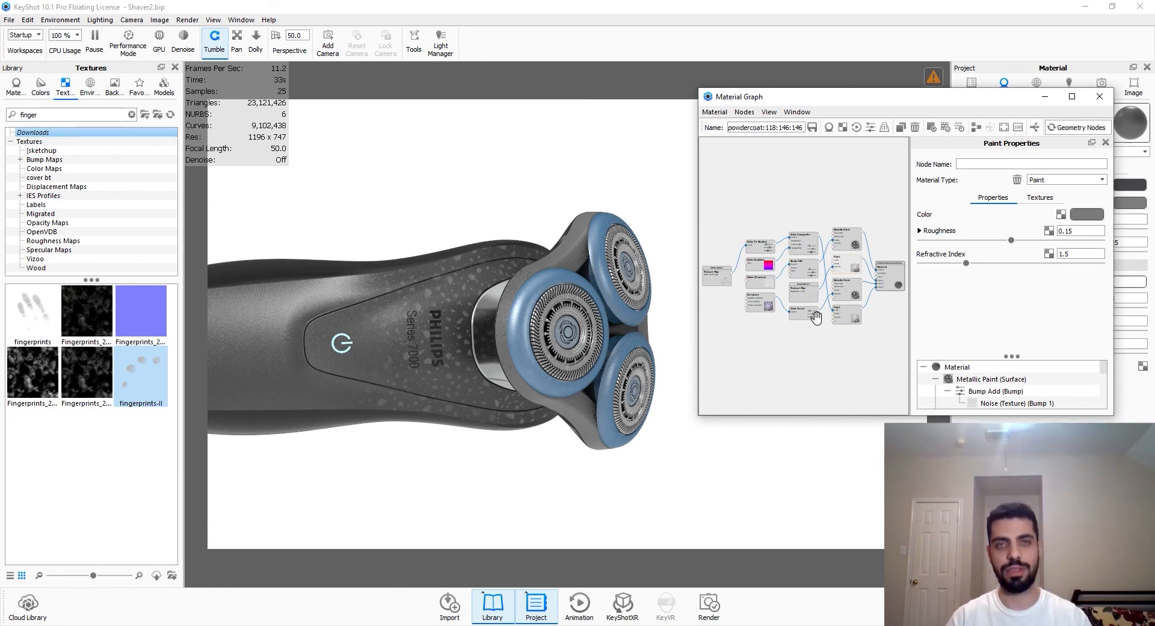
mouse_move(769, 376)
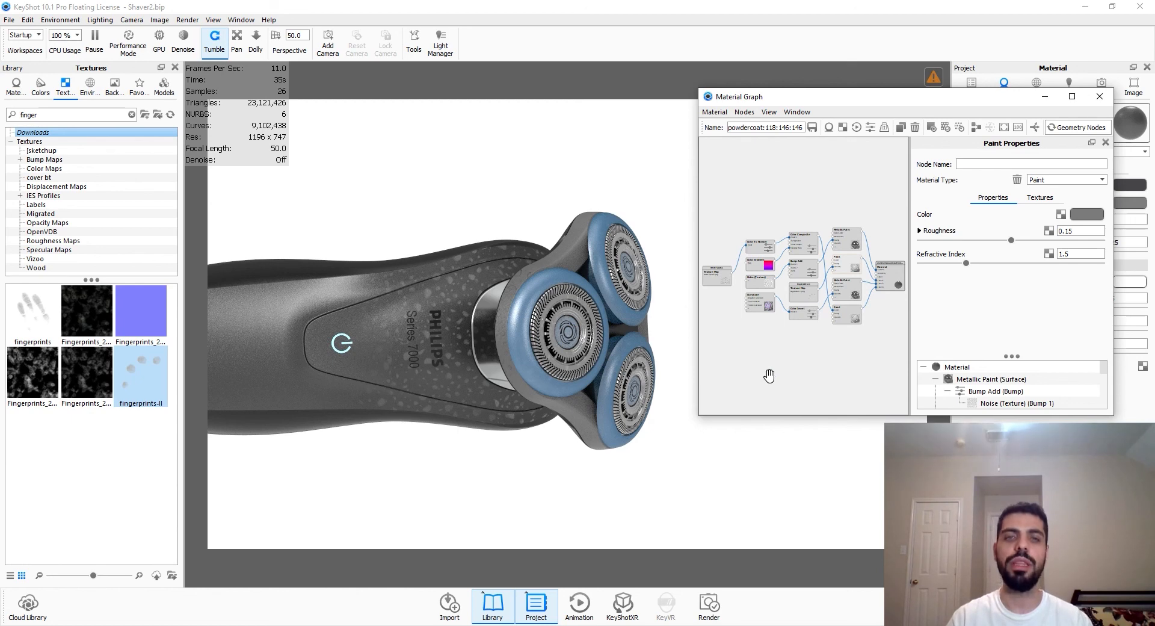